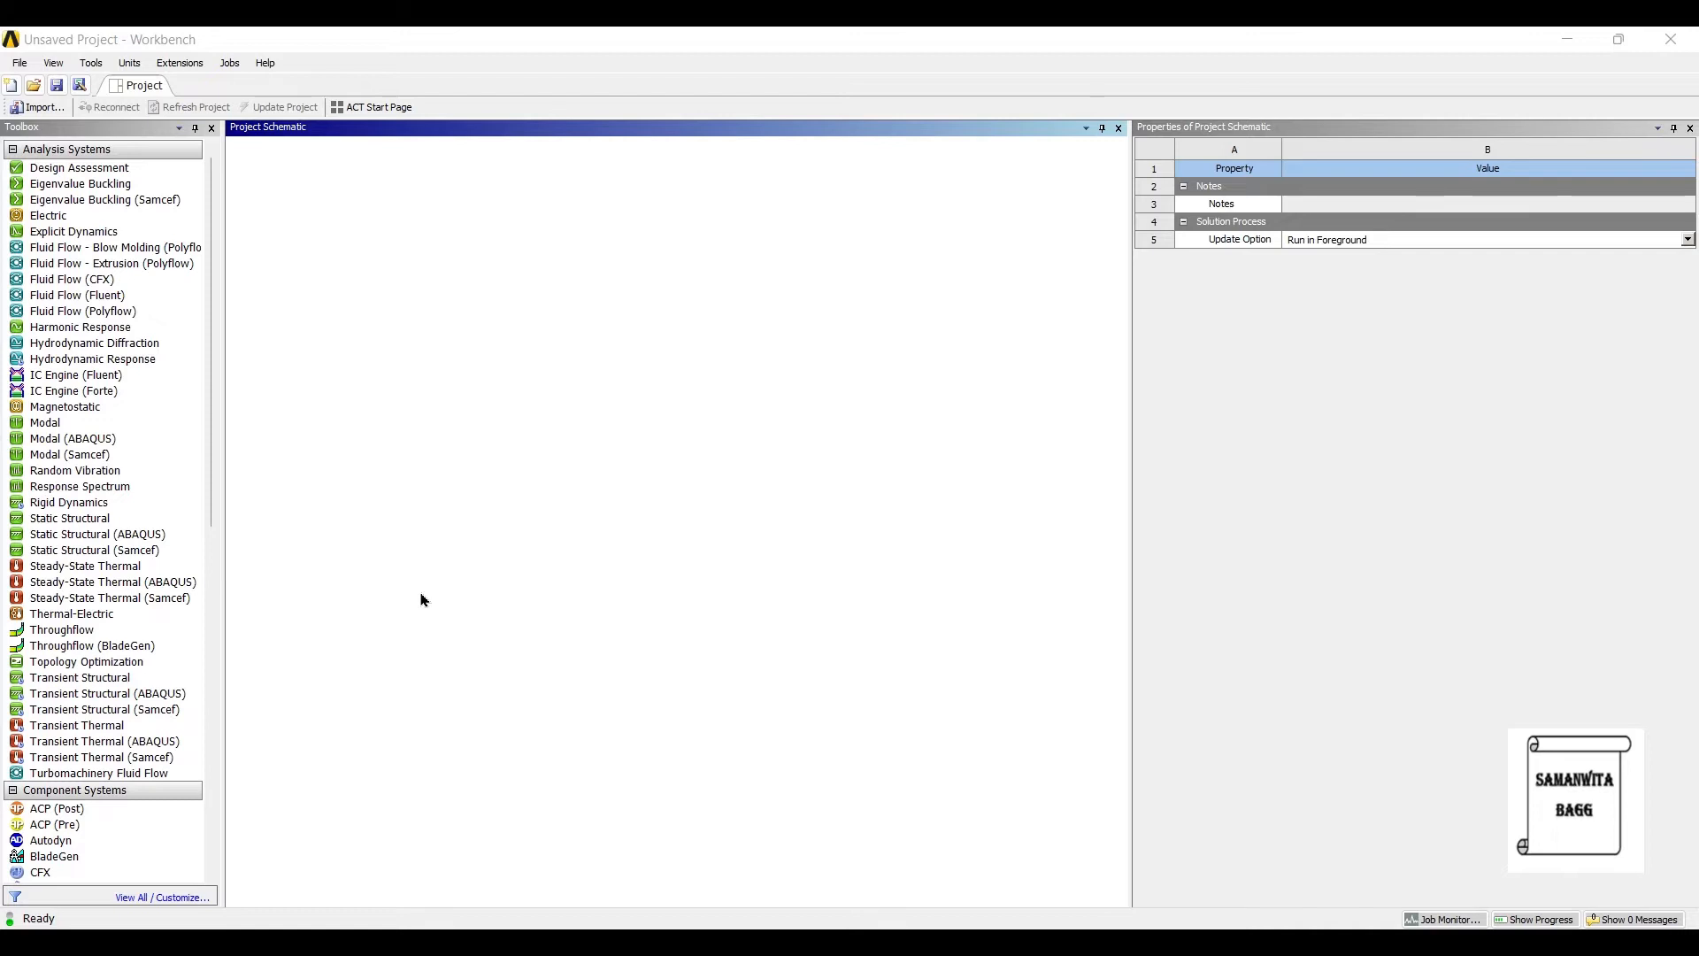
# Add a Modal system and open new DesignModeler geometry in millimetres, facing the XY plane.
pyautogui.click(73, 438)
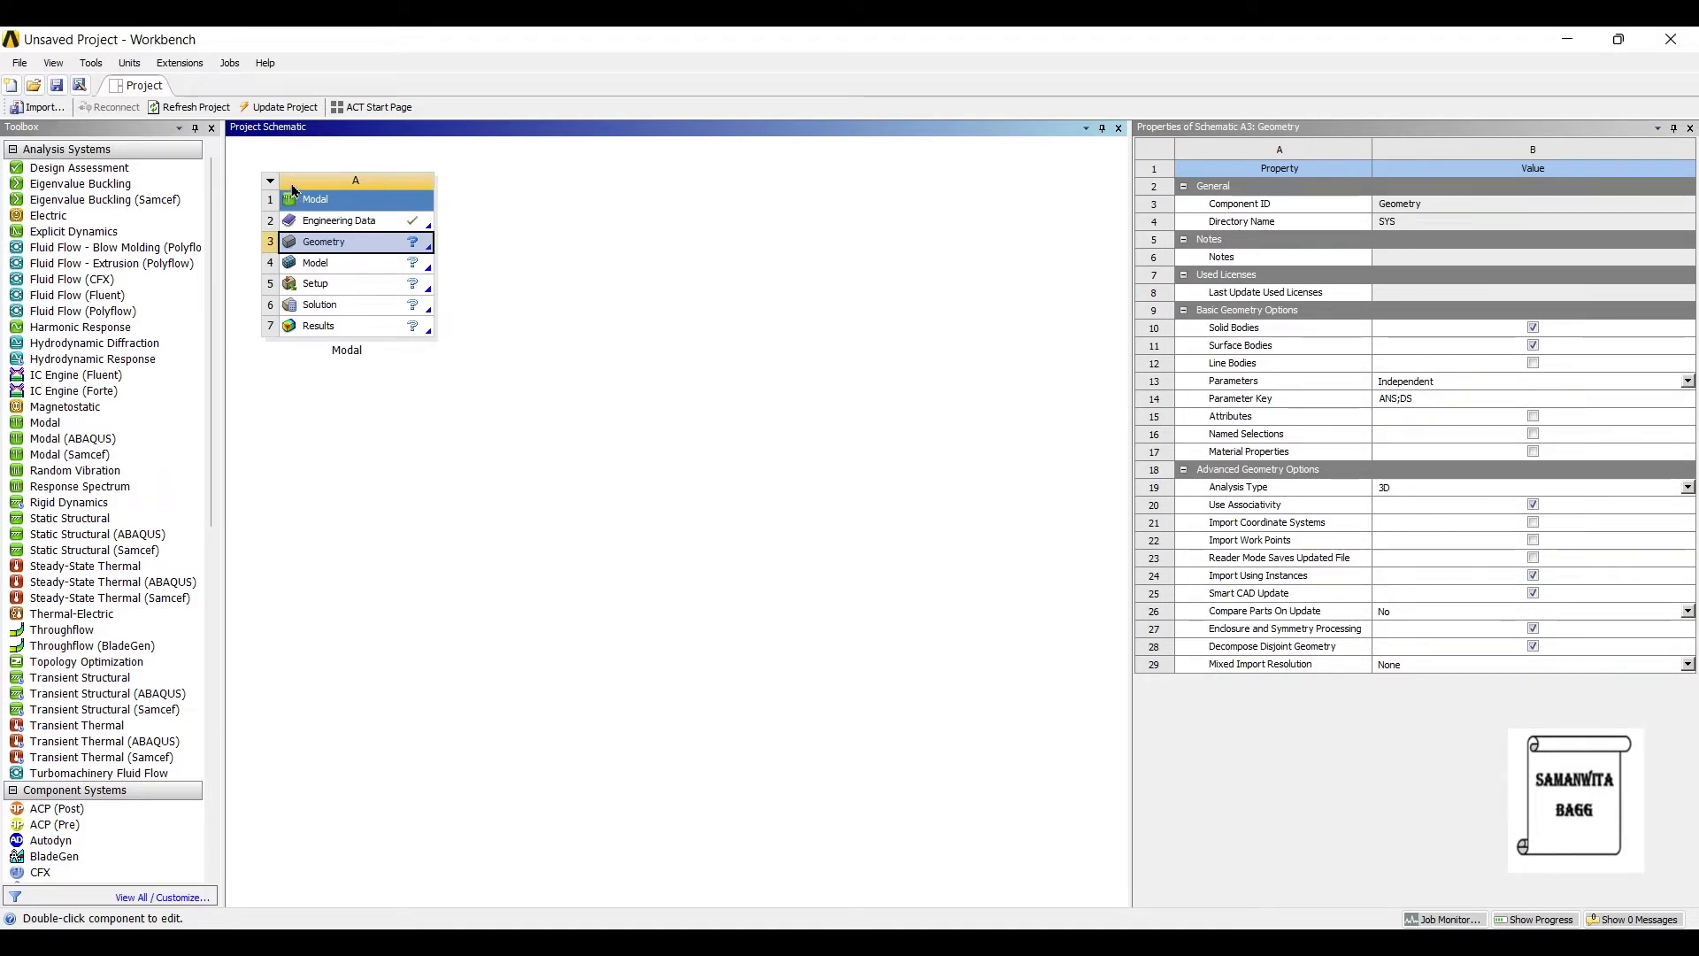
pyautogui.moveTo(292, 199)
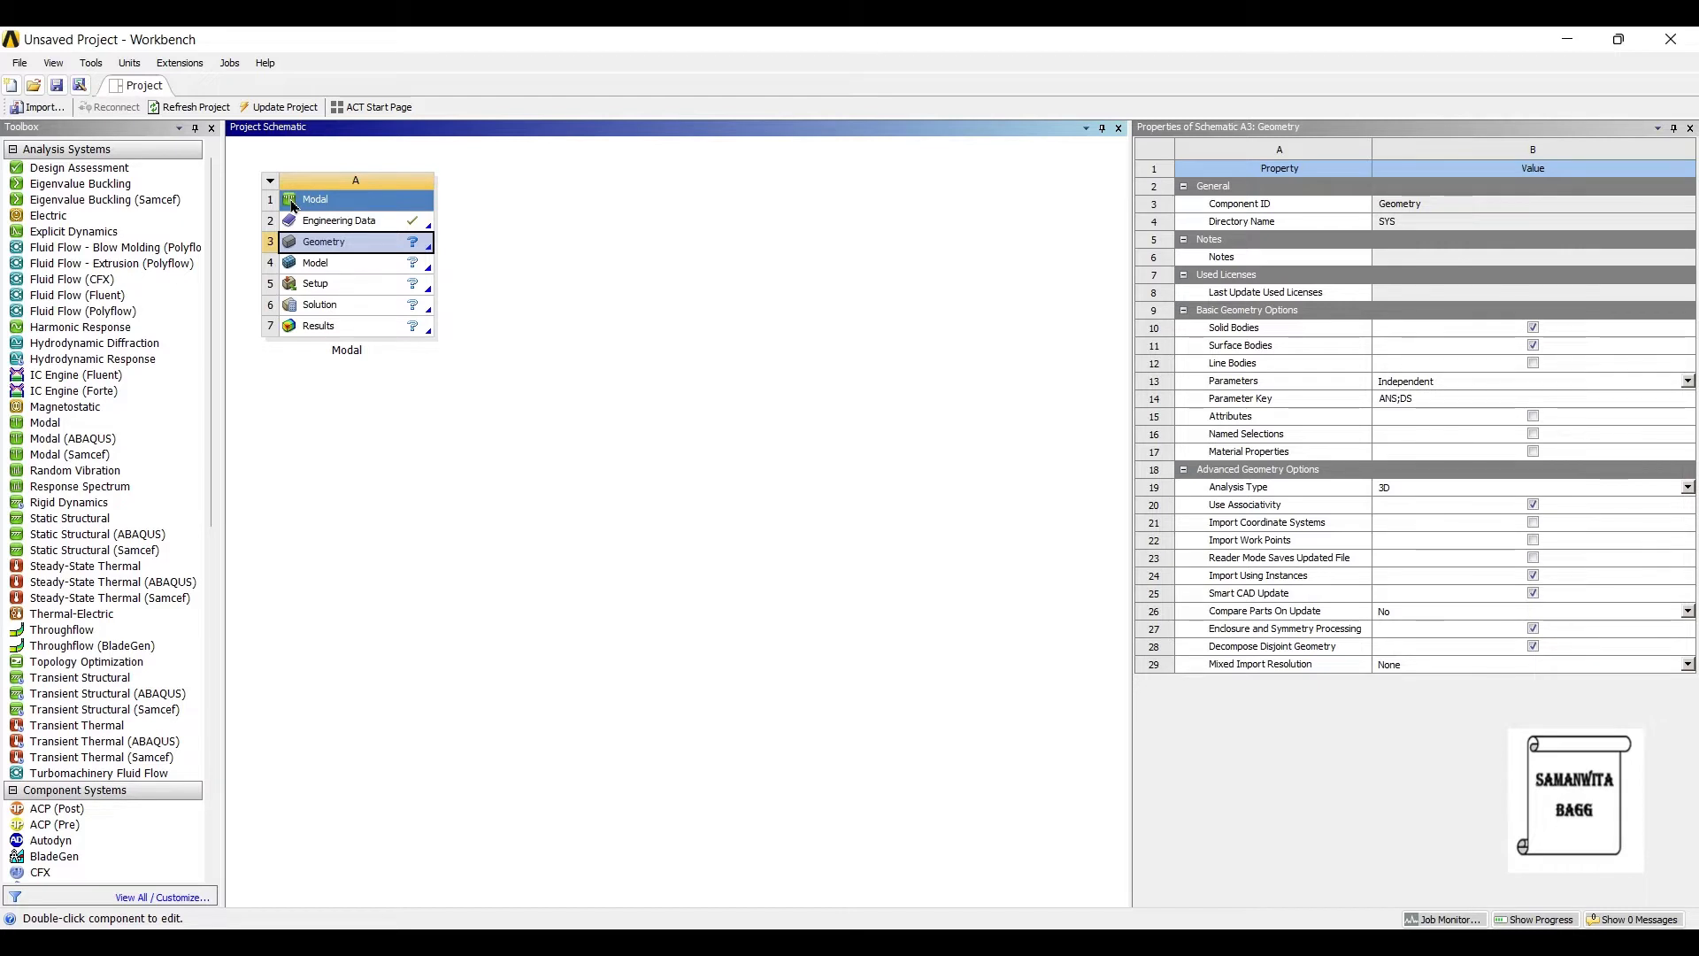
pyautogui.rightClick(323, 241)
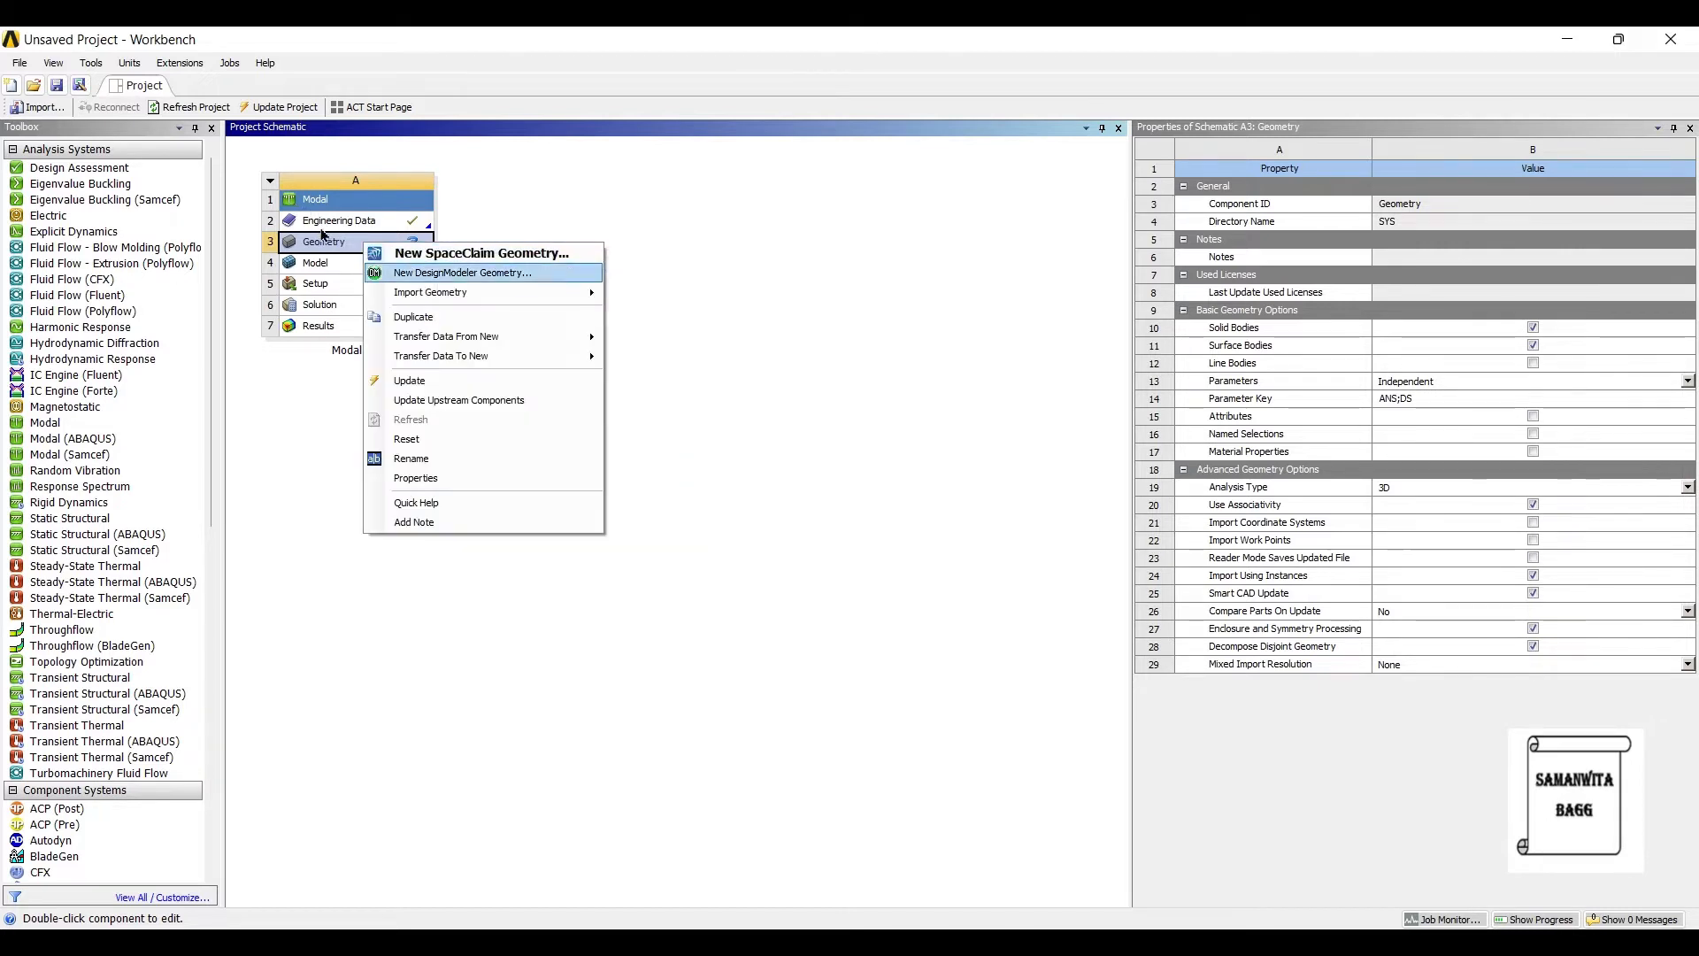
pyautogui.click(463, 272)
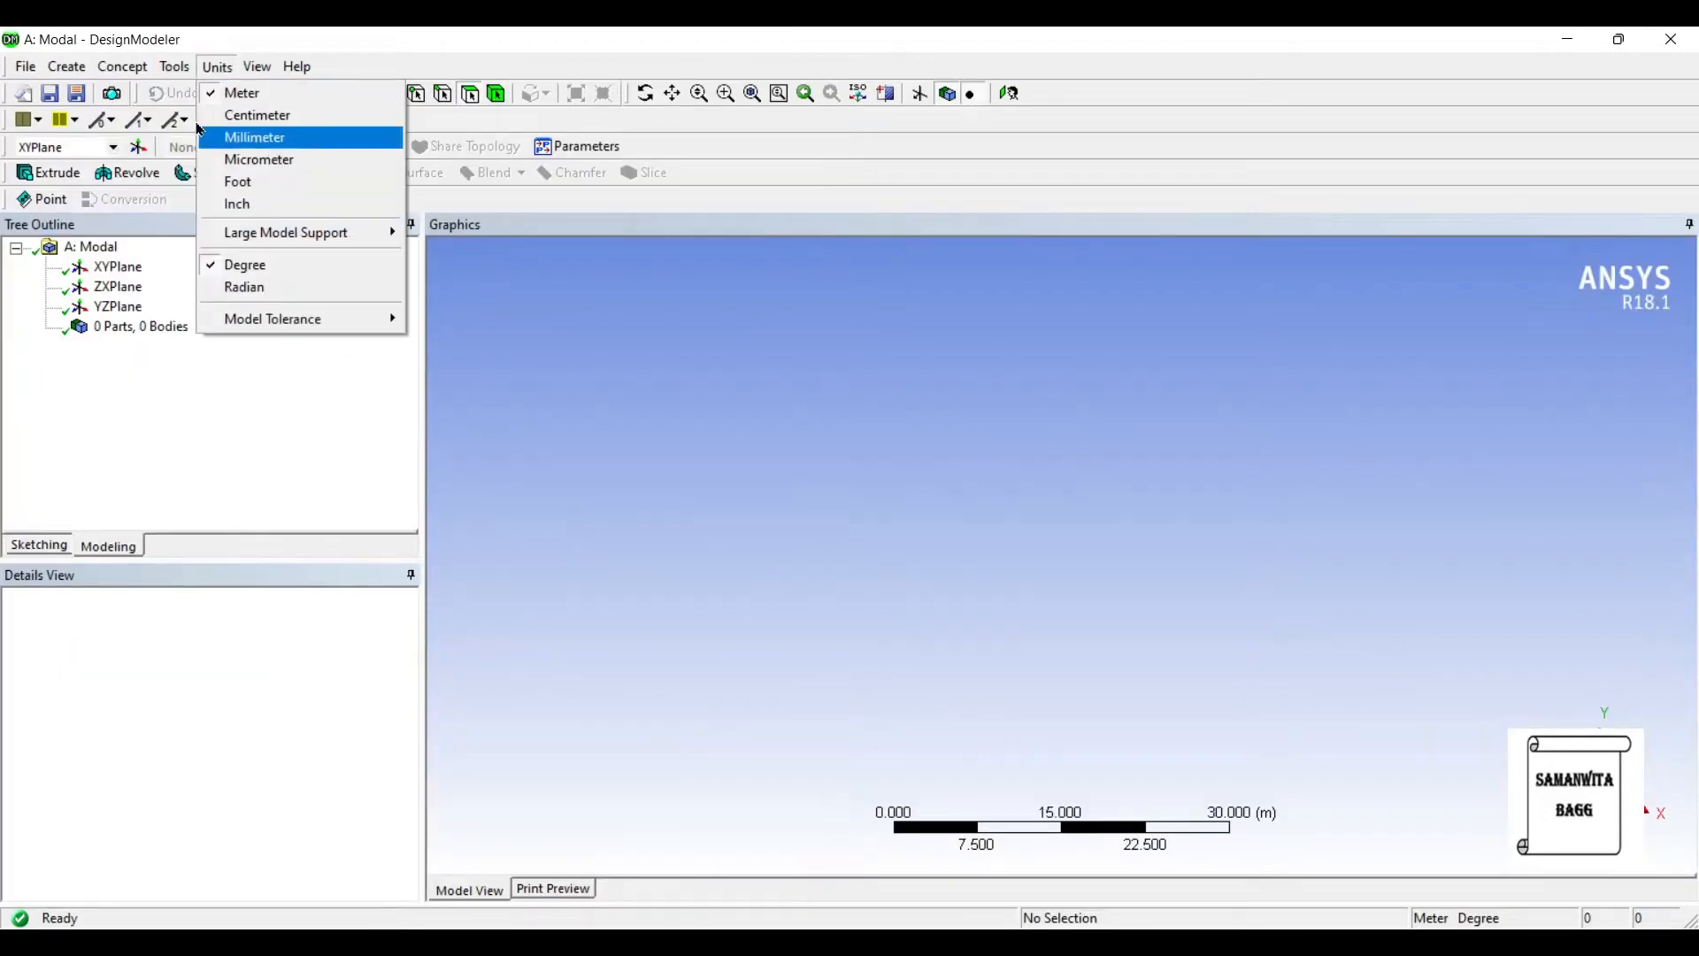
pyautogui.click(256, 136)
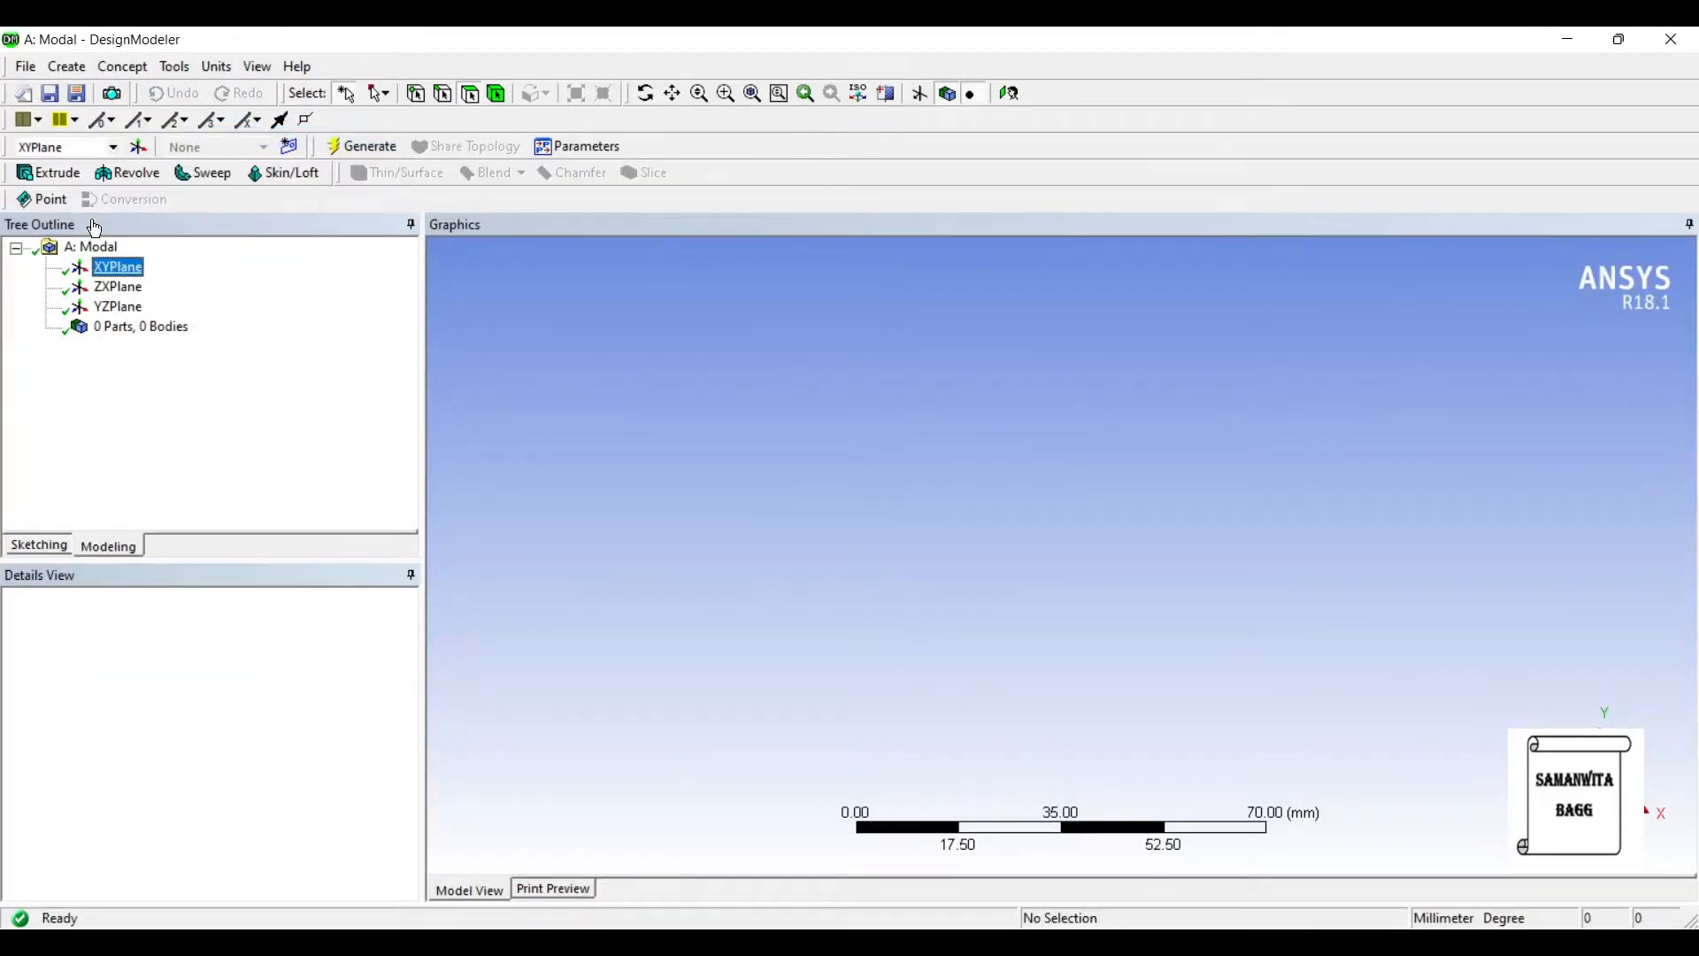
pyautogui.click(117, 266)
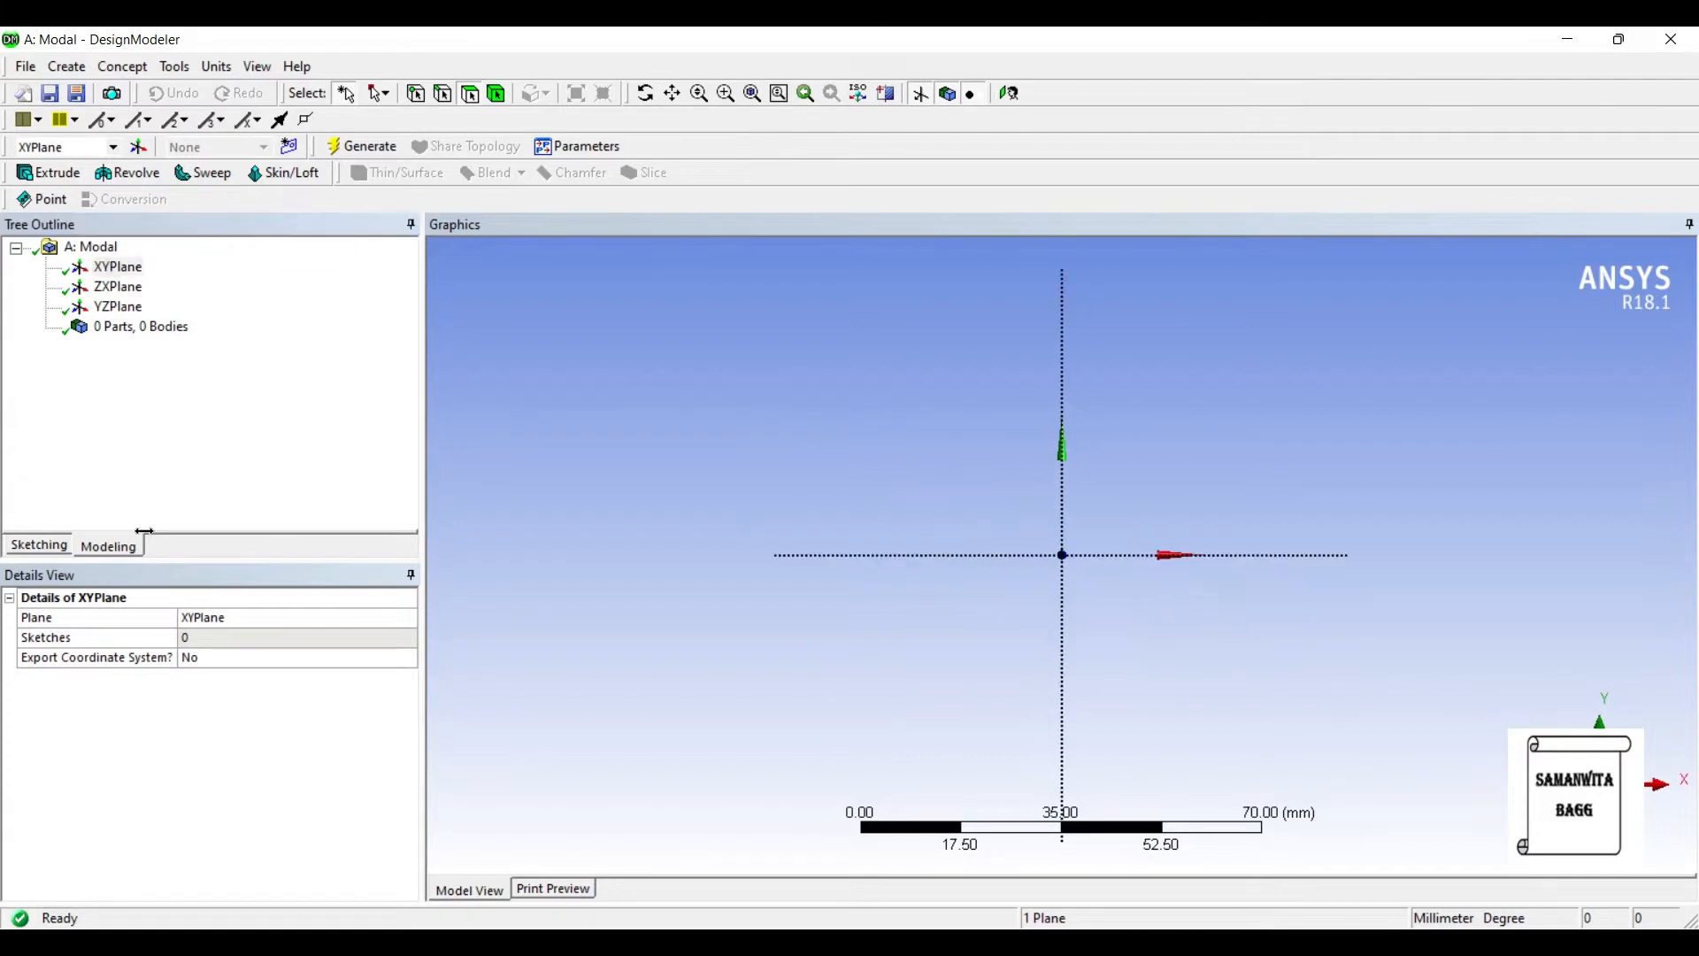
# Sketch the truss chords and diagonal members on the XY plane with polylines and lines.
pyautogui.click(38, 544)
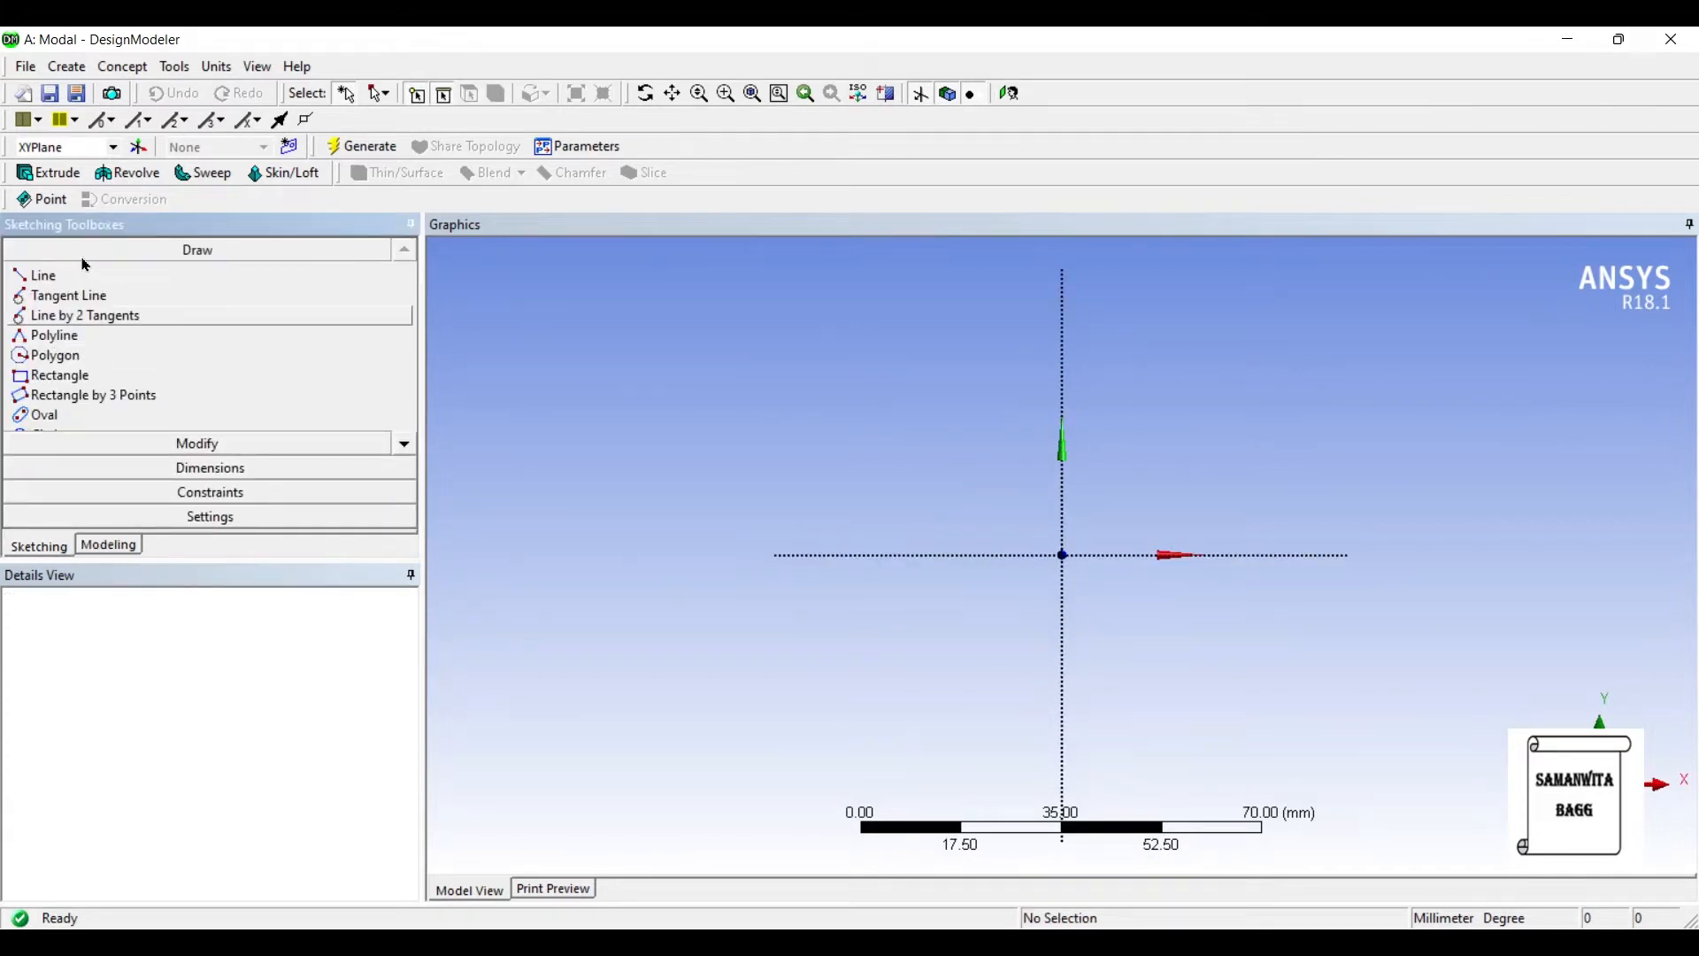
pyautogui.click(54, 334)
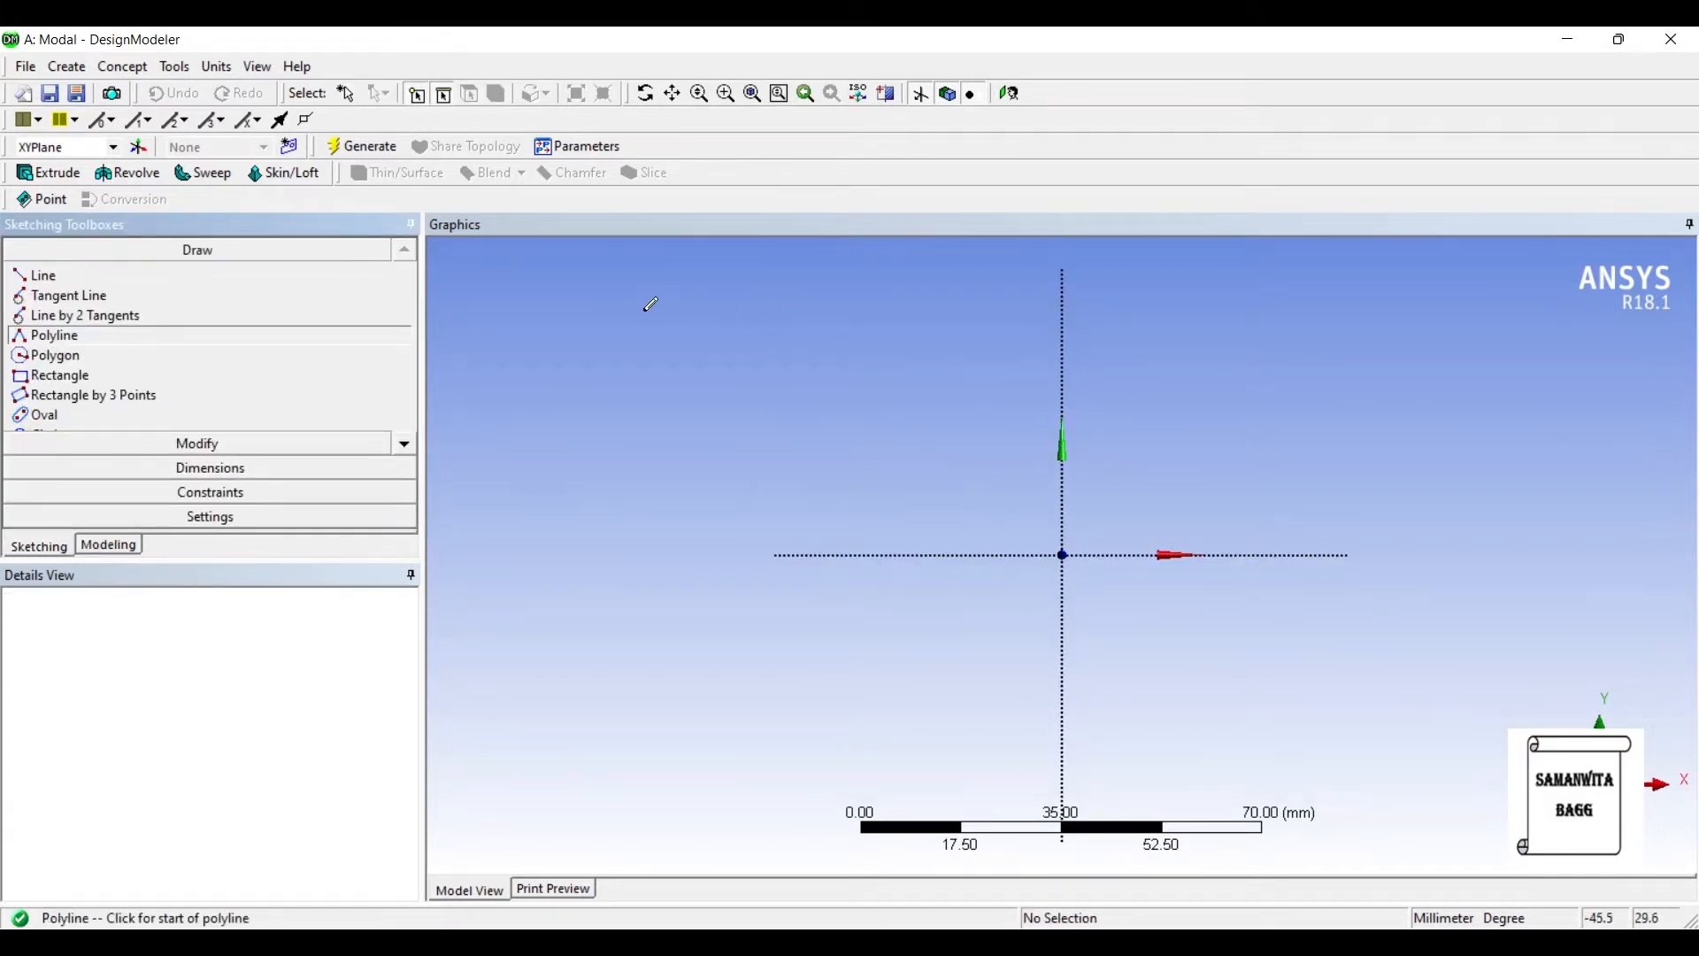
pyautogui.click(816, 376)
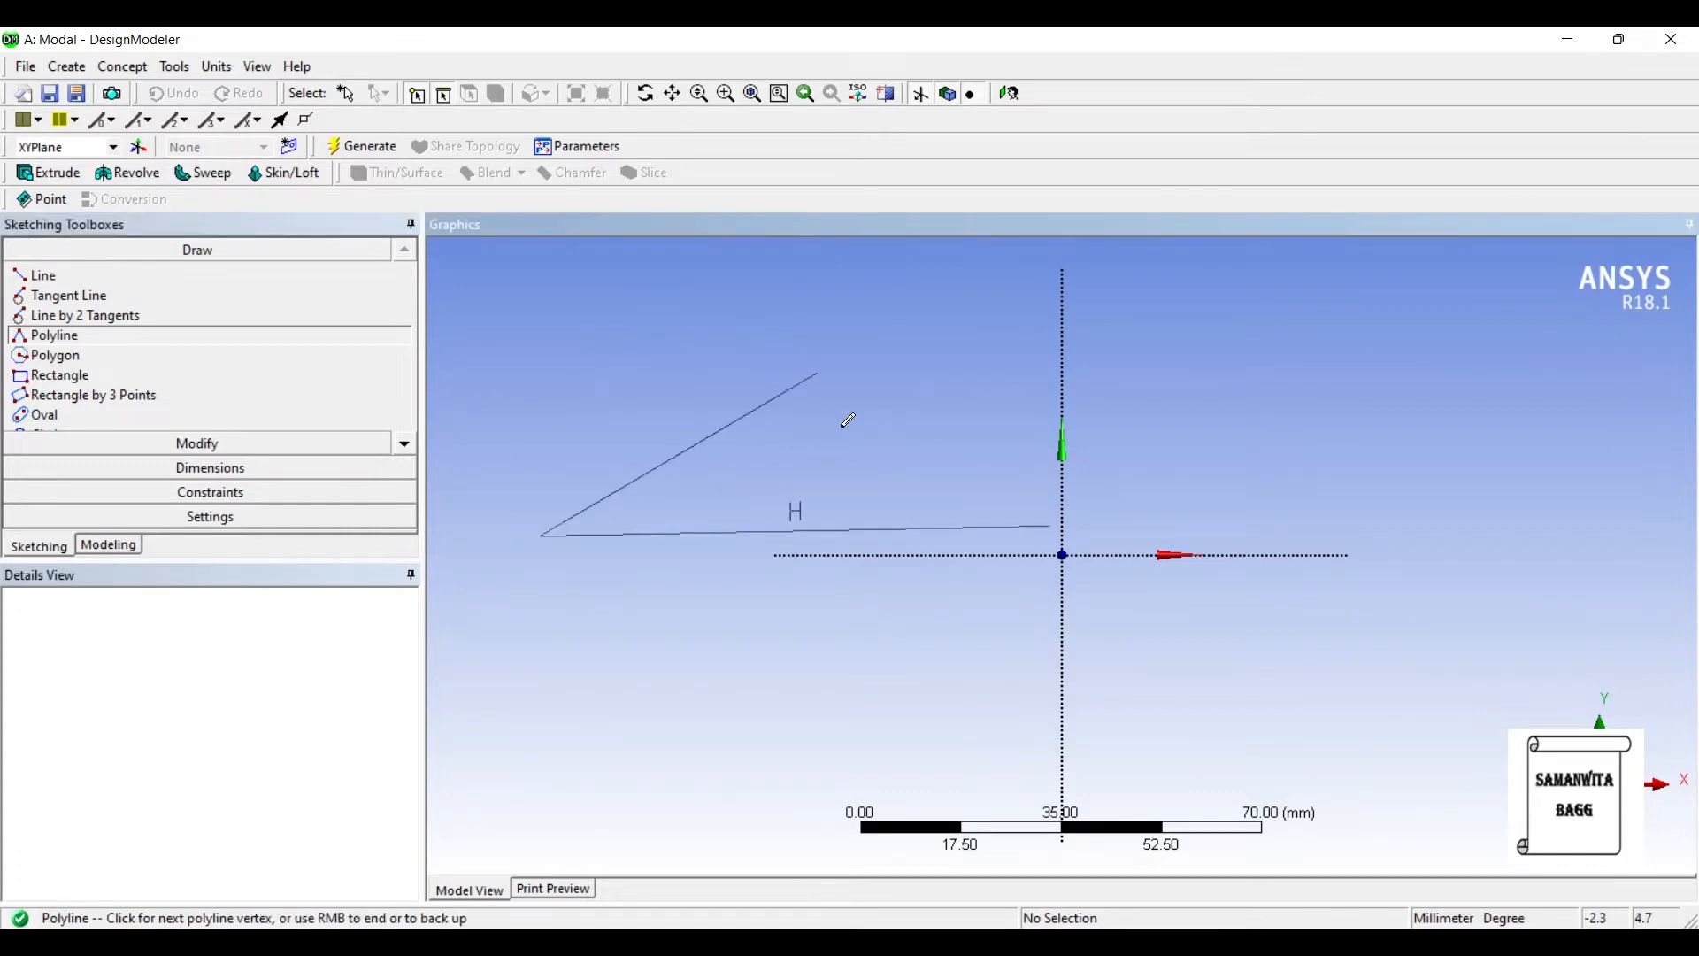
pyautogui.click(1033, 530)
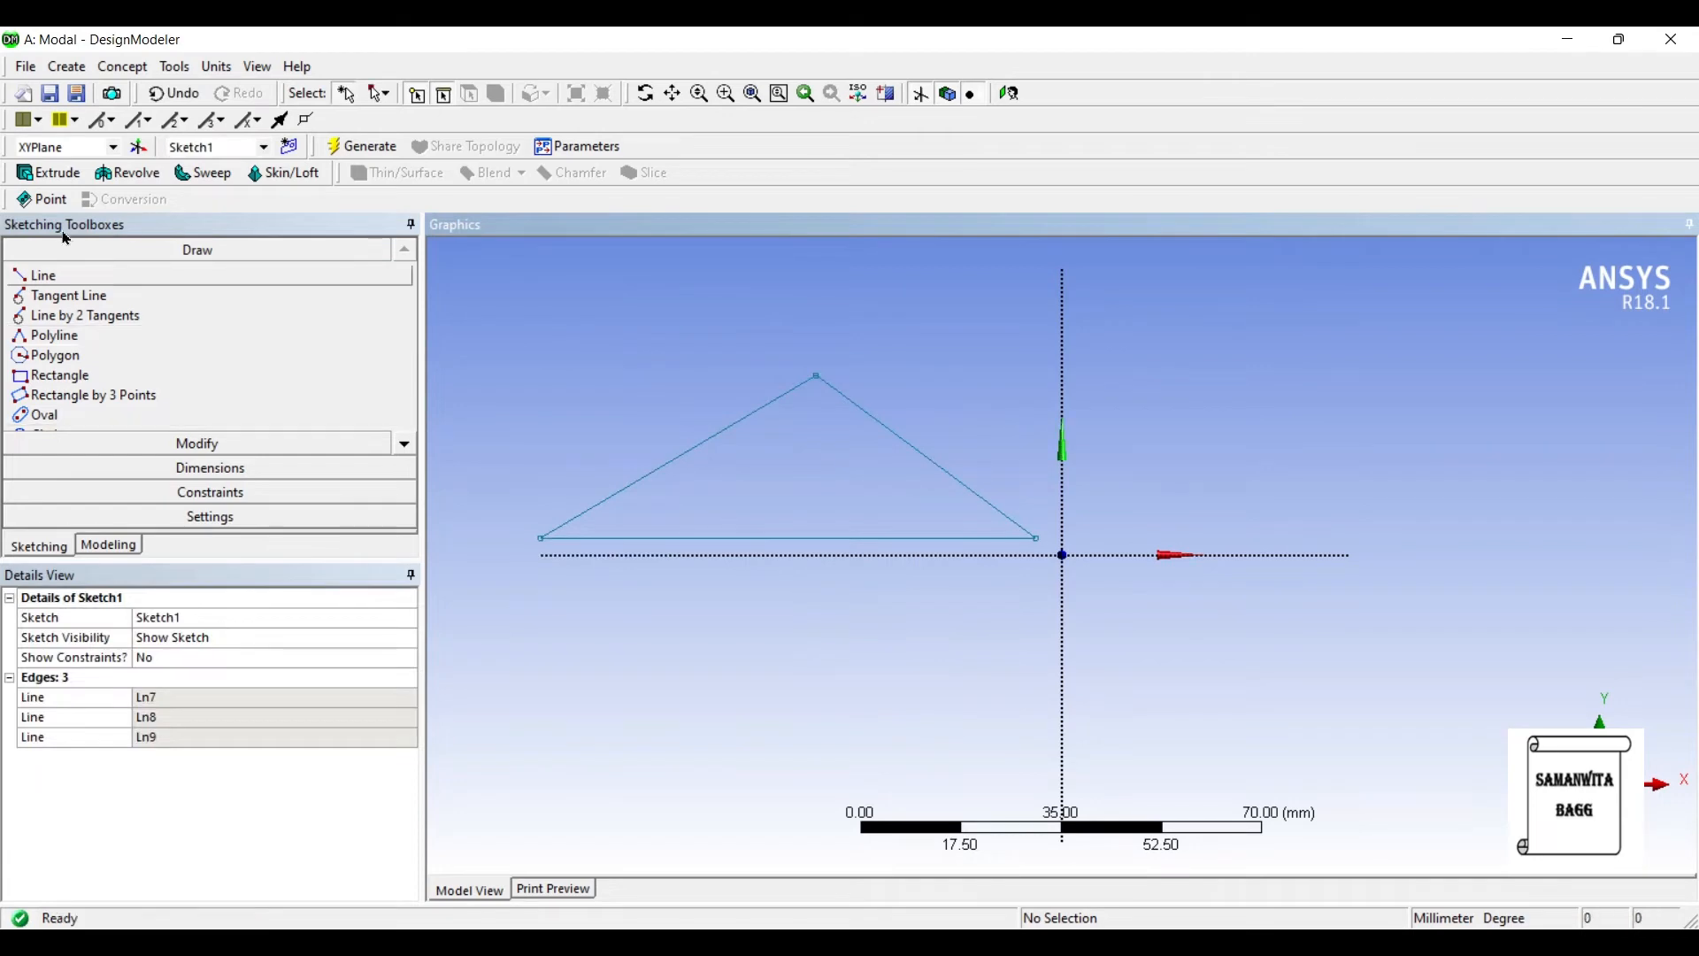
pyautogui.click(42, 274)
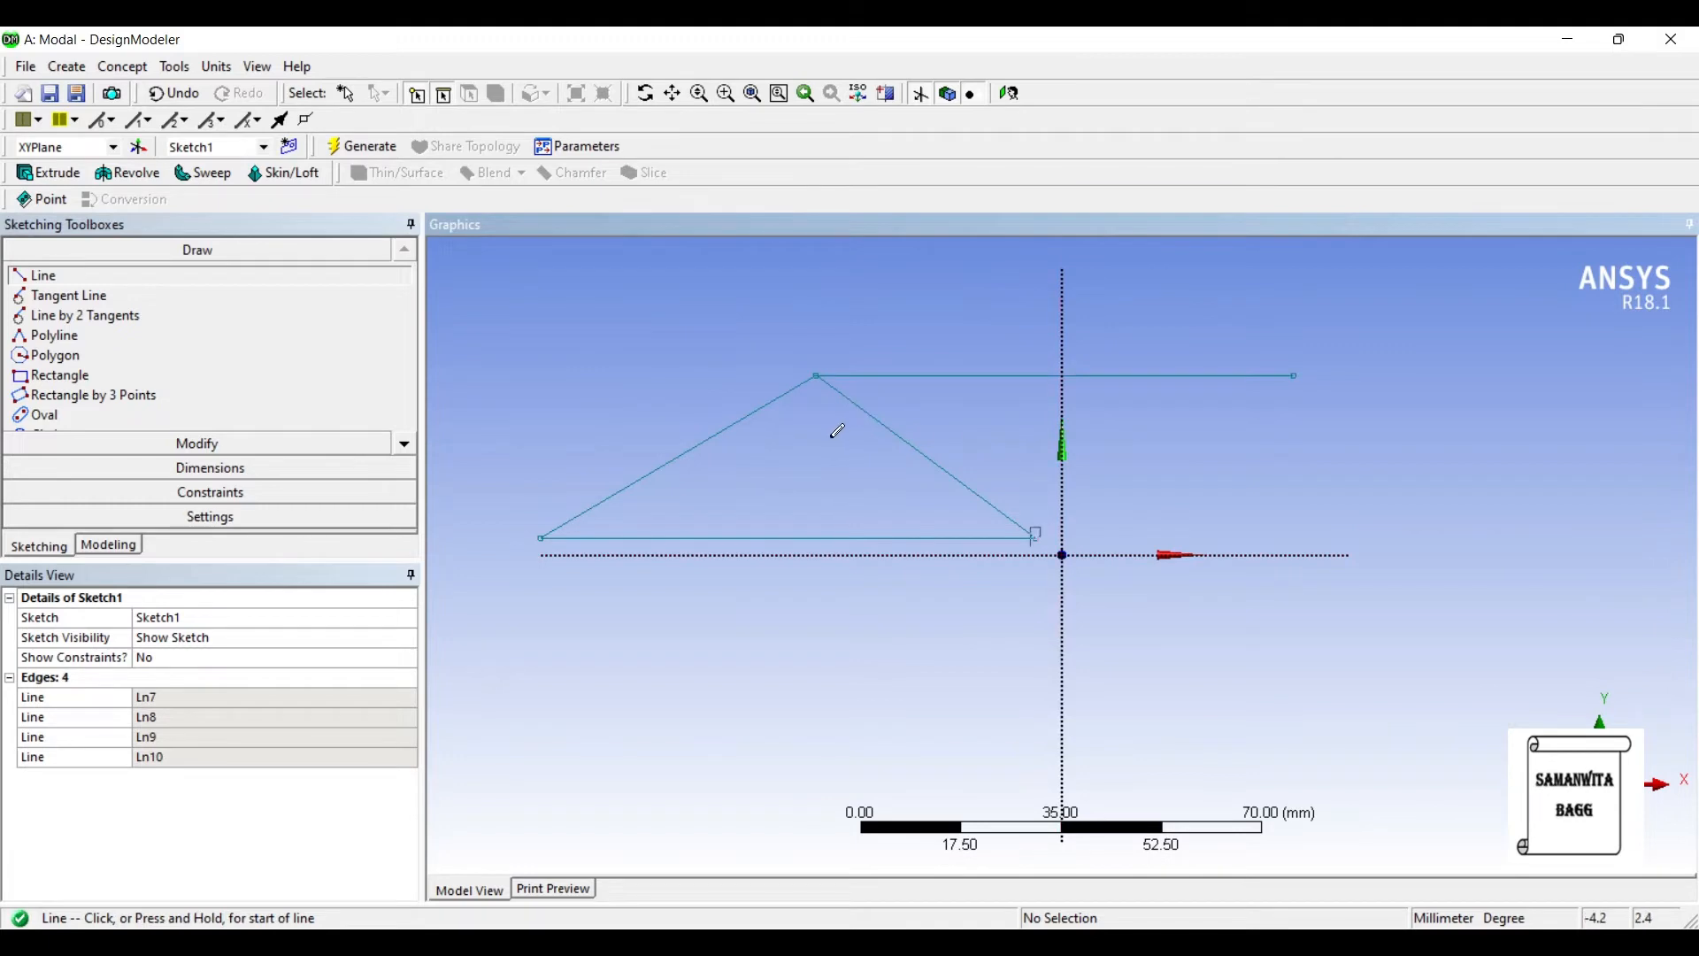
pyautogui.click(1293, 375)
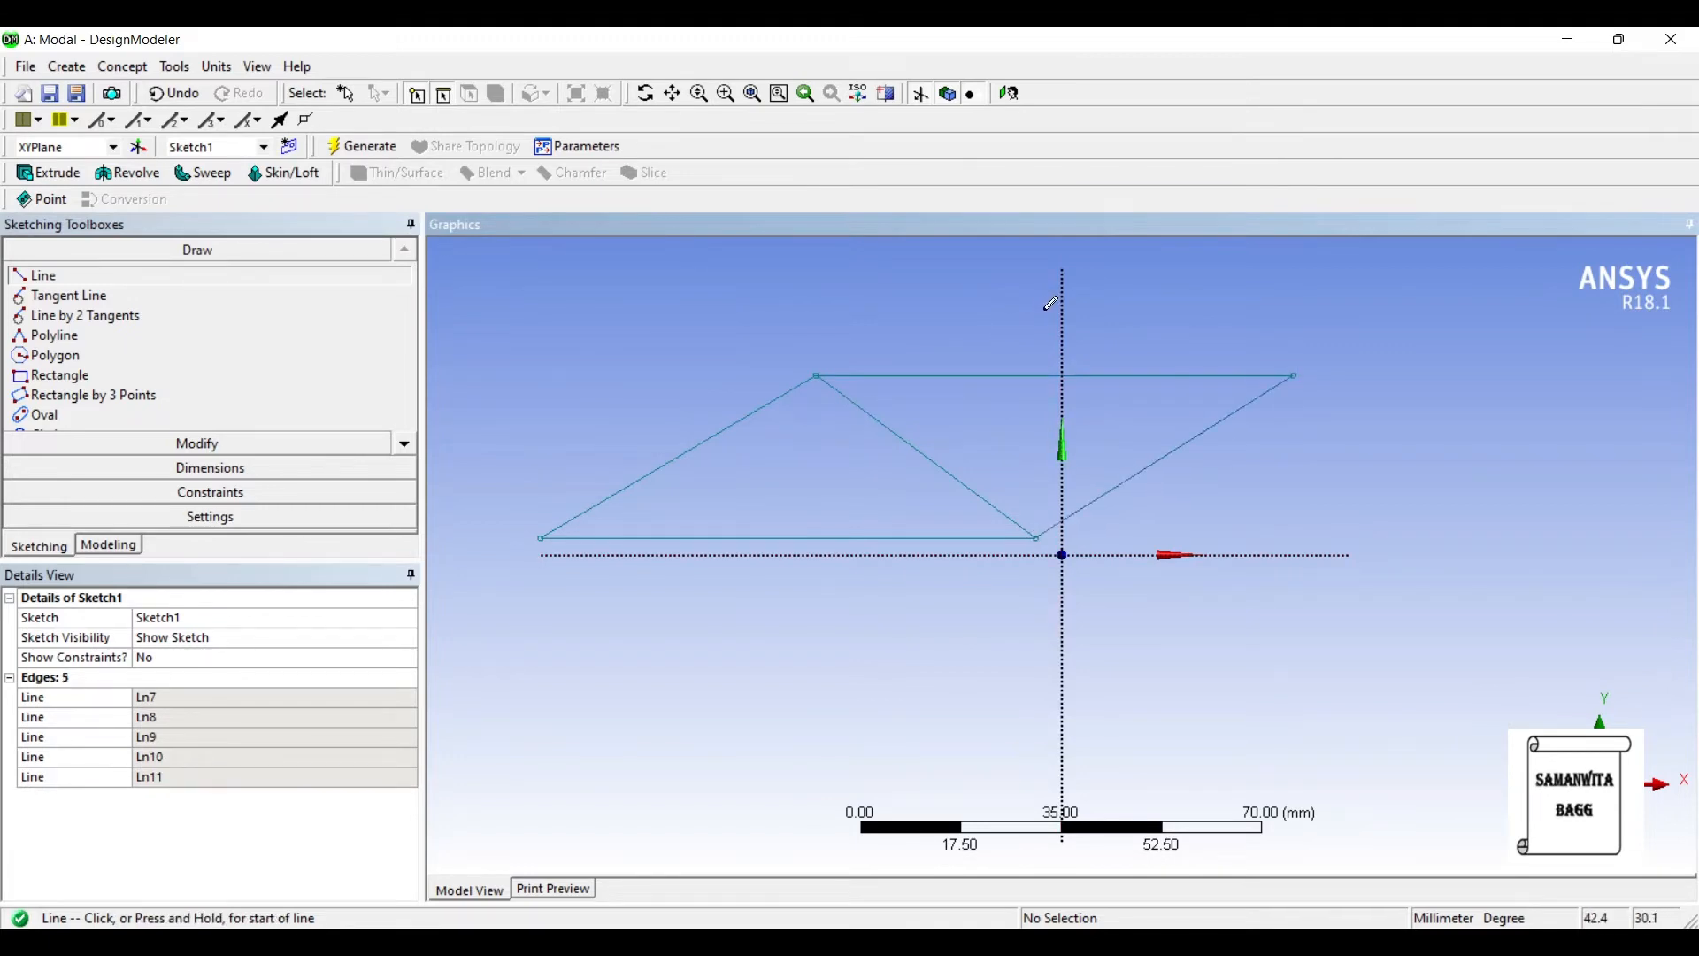
pyautogui.click(1290, 376)
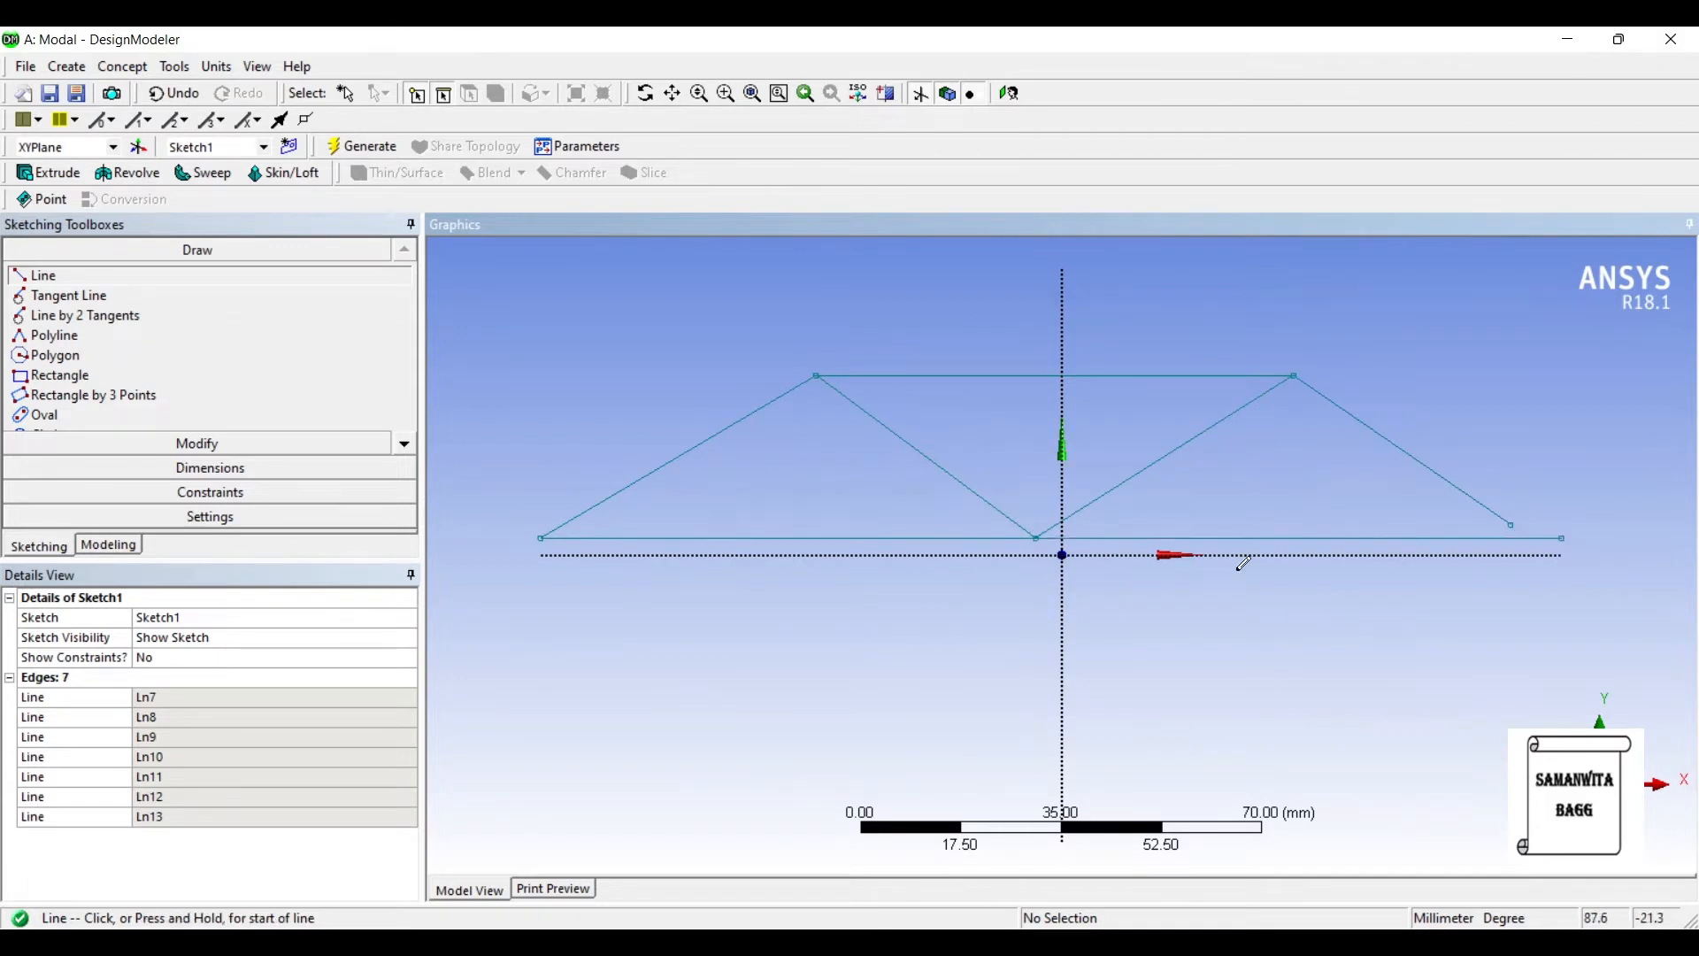
pyautogui.moveTo(1235, 420)
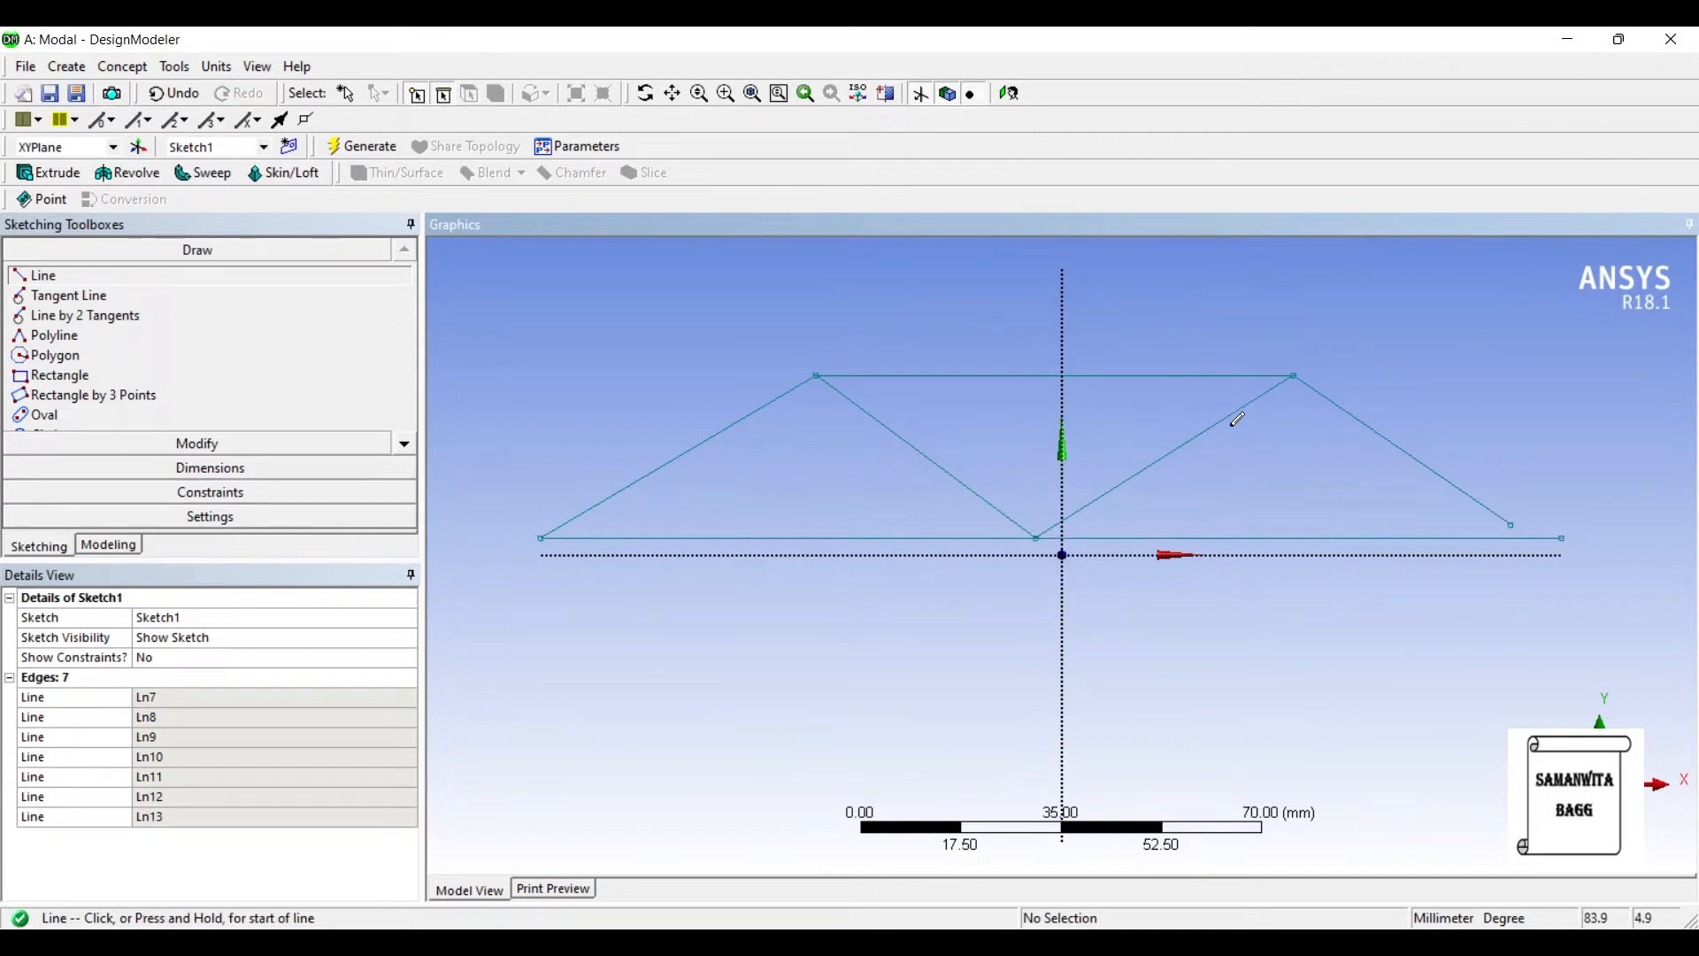
pyautogui.moveTo(732, 464)
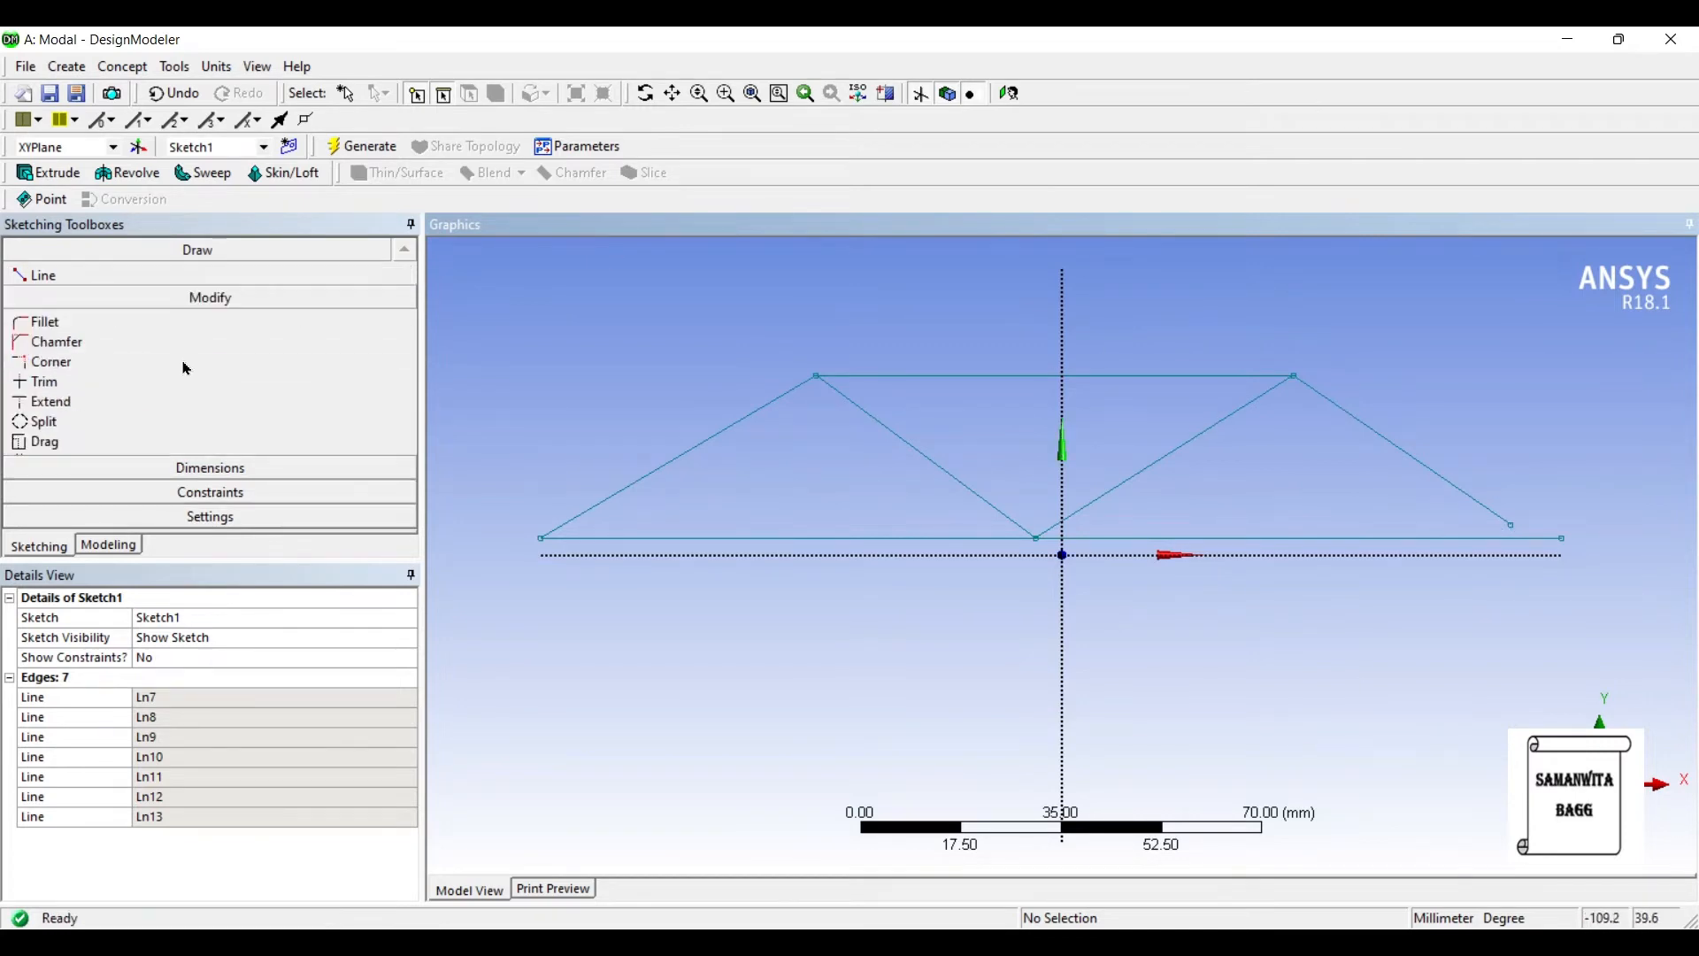
# Trim the unwanted line pieces and add the middle vertical member.
pyautogui.click(45, 380)
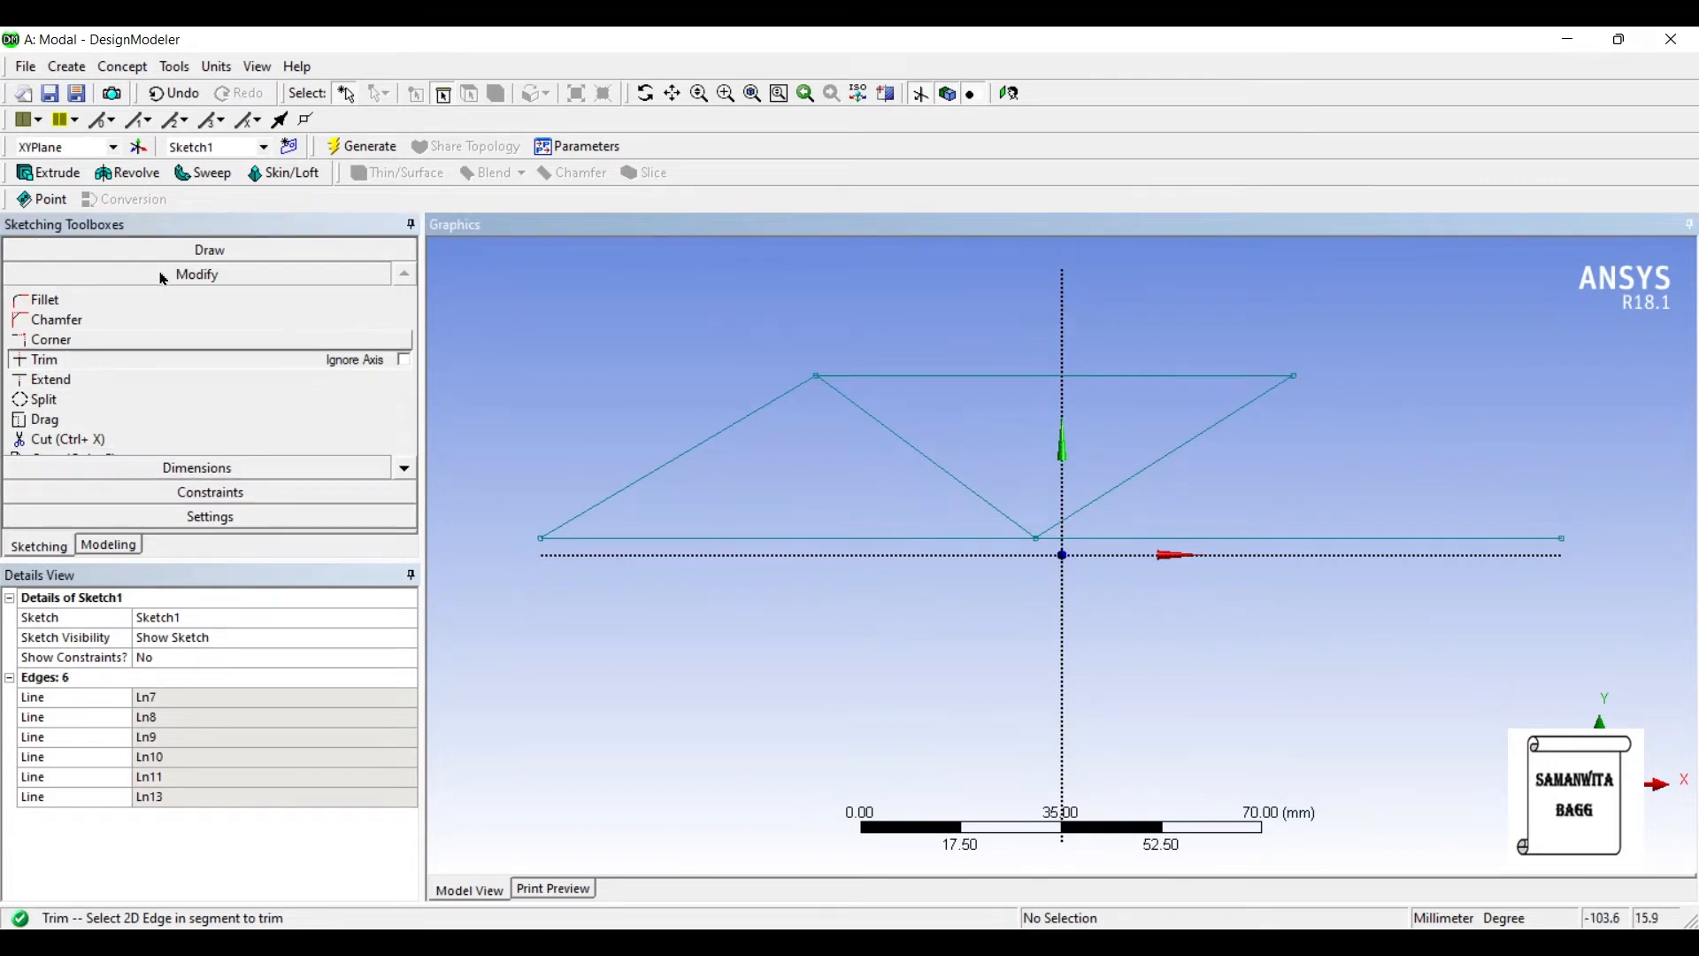
pyautogui.click(196, 250)
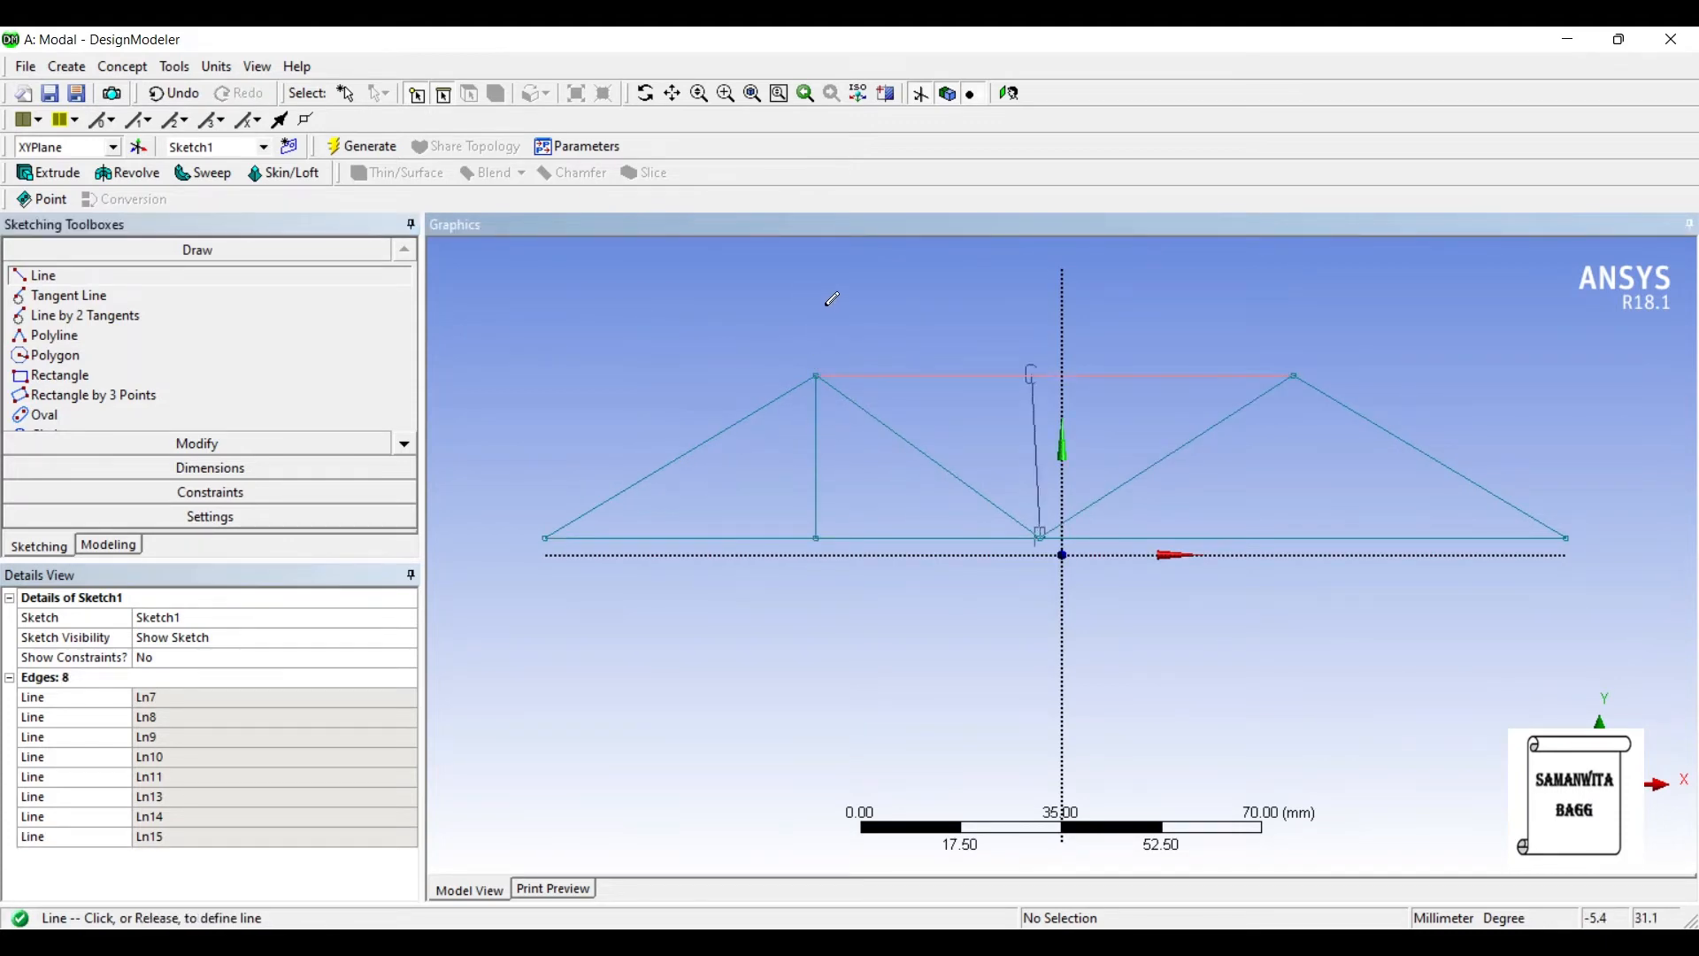
pyautogui.click(1037, 377)
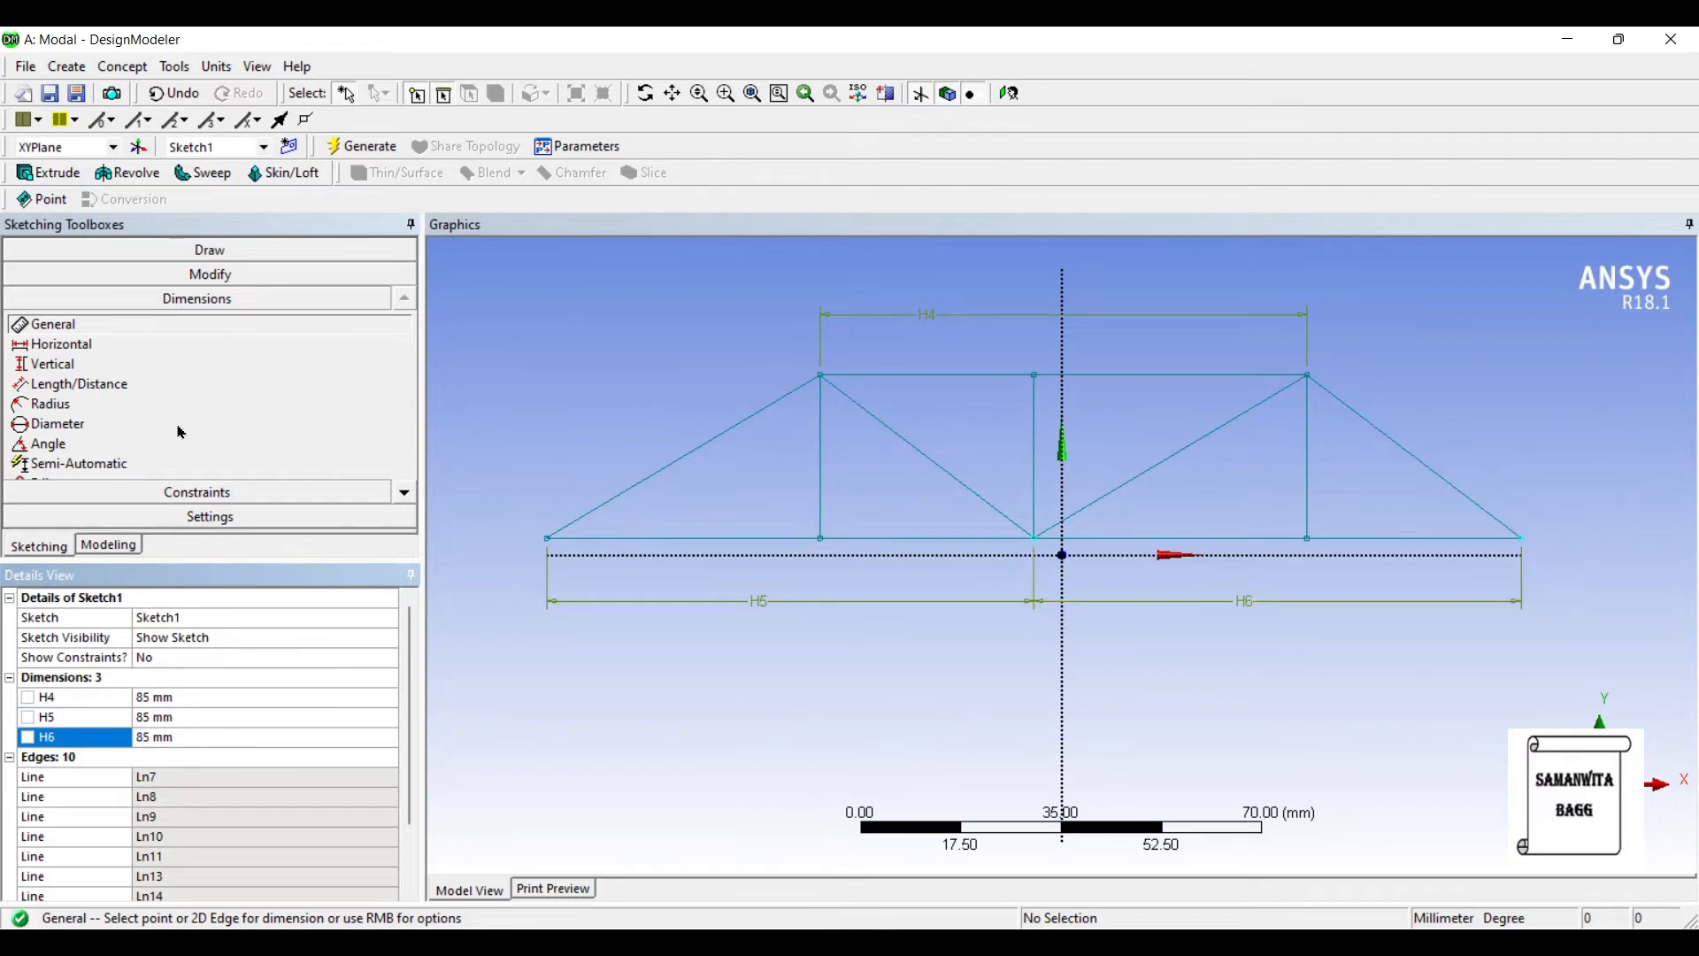
pyautogui.moveTo(868, 310)
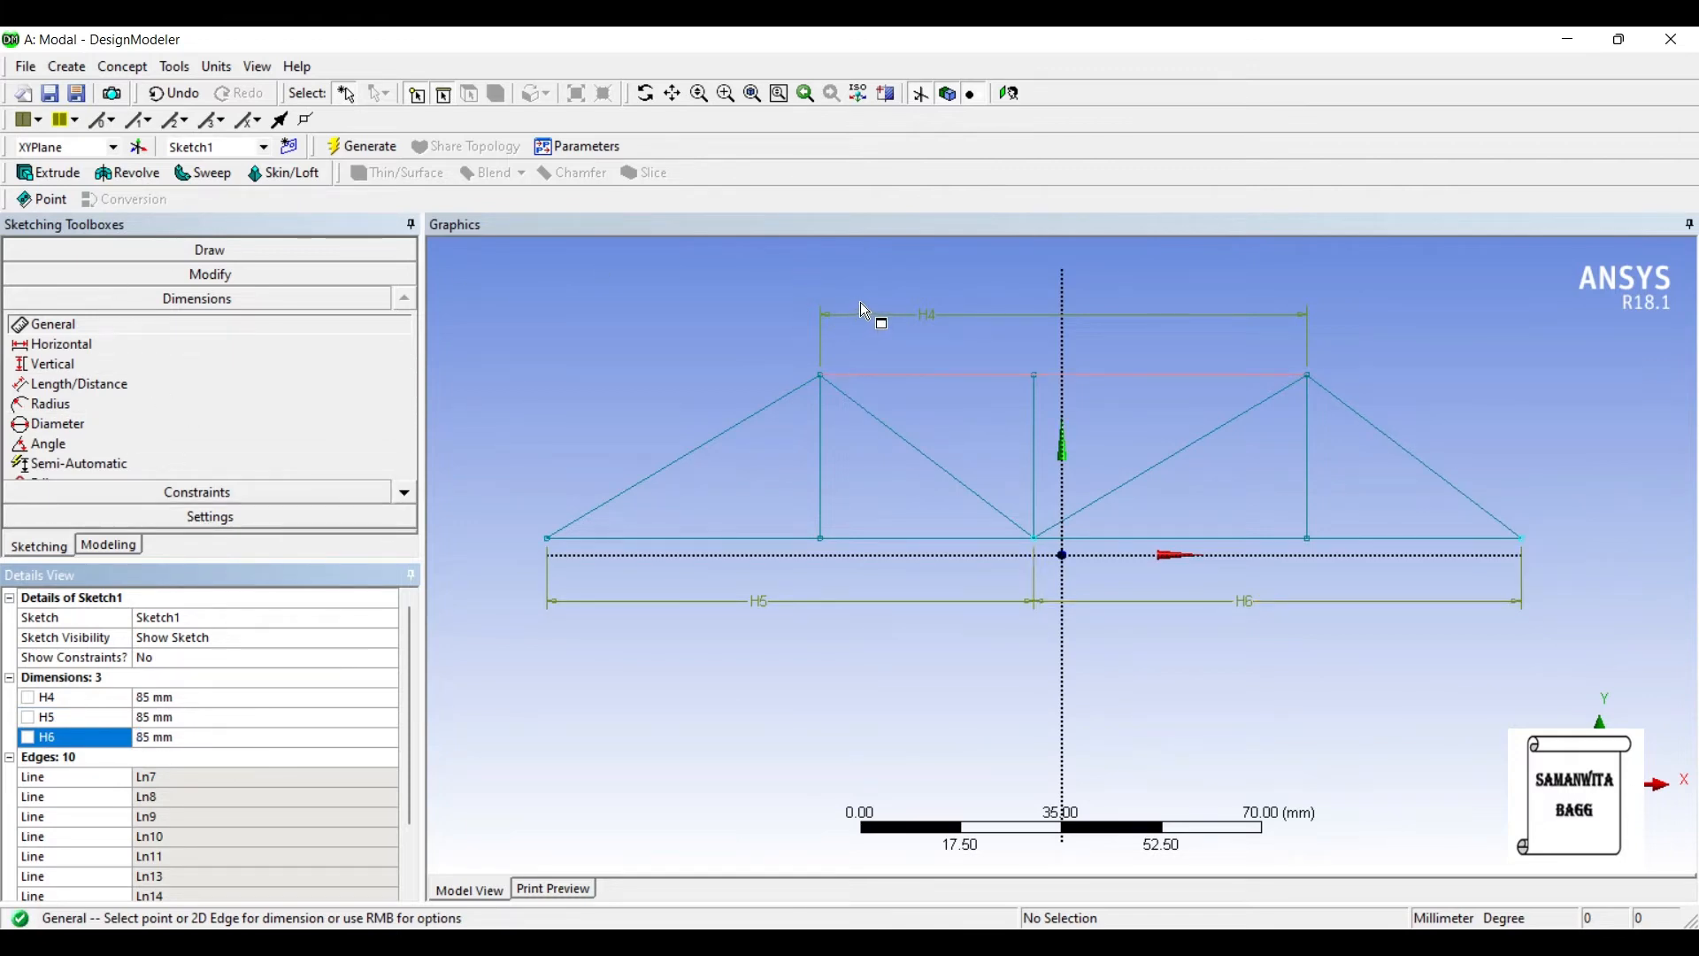
# Dimension the truss height as 30 mm and add the first bottom panel width dimension.
pyautogui.click(820, 375)
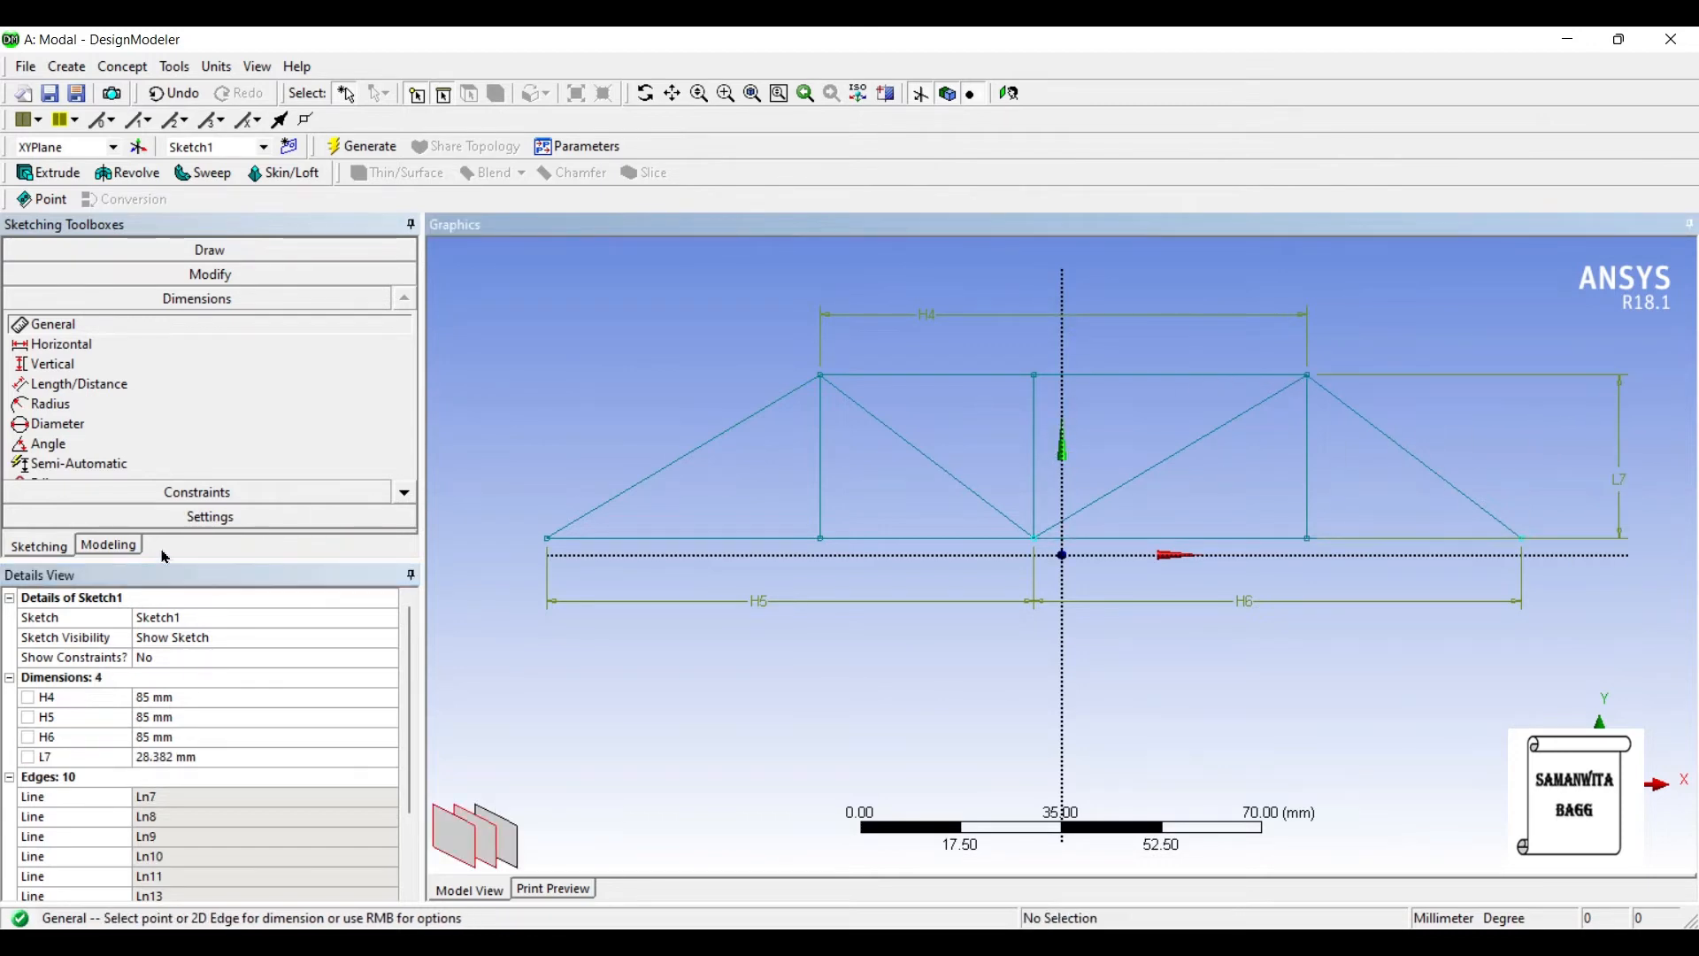
pyautogui.doubleClick(184, 755)
pyautogui.write('30')
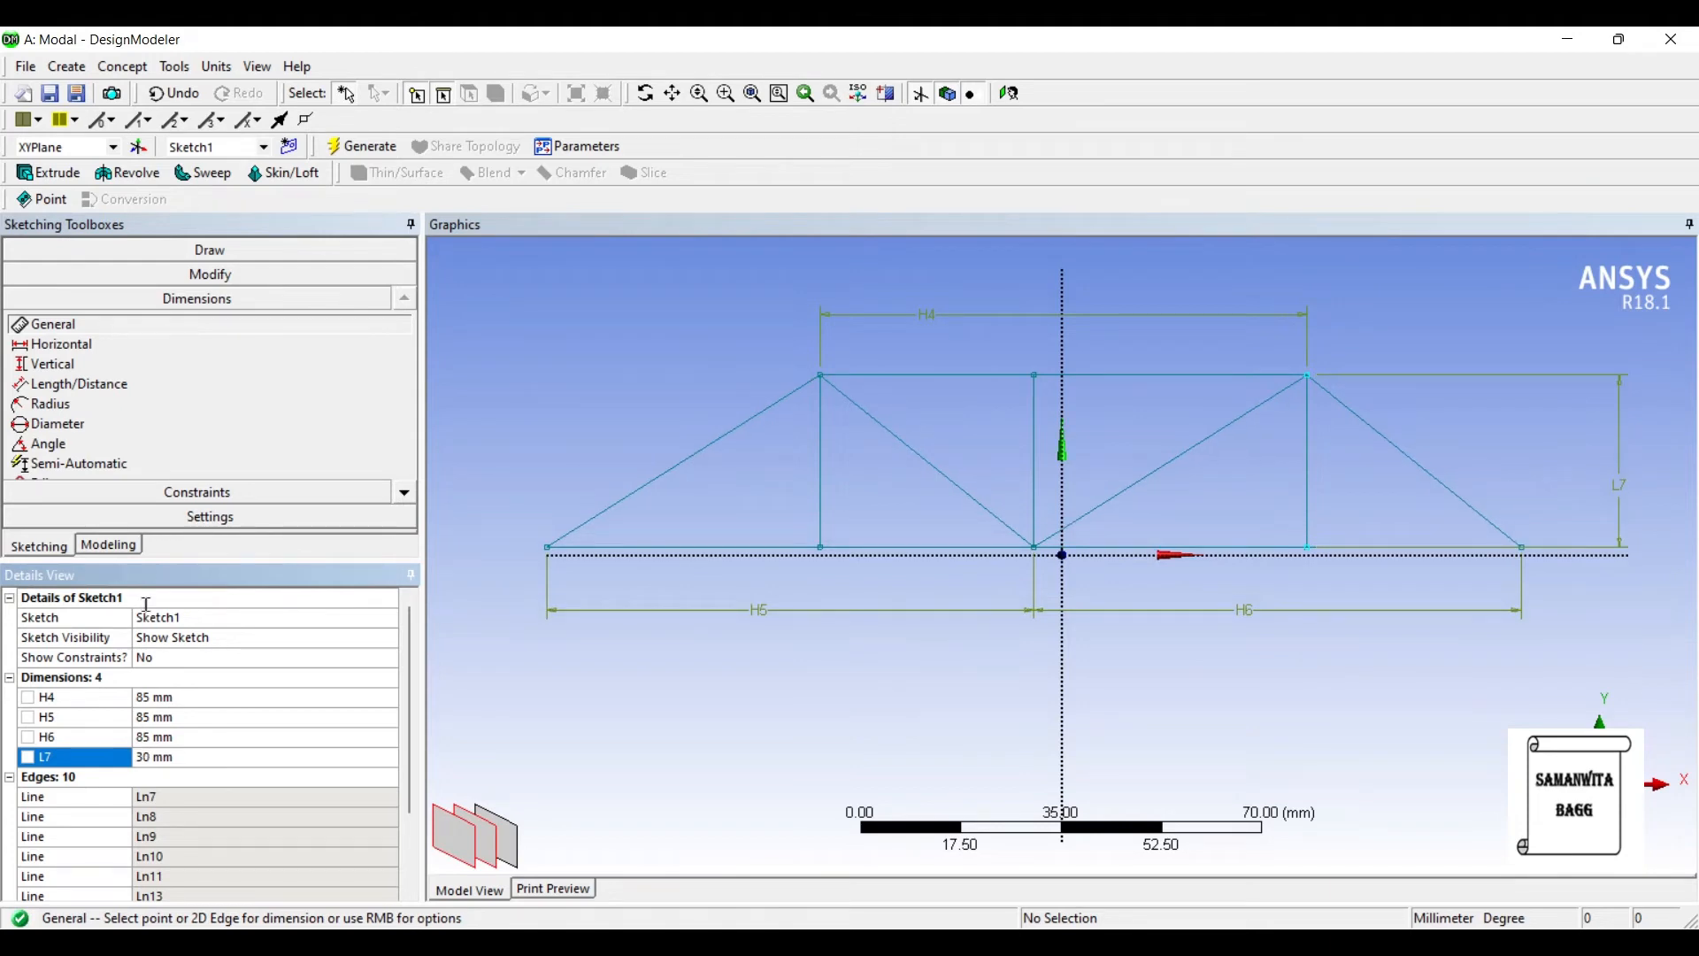
pyautogui.moveTo(644, 361)
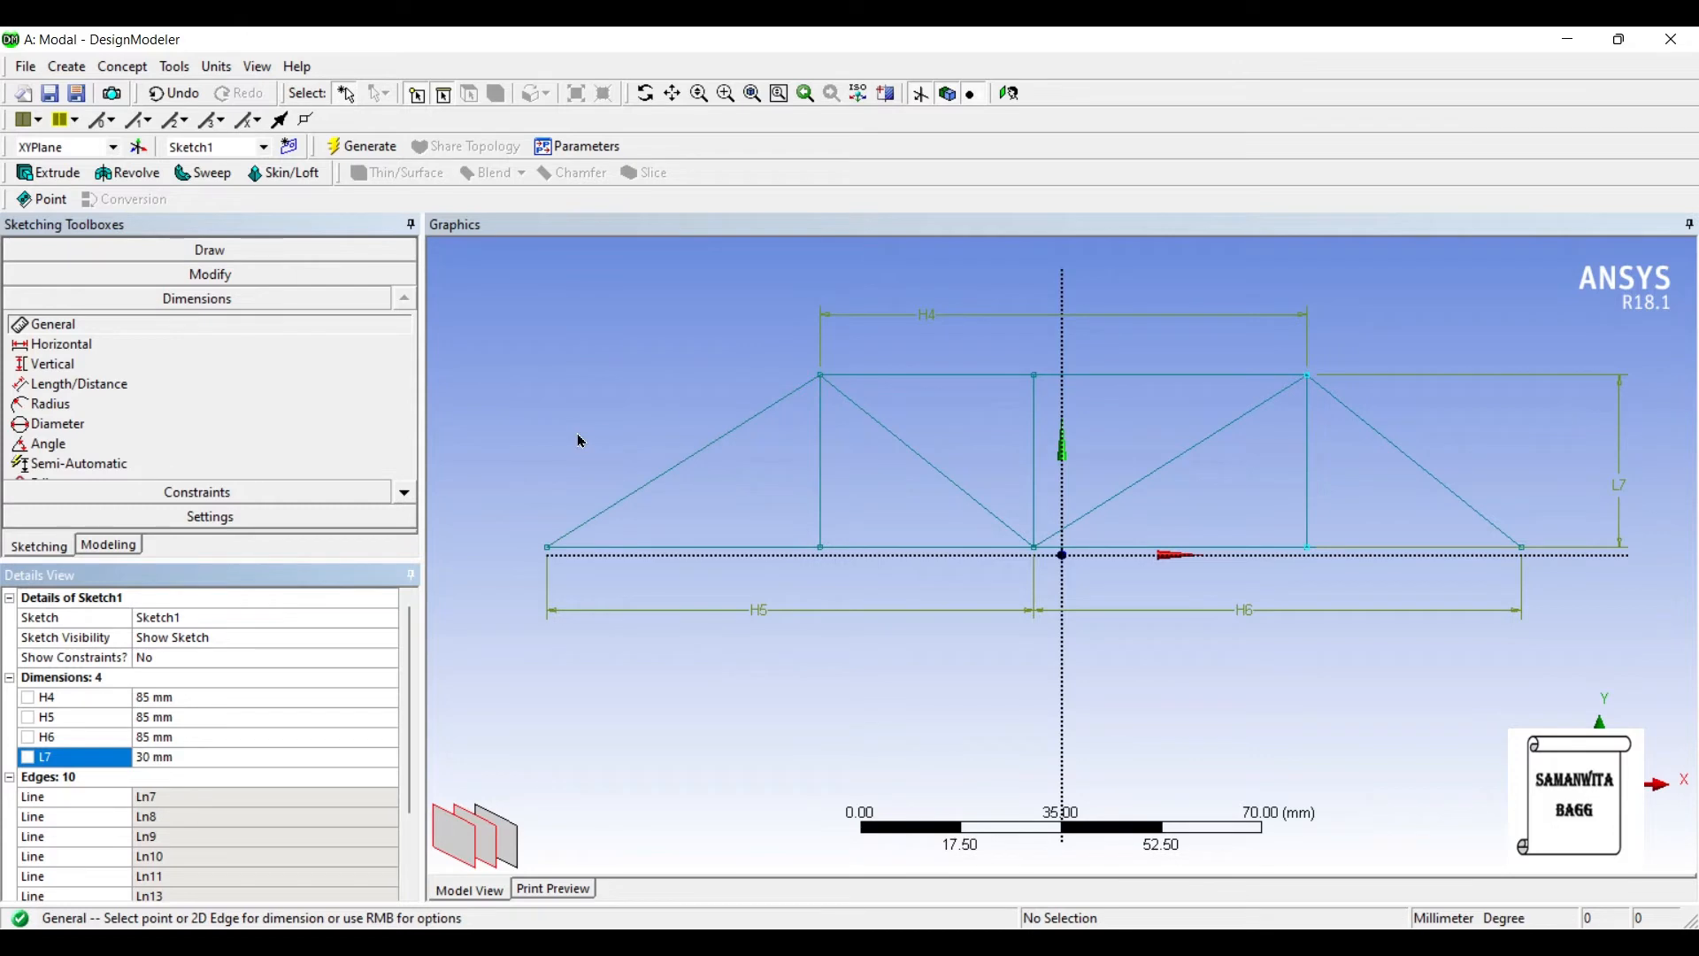
pyautogui.moveTo(484, 494)
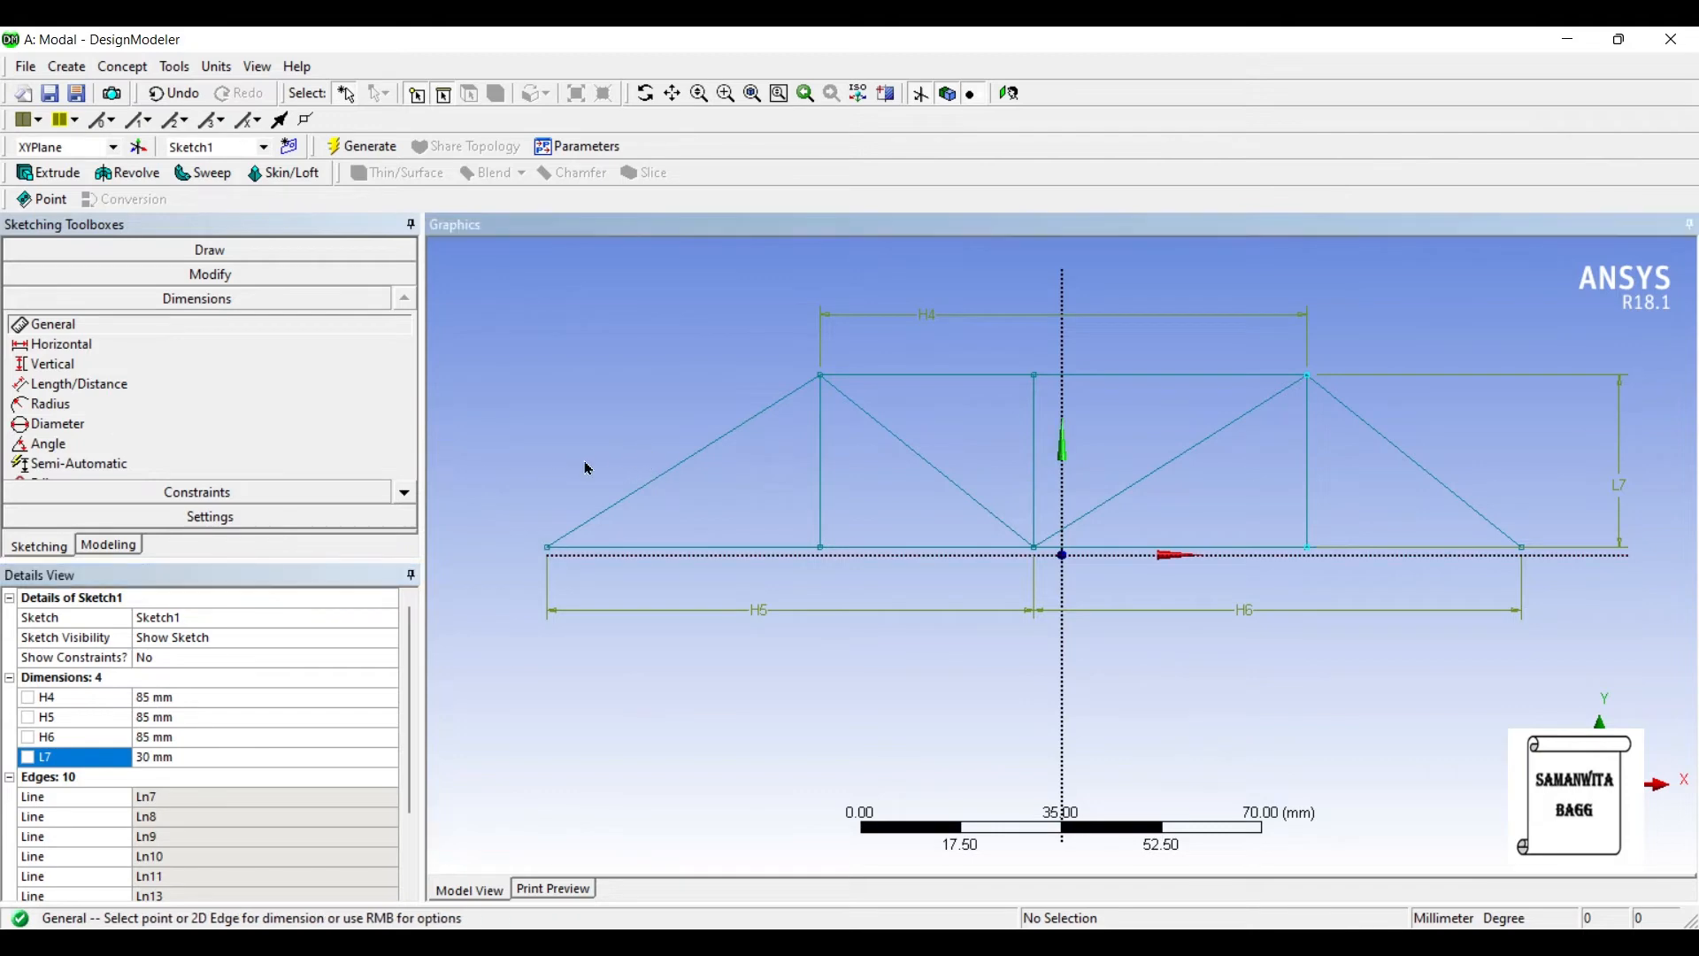
pyautogui.click(547, 546)
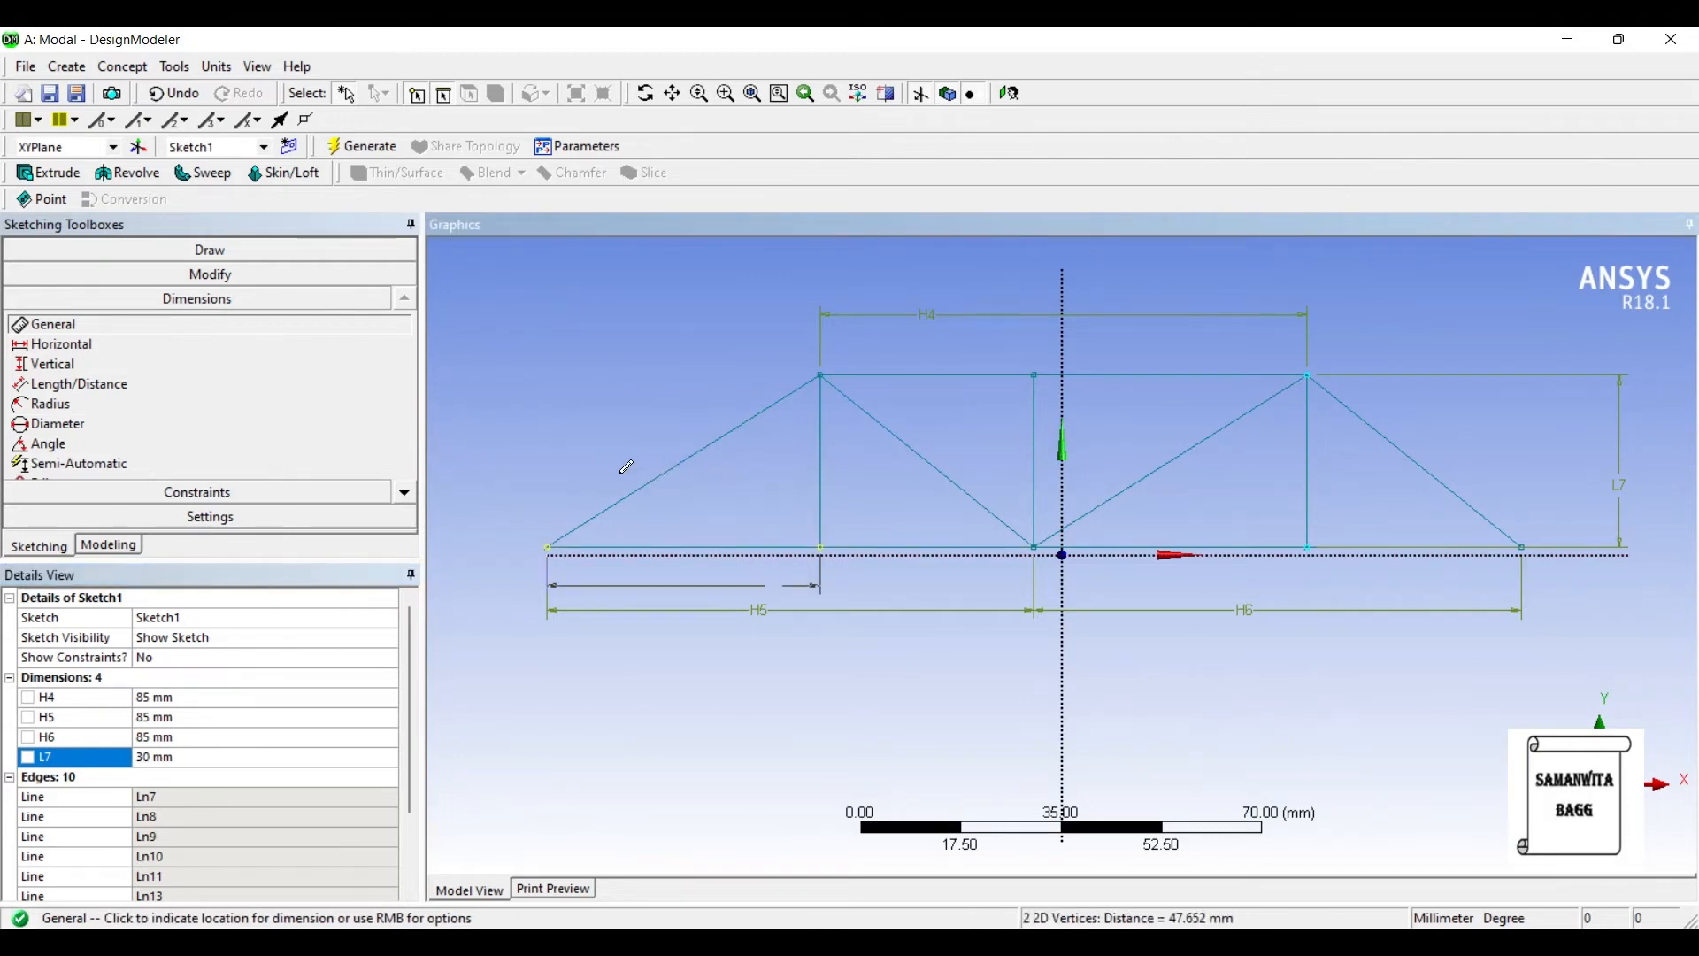
pyautogui.click(682, 585)
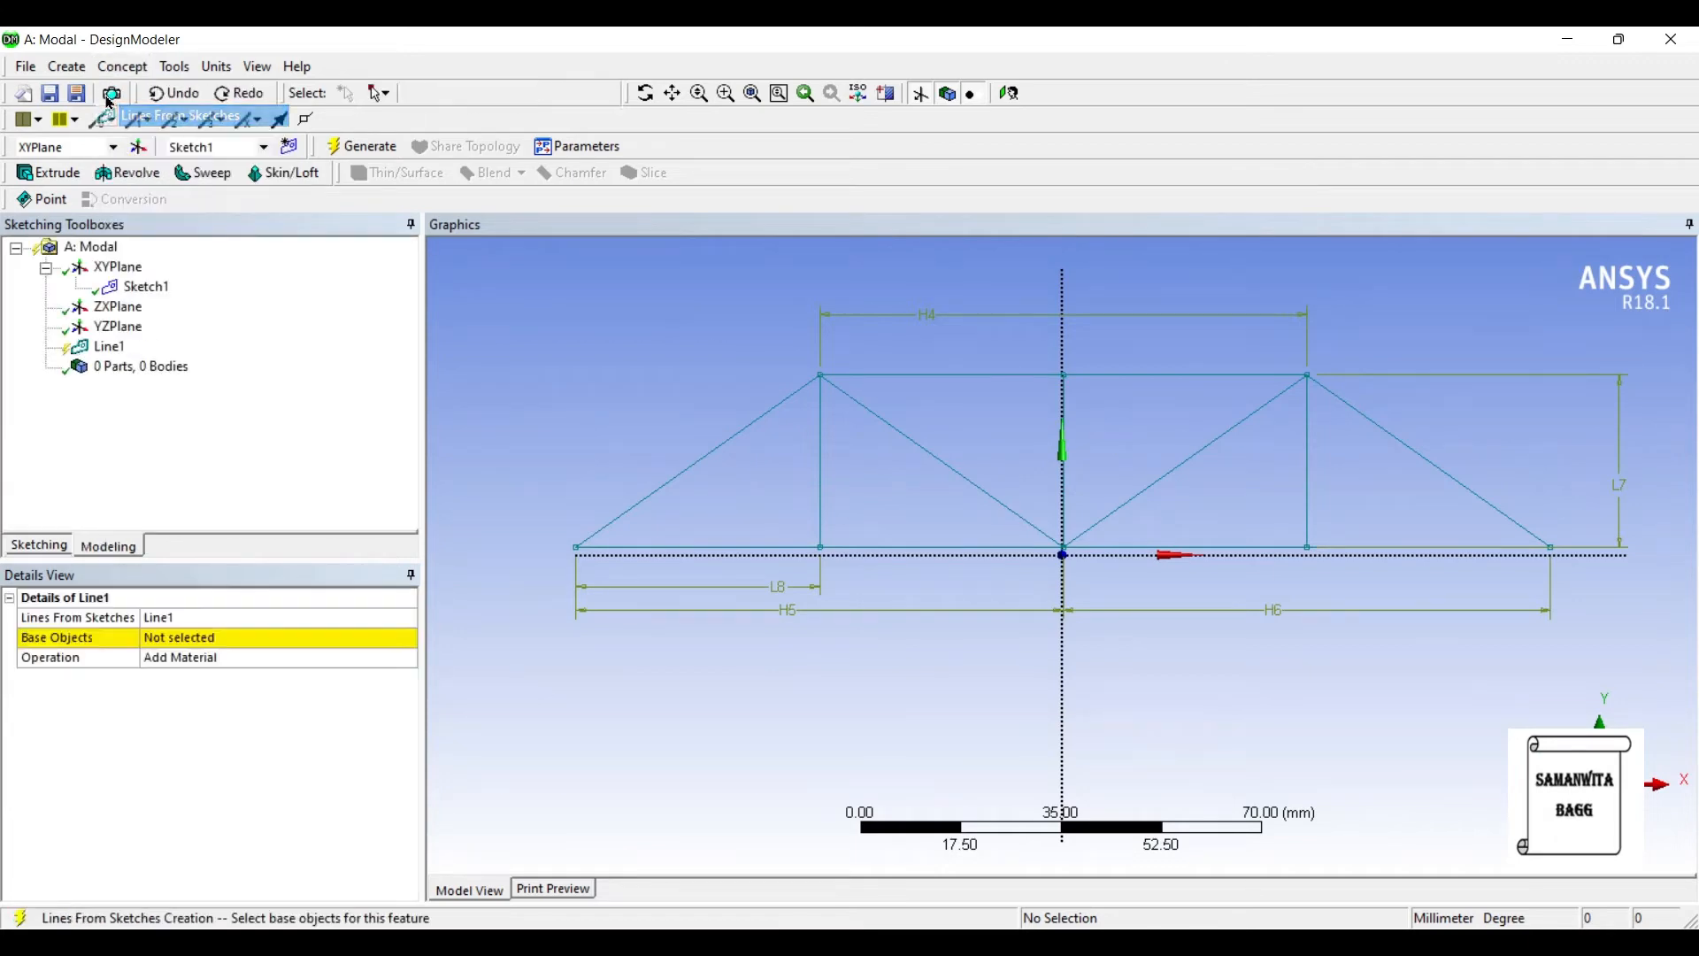
# Generate a line body from Sketch1 as the base object.
pyautogui.click(146, 286)
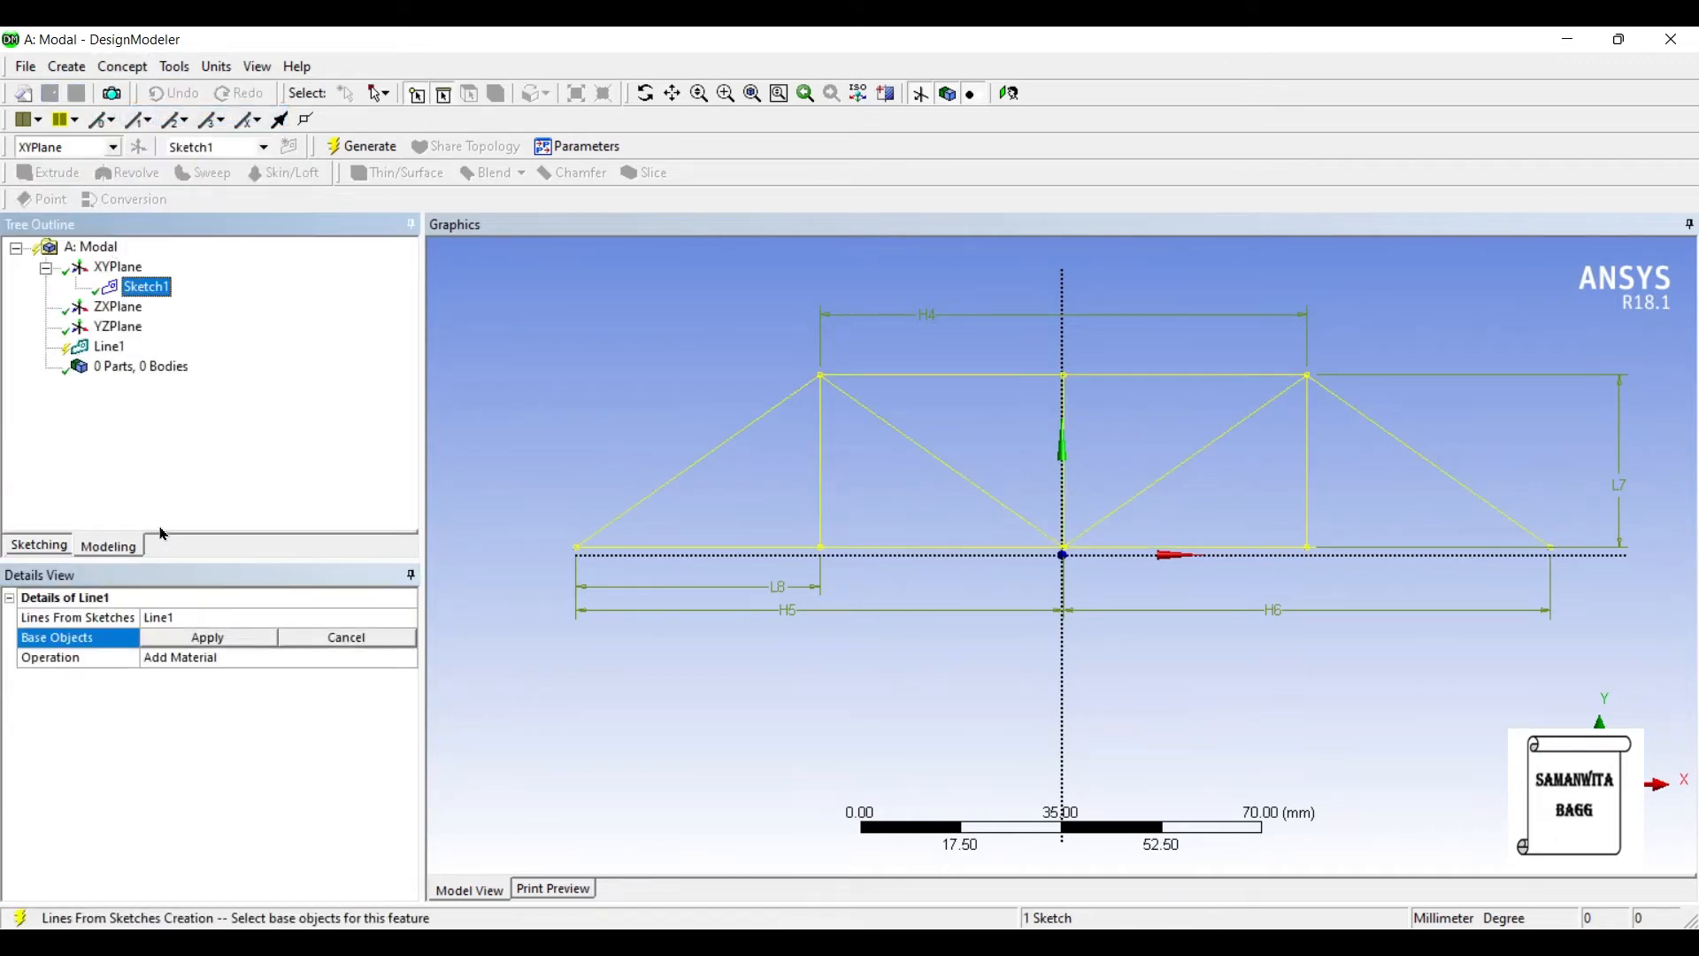
pyautogui.click(206, 636)
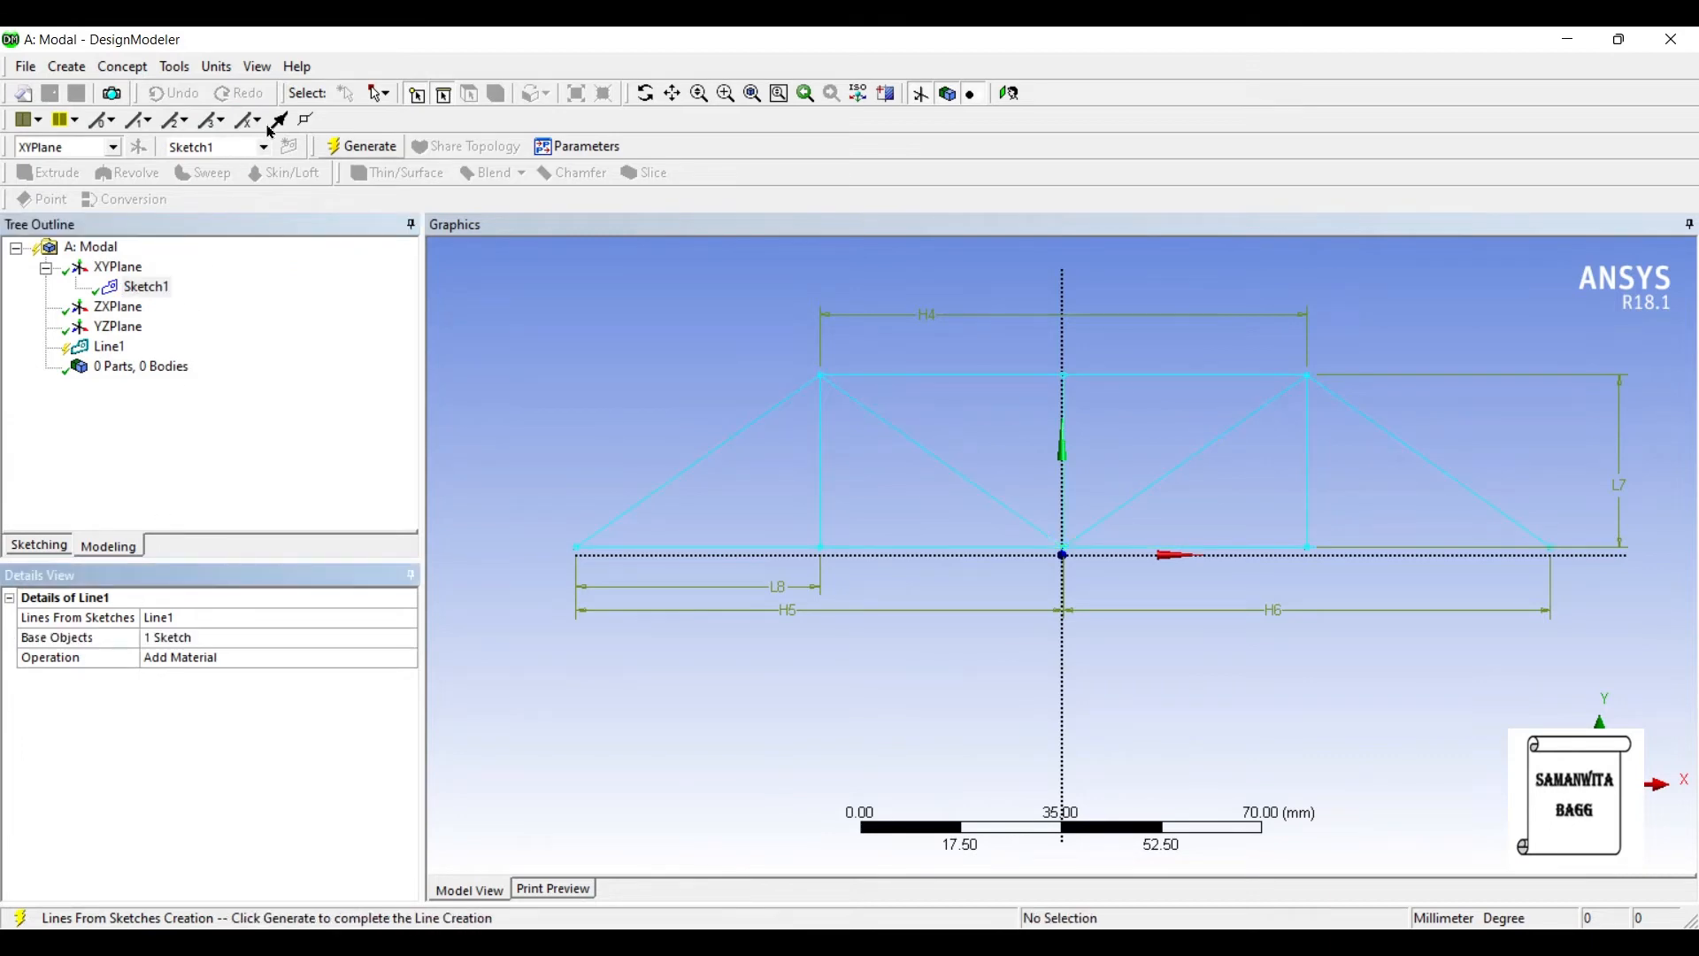
pyautogui.click(368, 146)
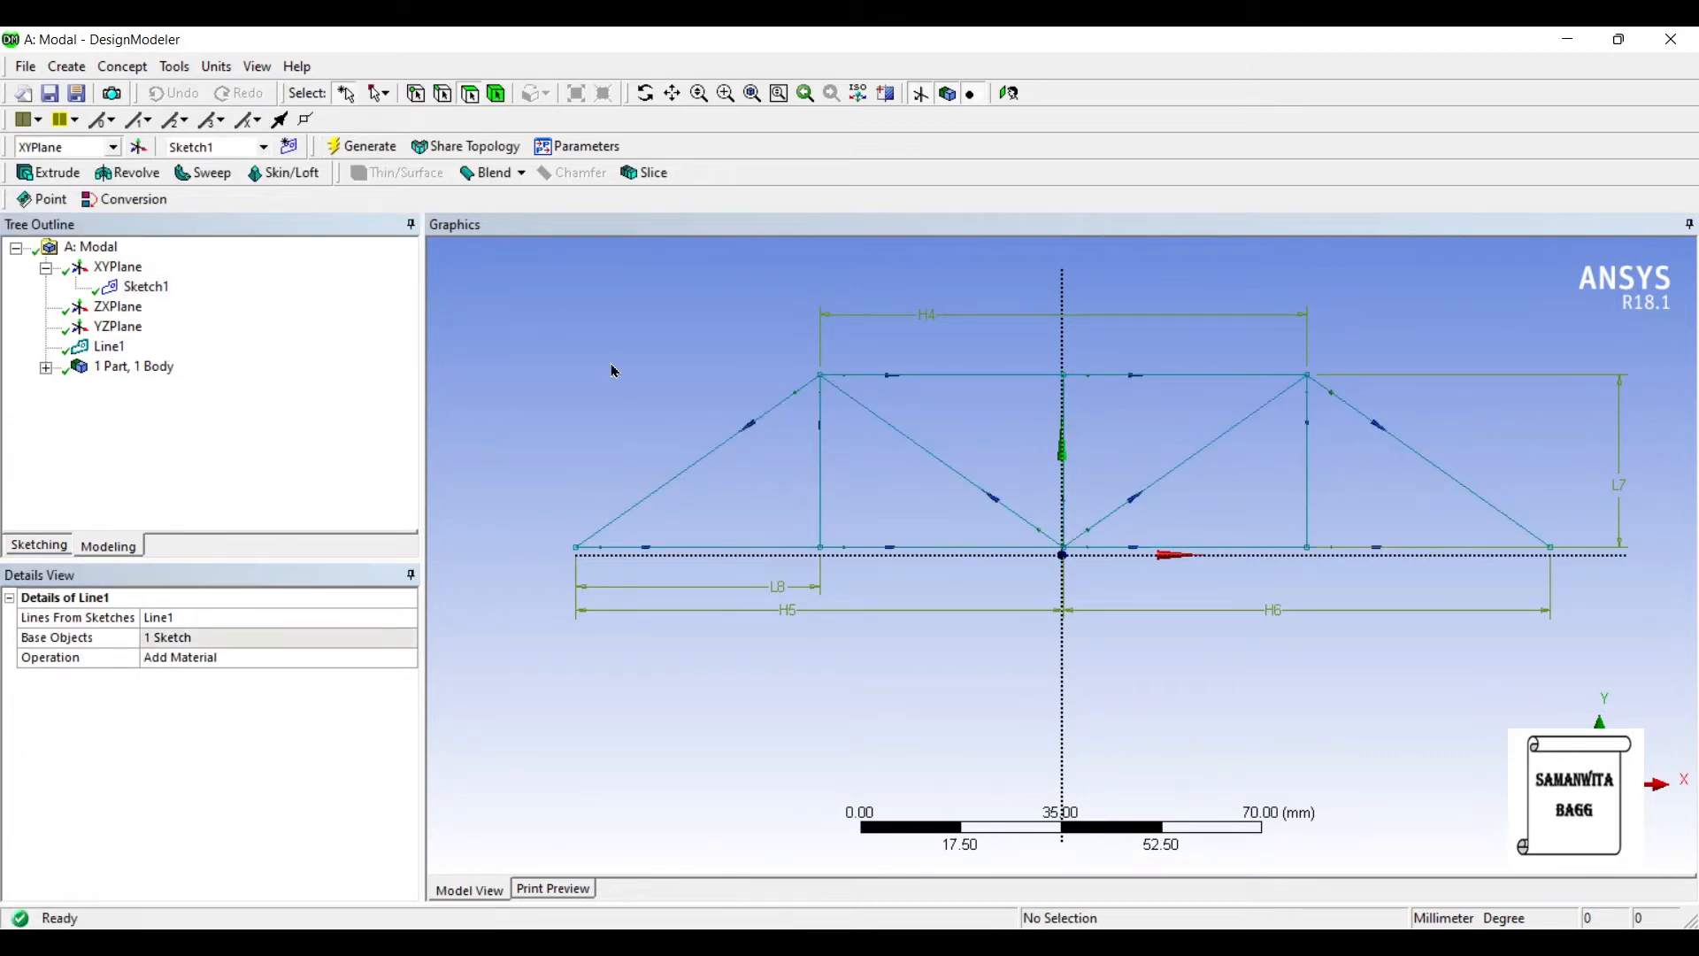
pyautogui.click(121, 67)
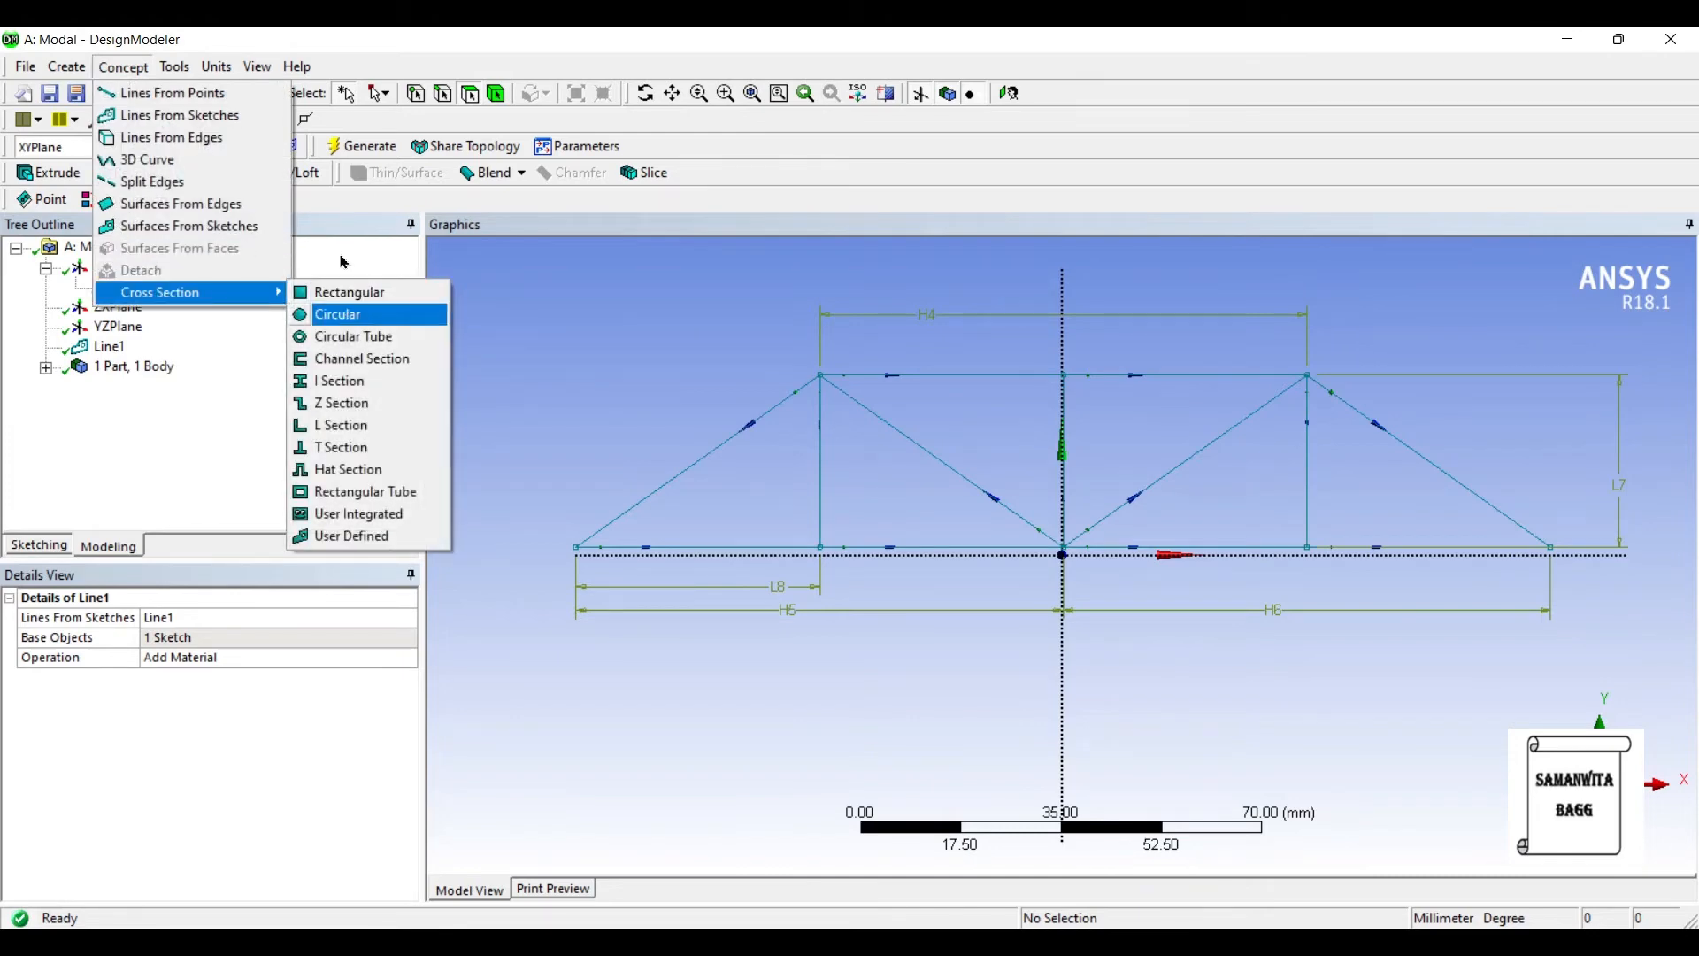
# Create a circular cross section and assign it to the truss line body.
pyautogui.click(337, 314)
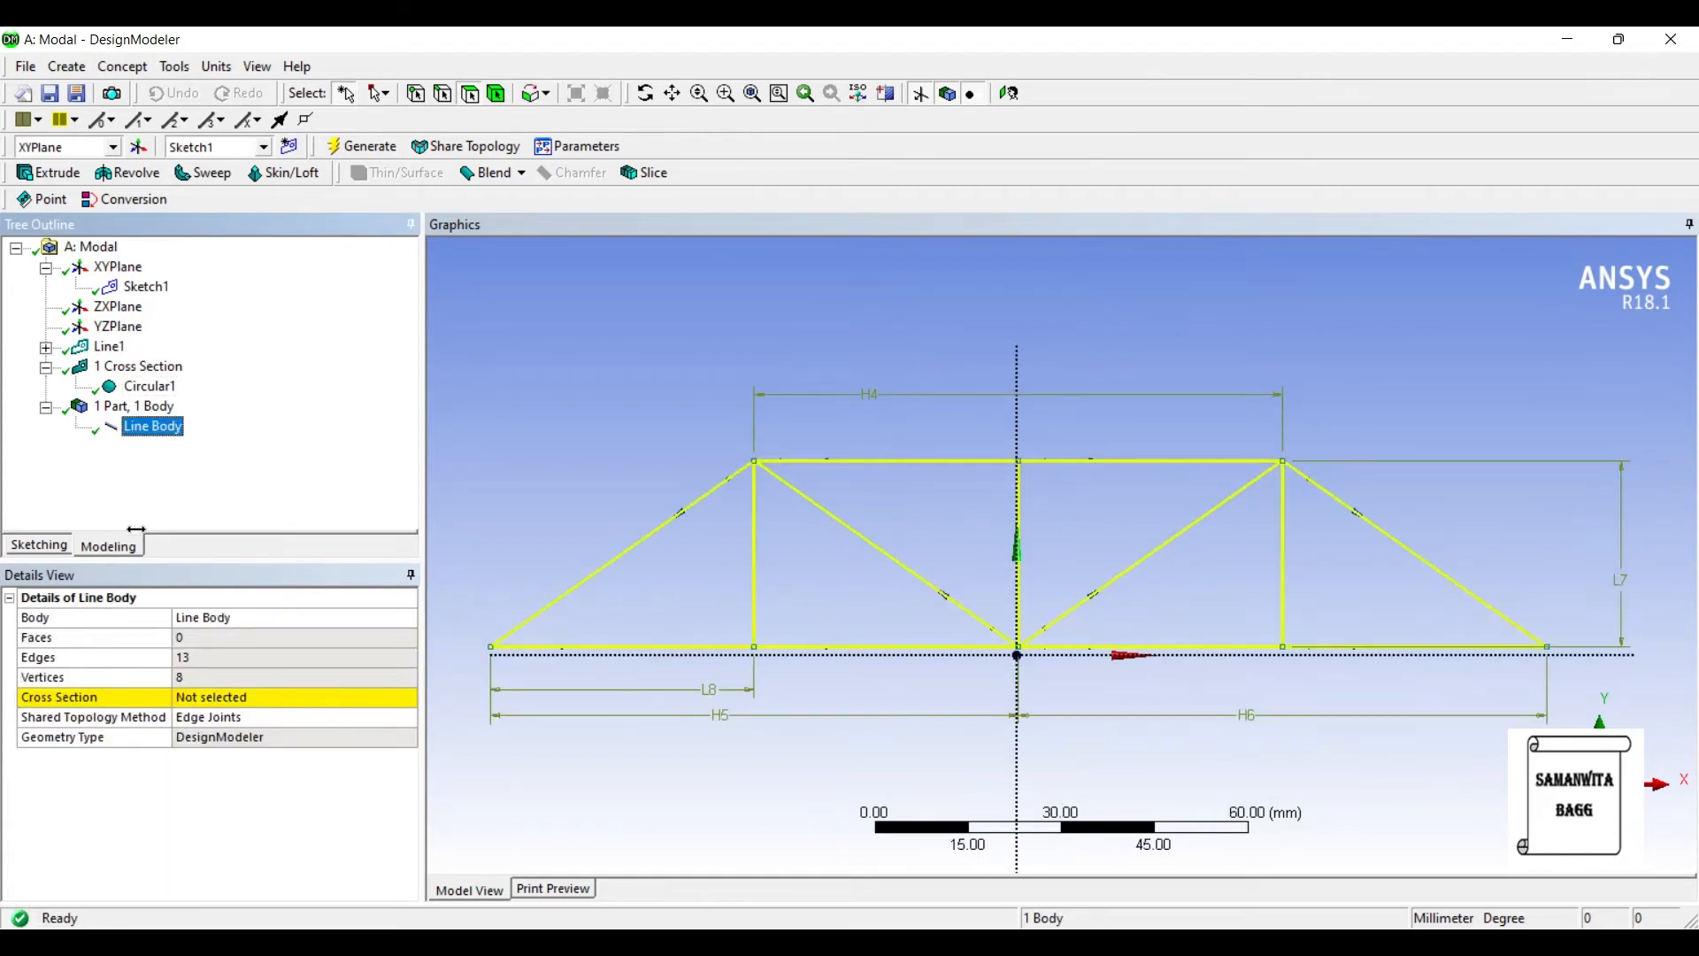
pyautogui.click(407, 697)
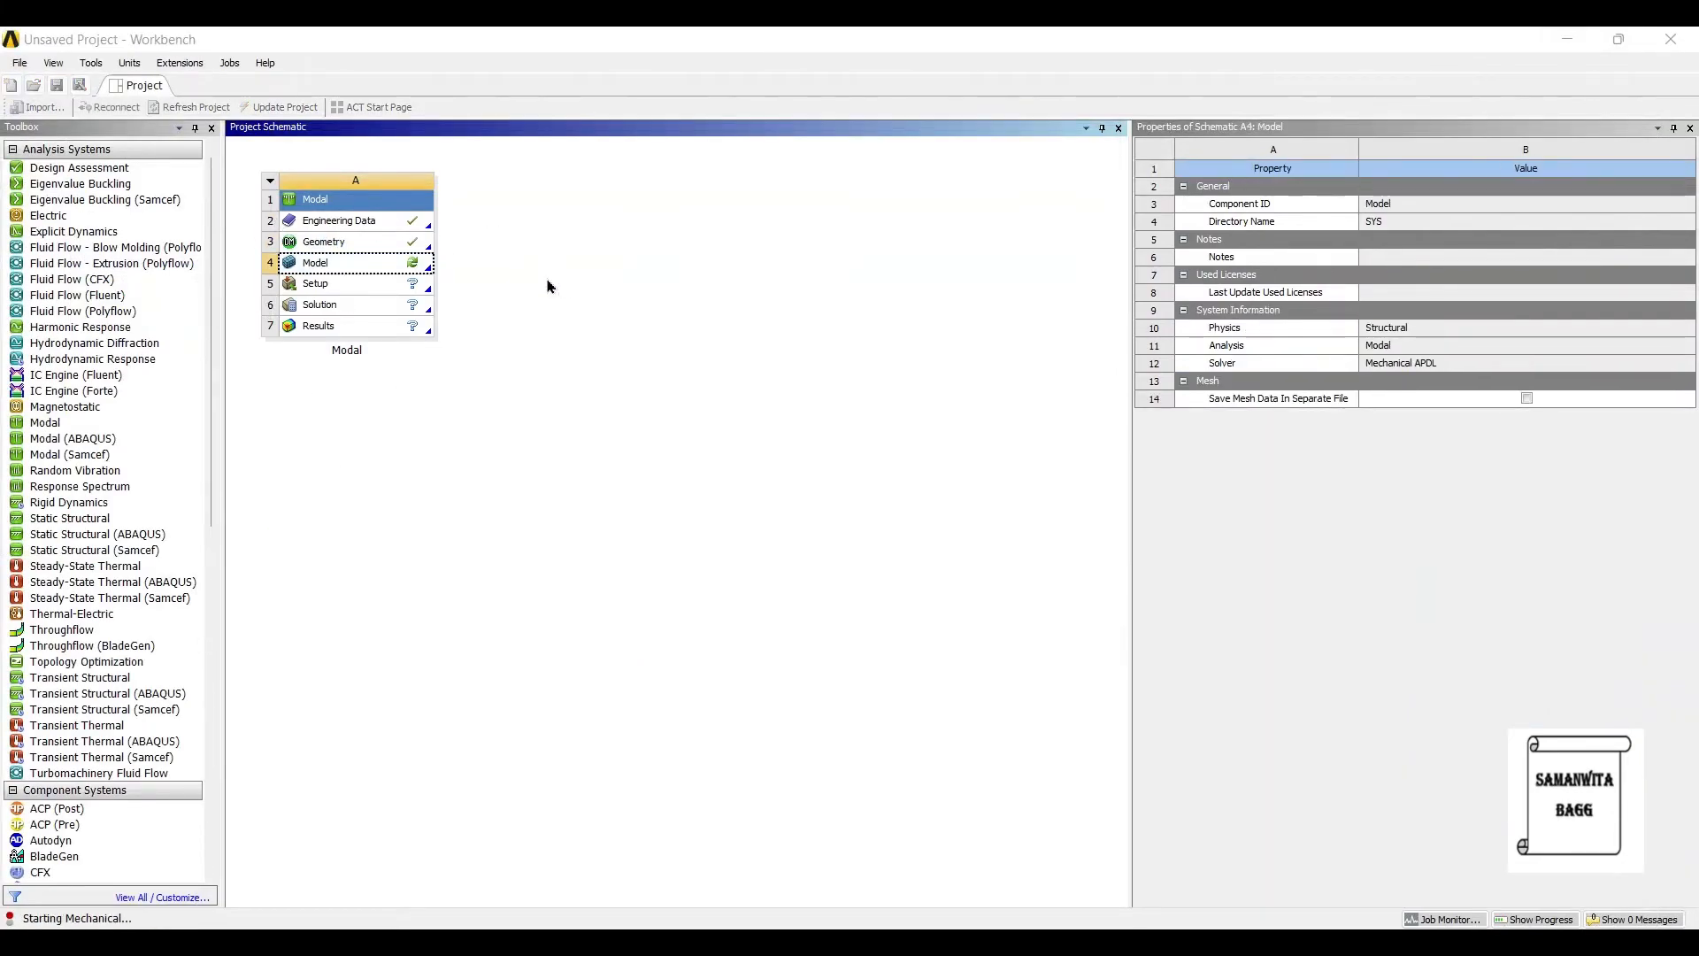
# Launch ANSYS Mechanical from the Modal system's Model cell.
pyautogui.doubleClick(315, 262)
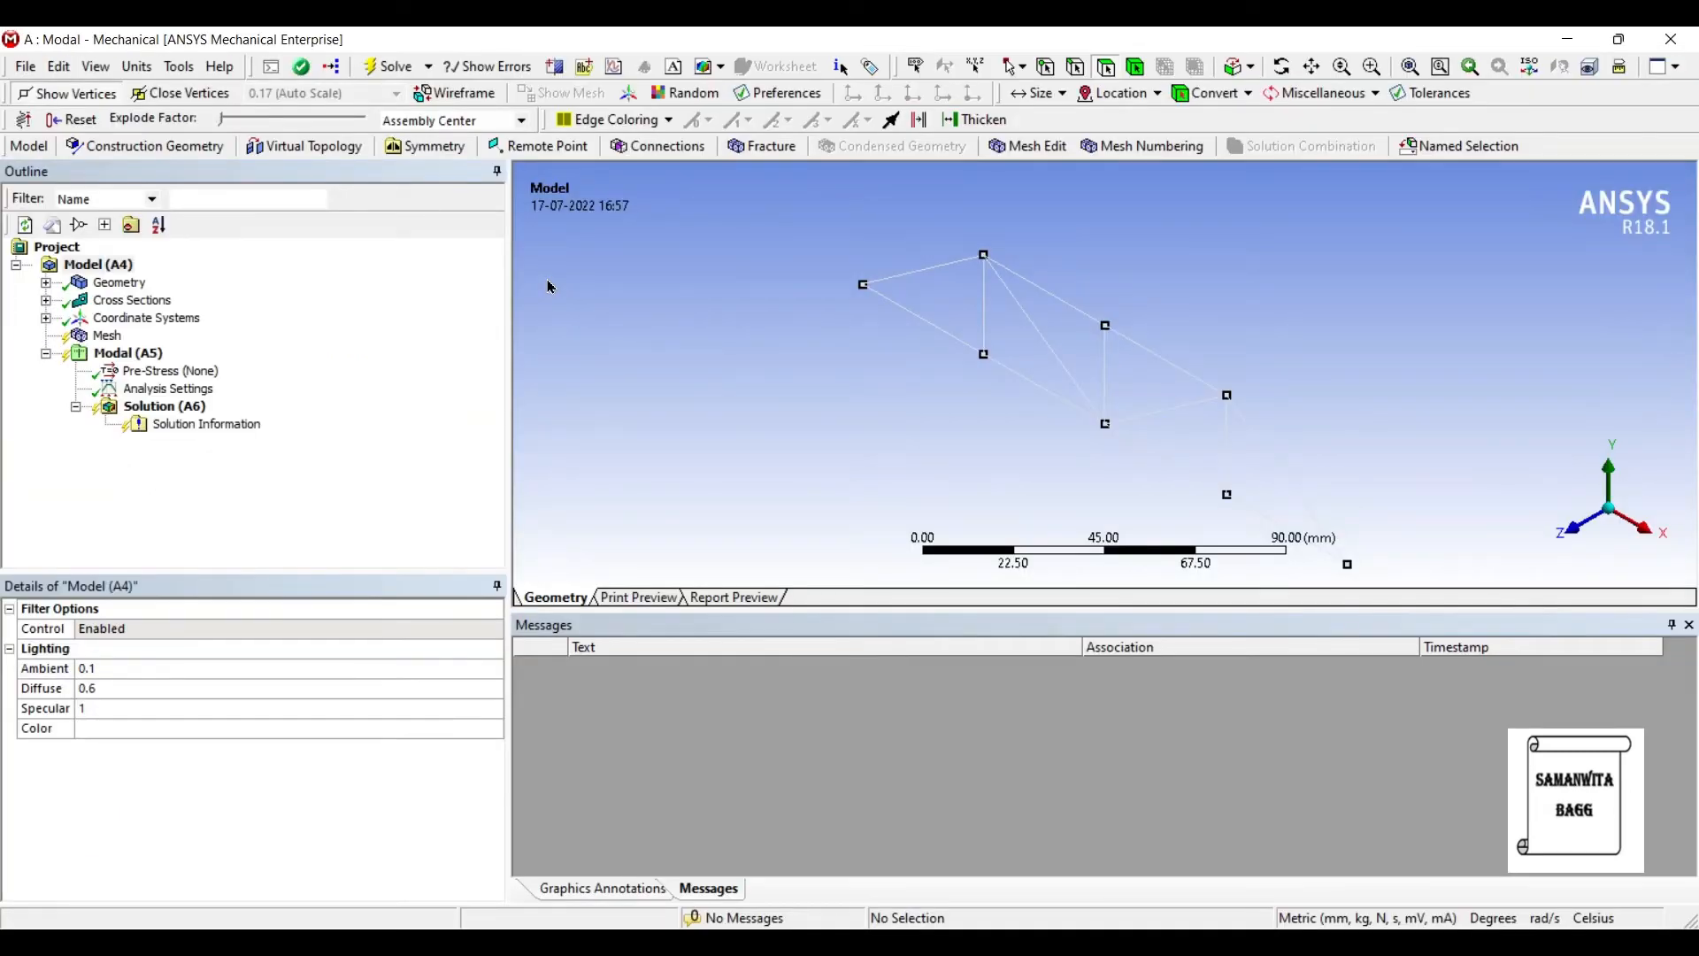
pyautogui.moveTo(38, 240)
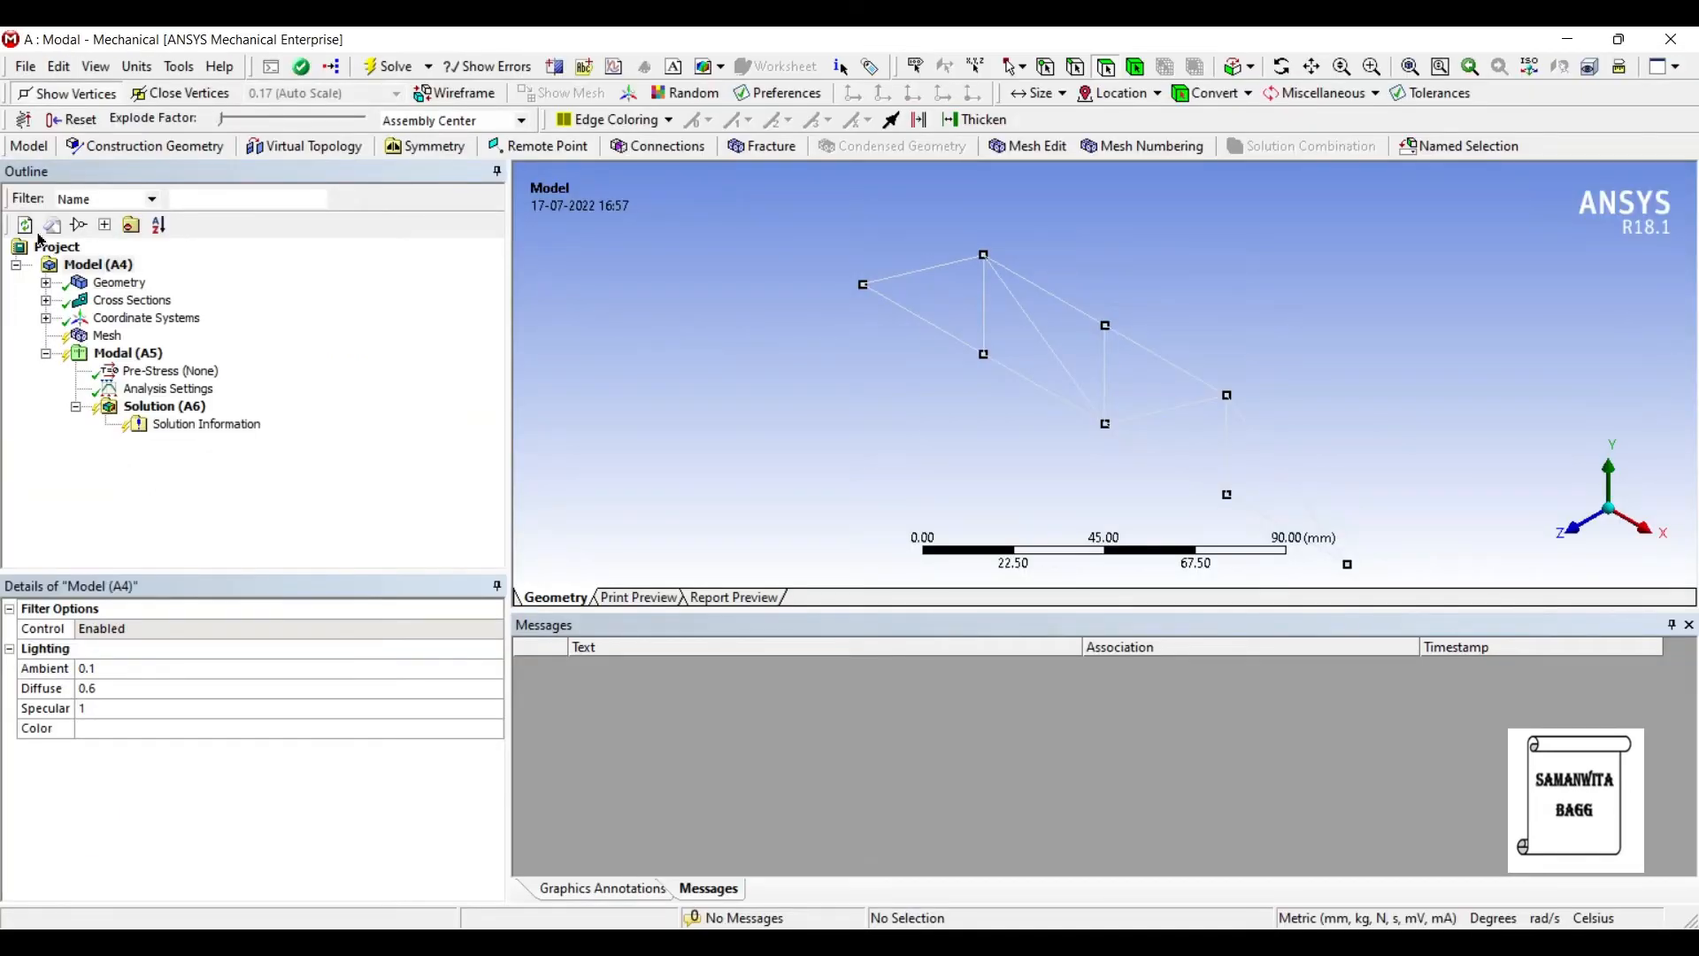
# Mesh the truss with Fine relevance centre, then review the modal analysis settings.
pyautogui.click(107, 335)
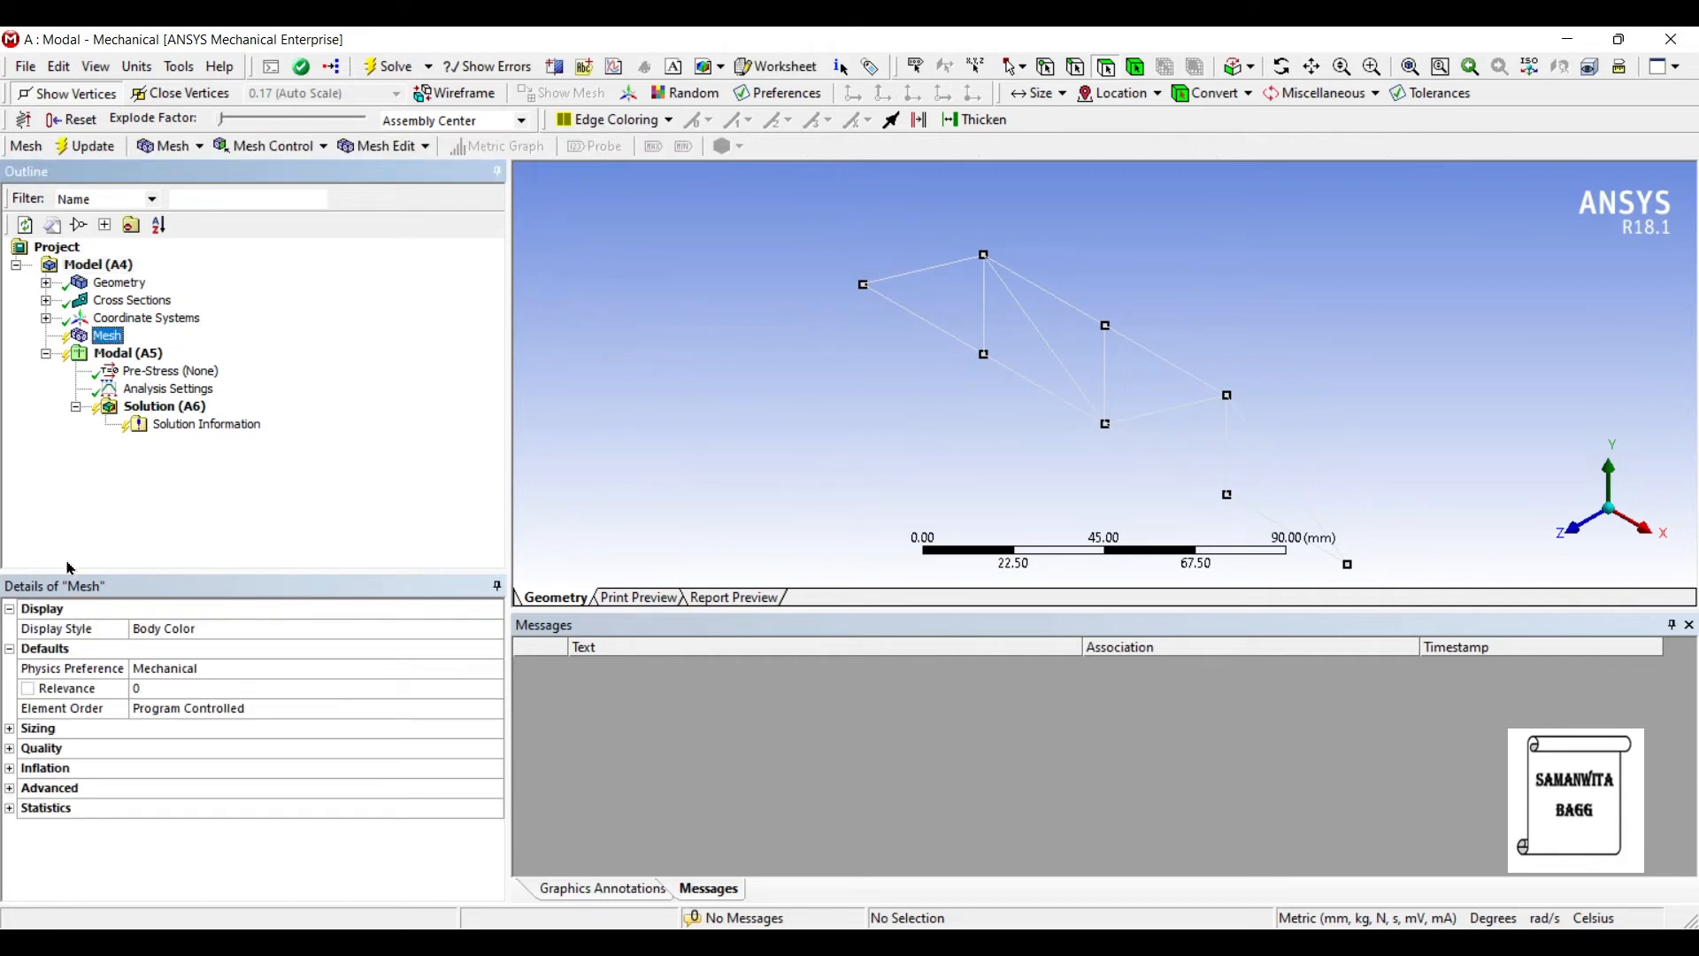
pyautogui.click(38, 728)
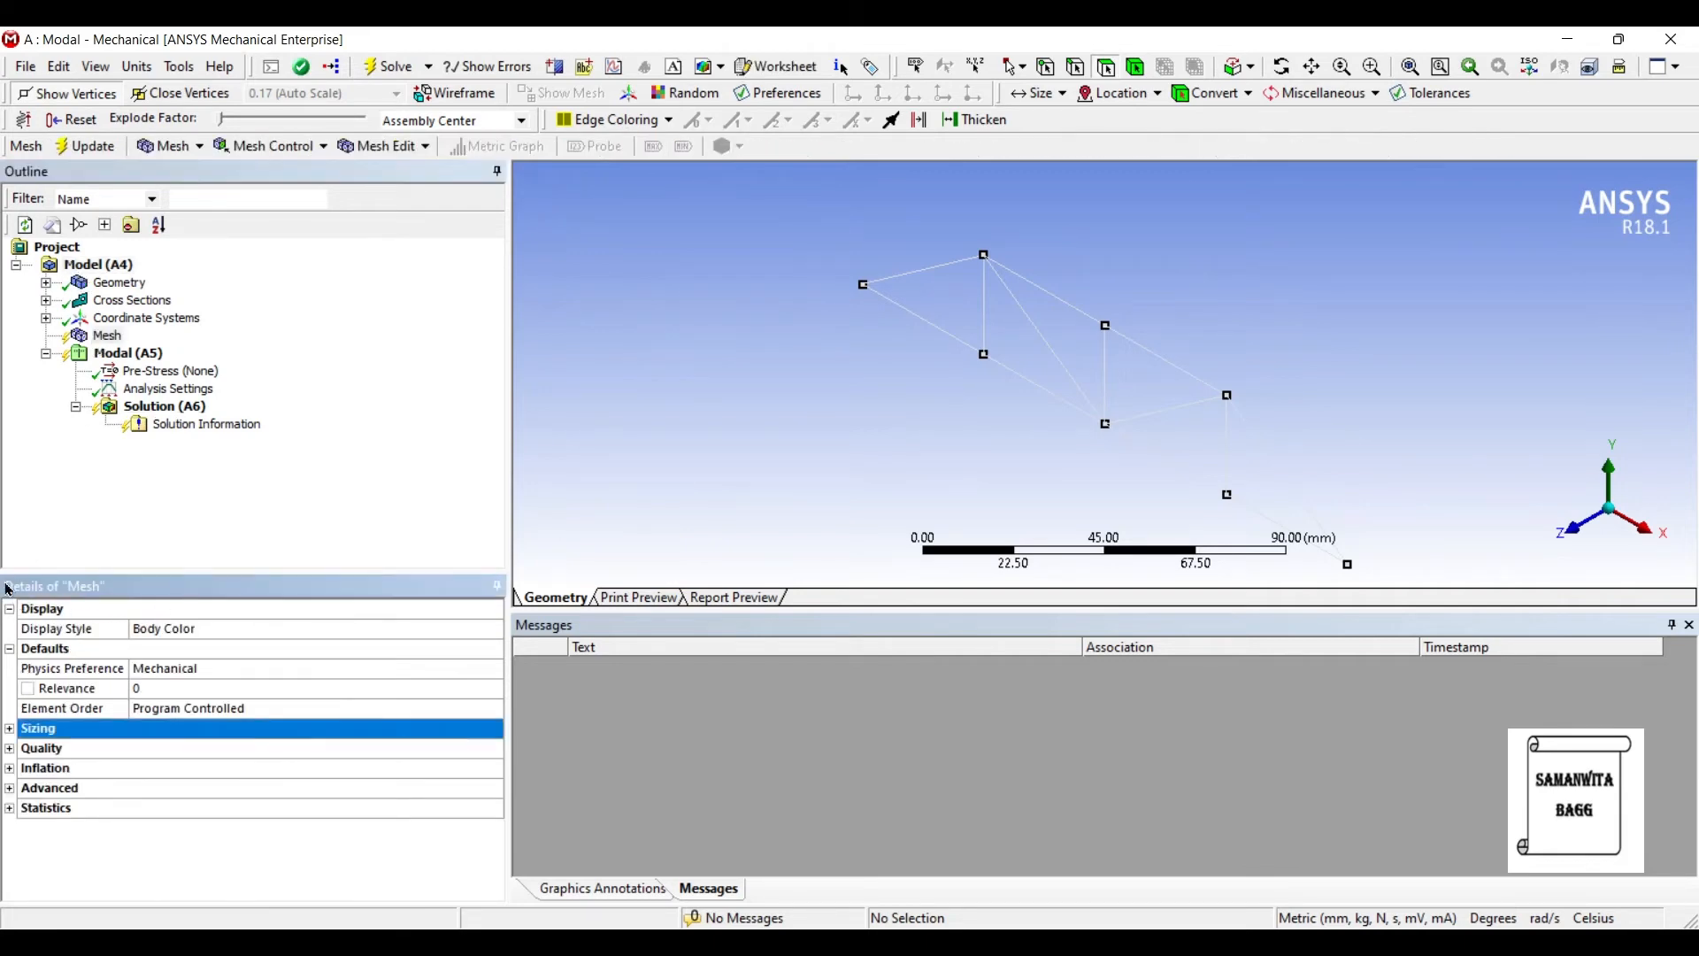
pyautogui.click(38, 728)
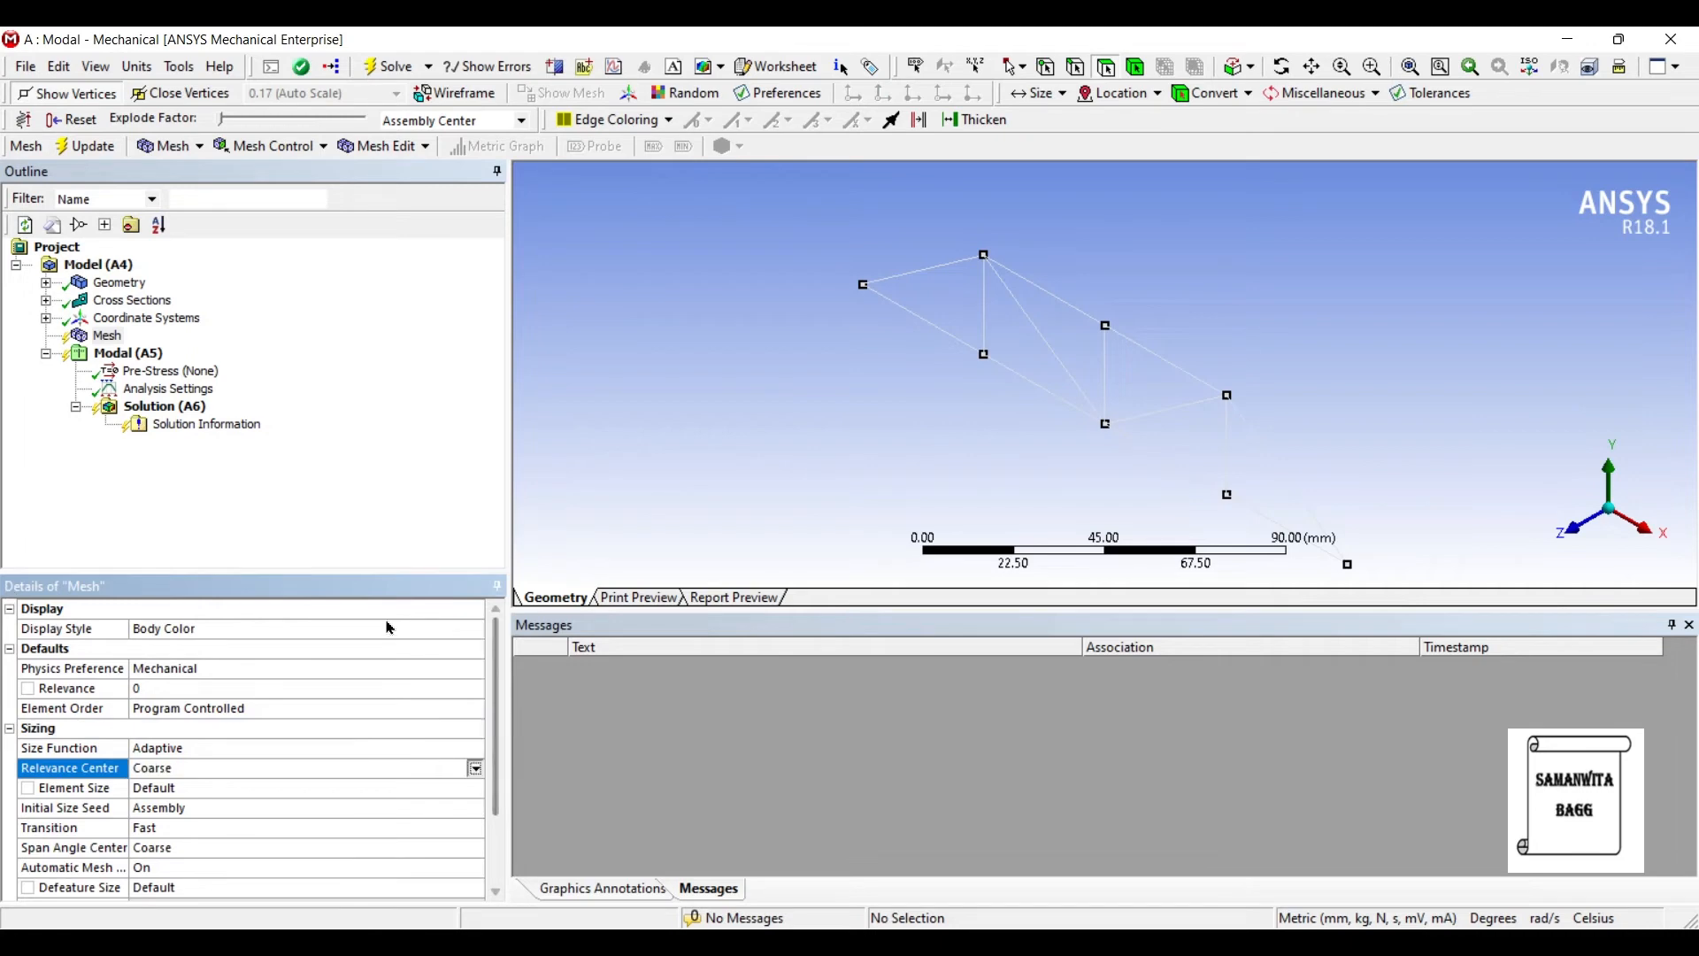
pyautogui.click(325, 768)
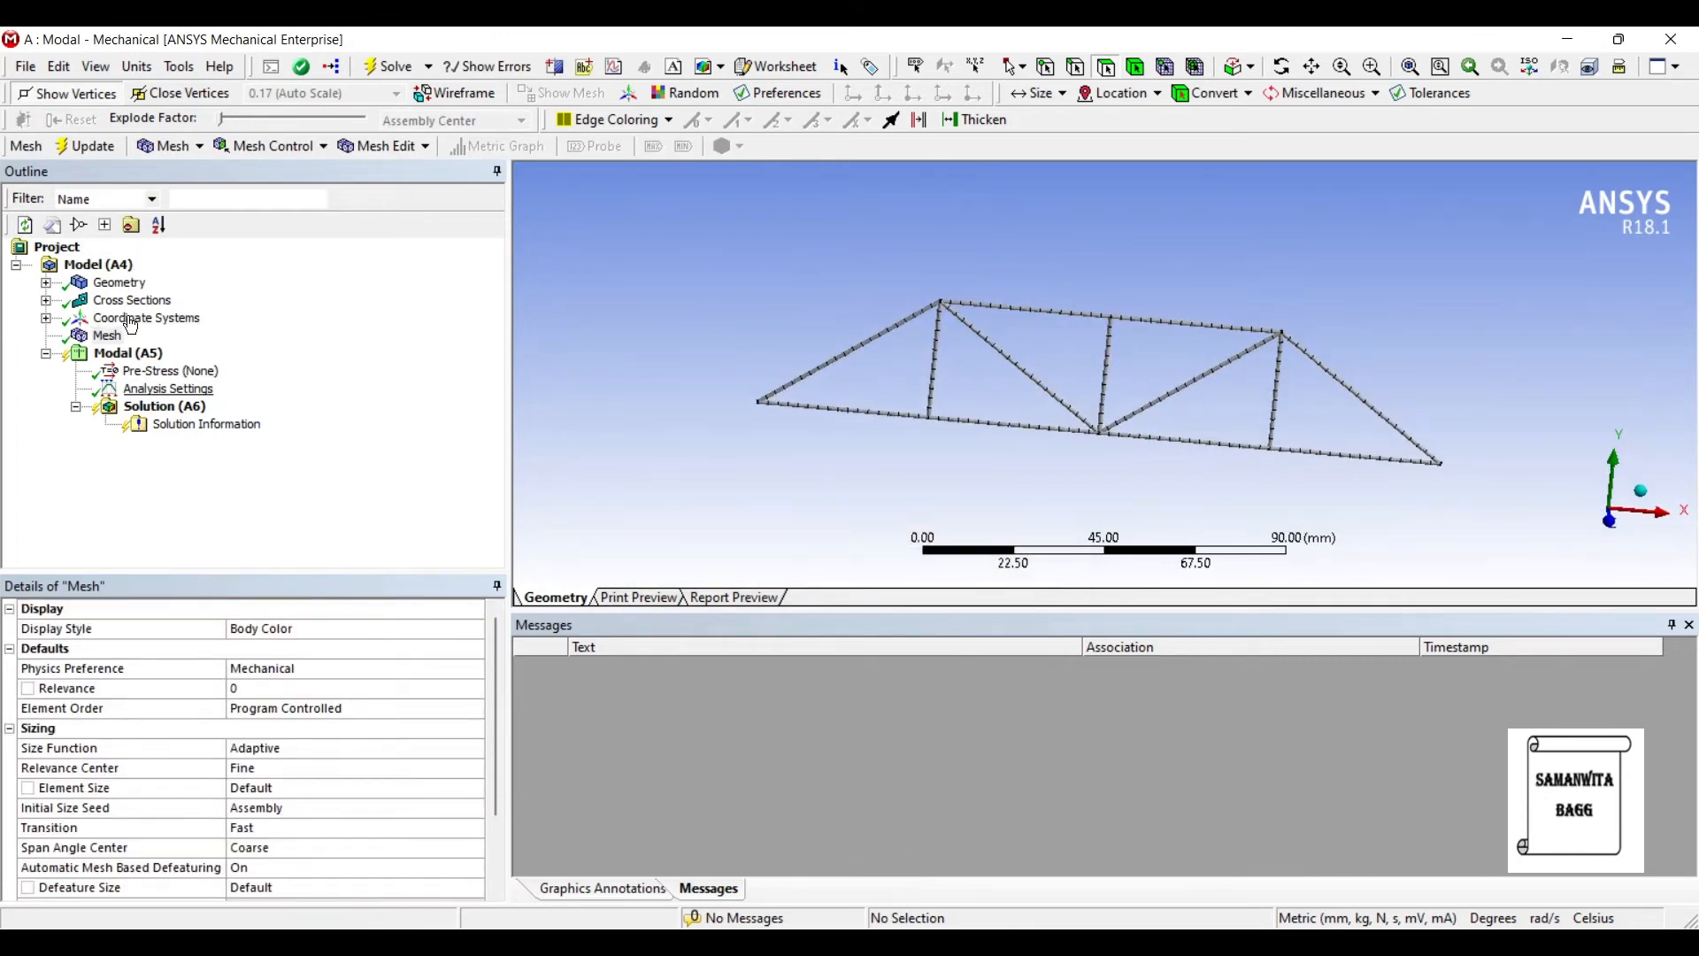
pyautogui.click(168, 387)
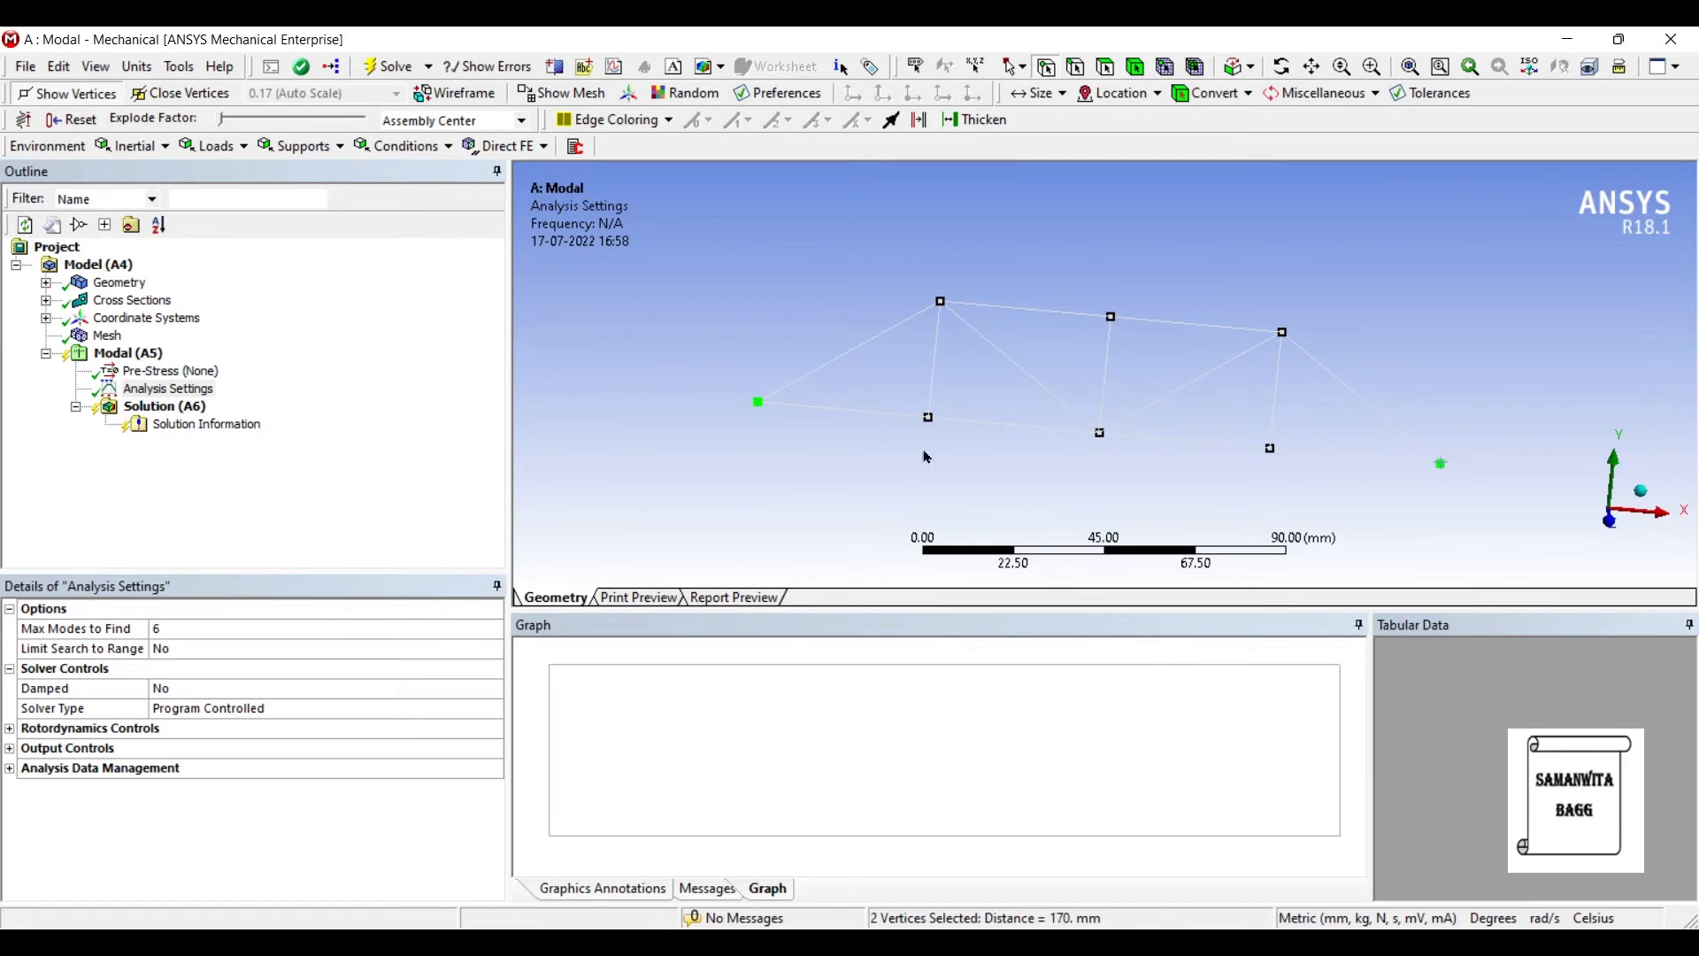
# Add a fixed support at both truss end vertices and solve for six modes.
pyautogui.rightClick(168, 388)
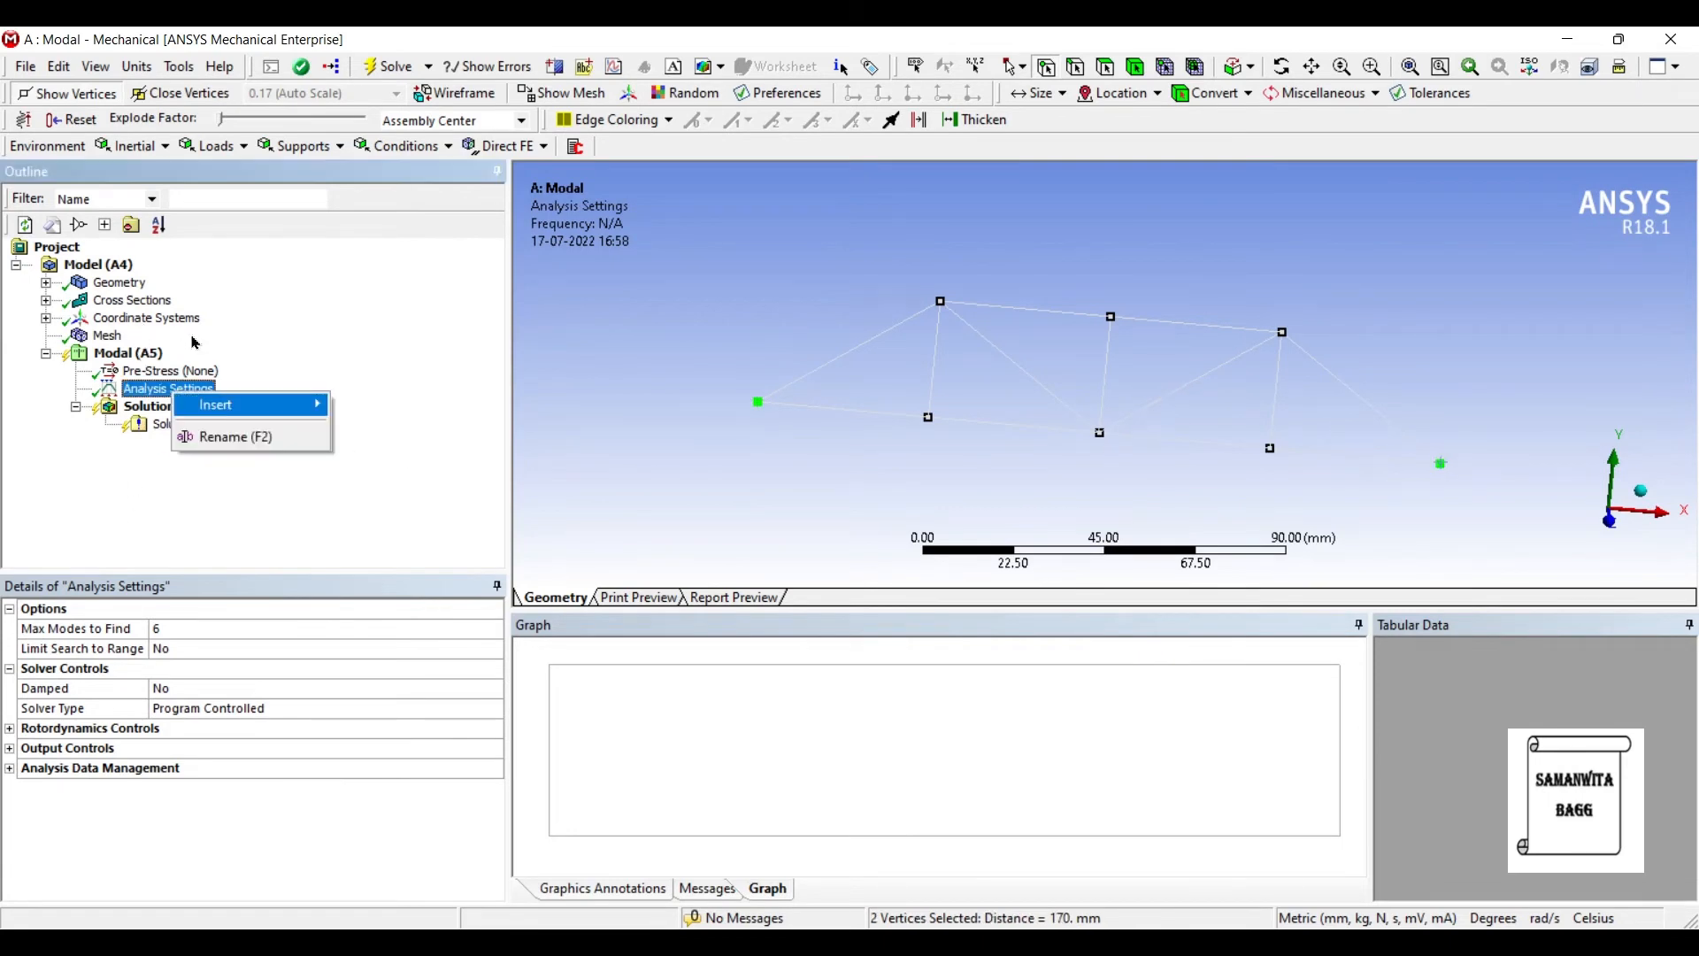
pyautogui.click(244, 405)
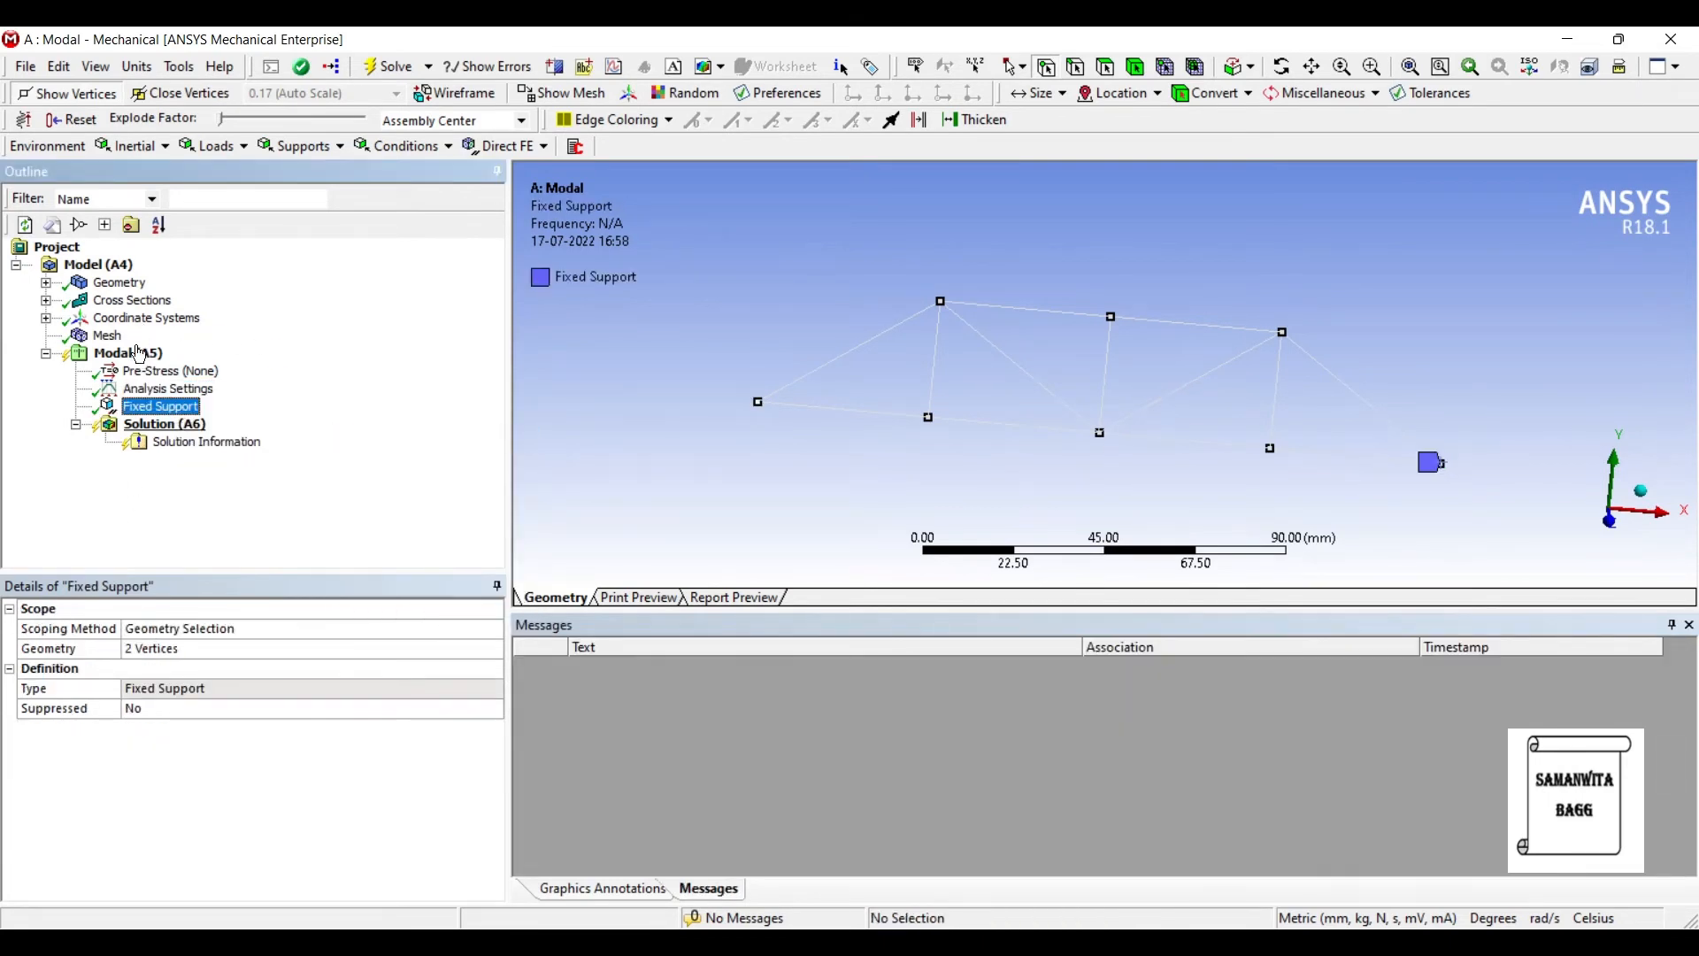
pyautogui.click(164, 423)
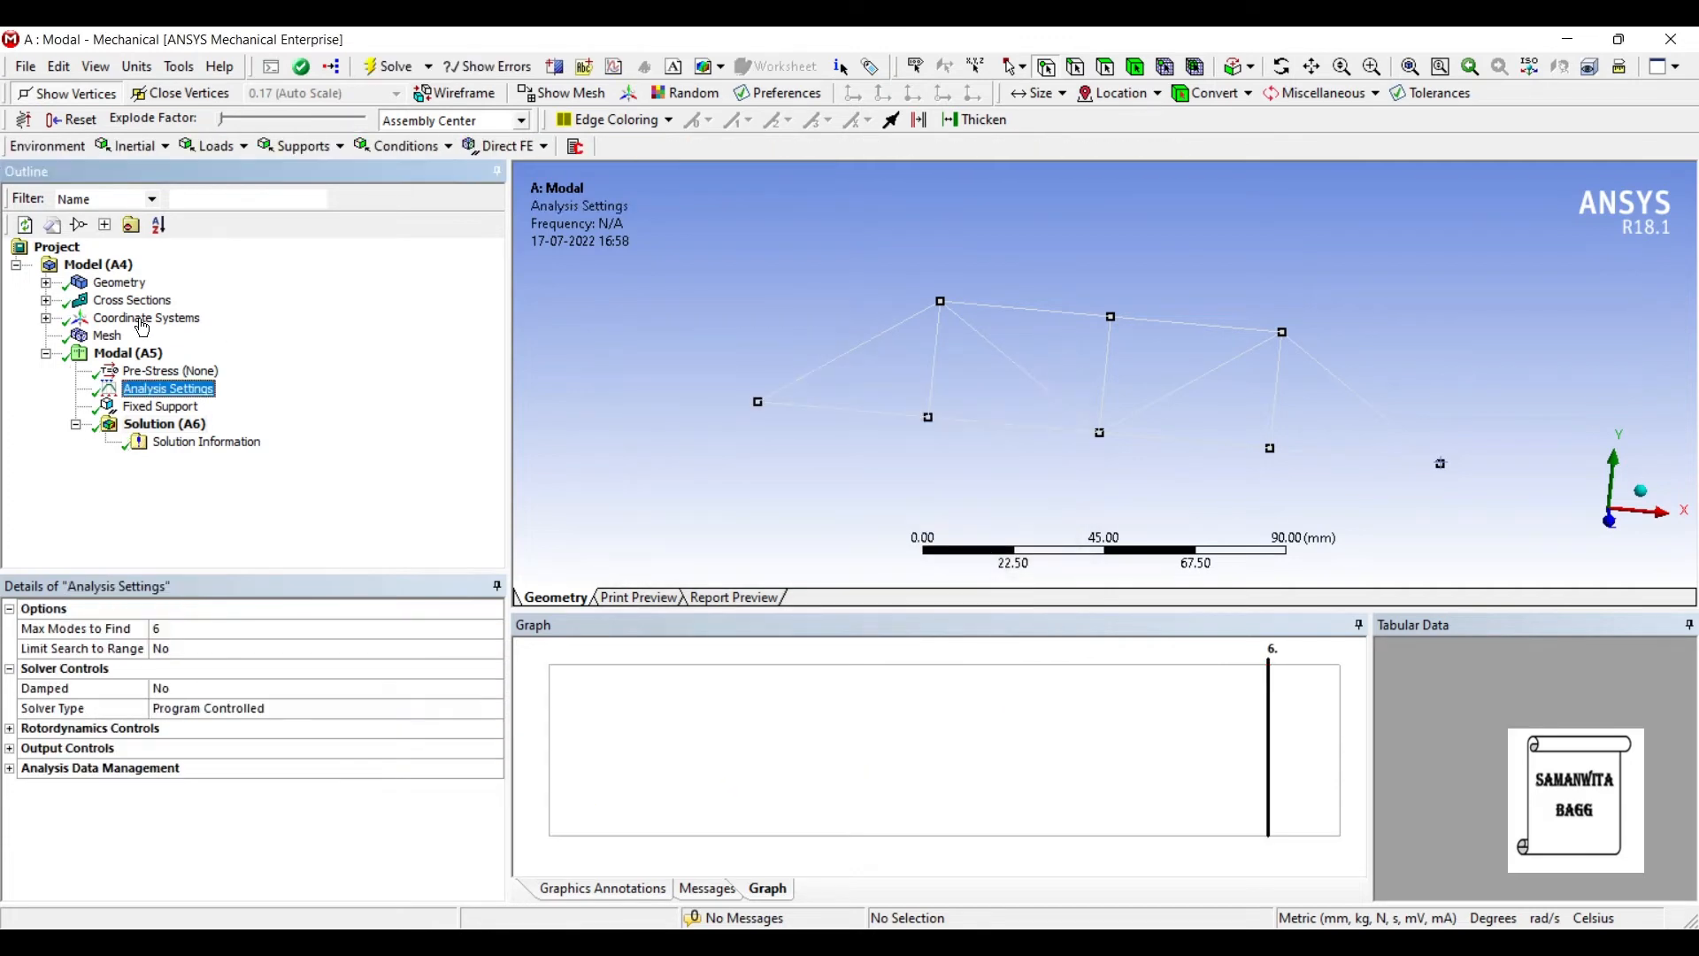
pyautogui.moveTo(62, 517)
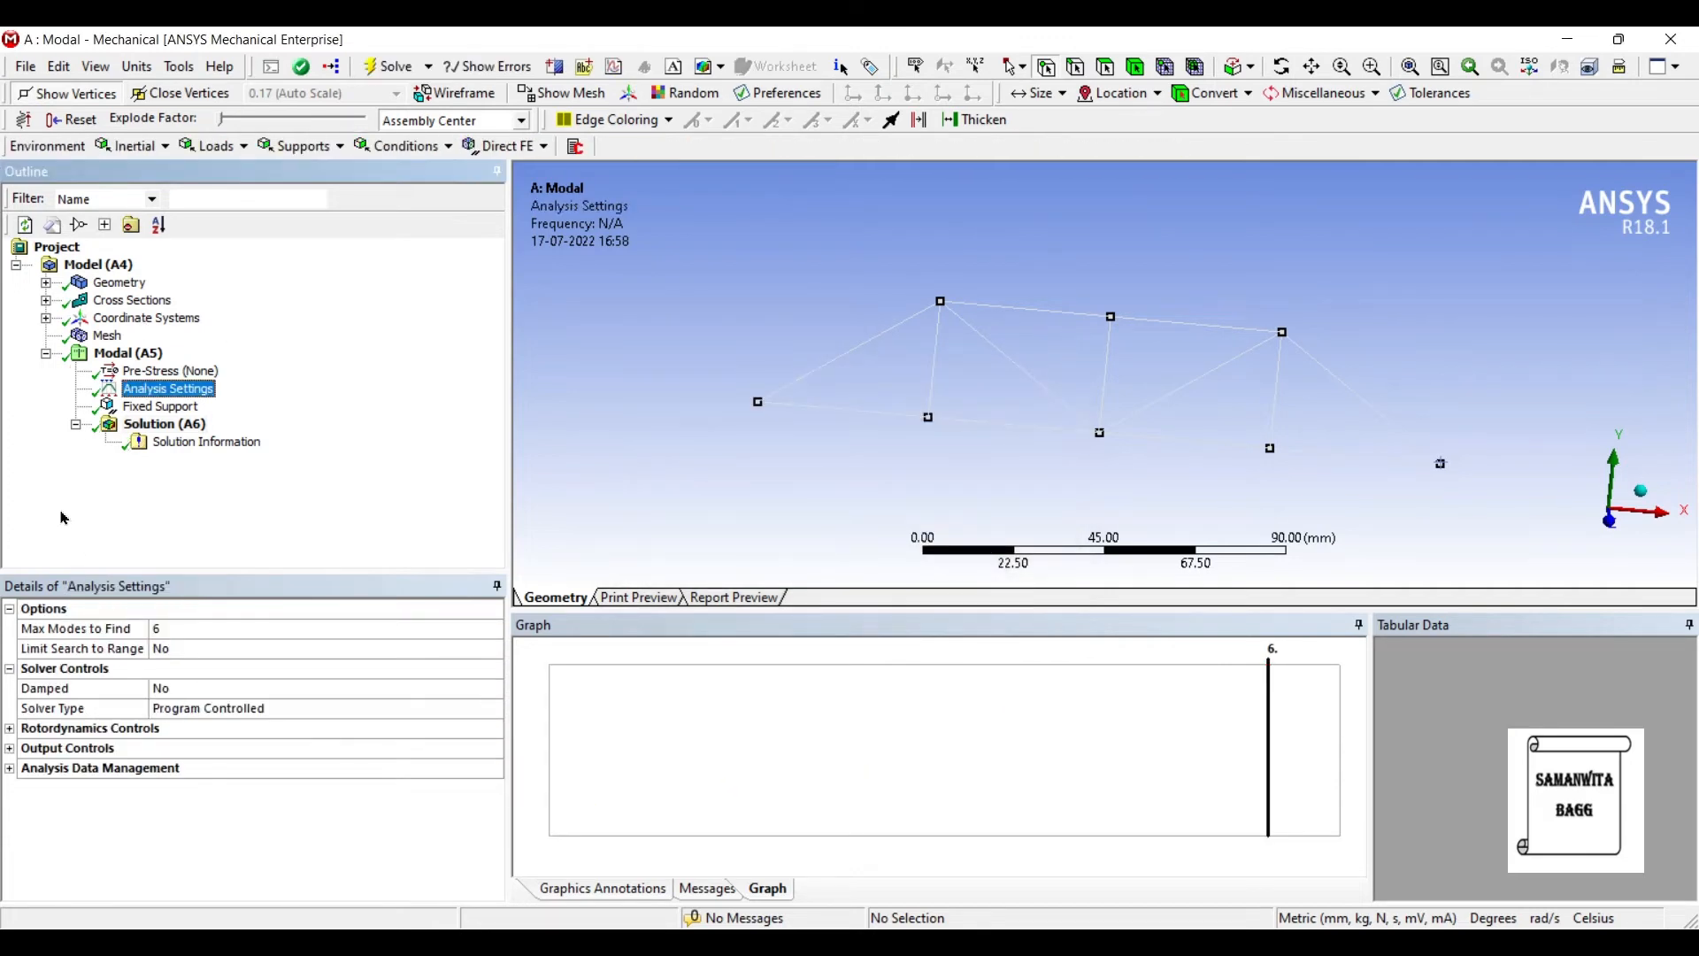
pyautogui.click(165, 423)
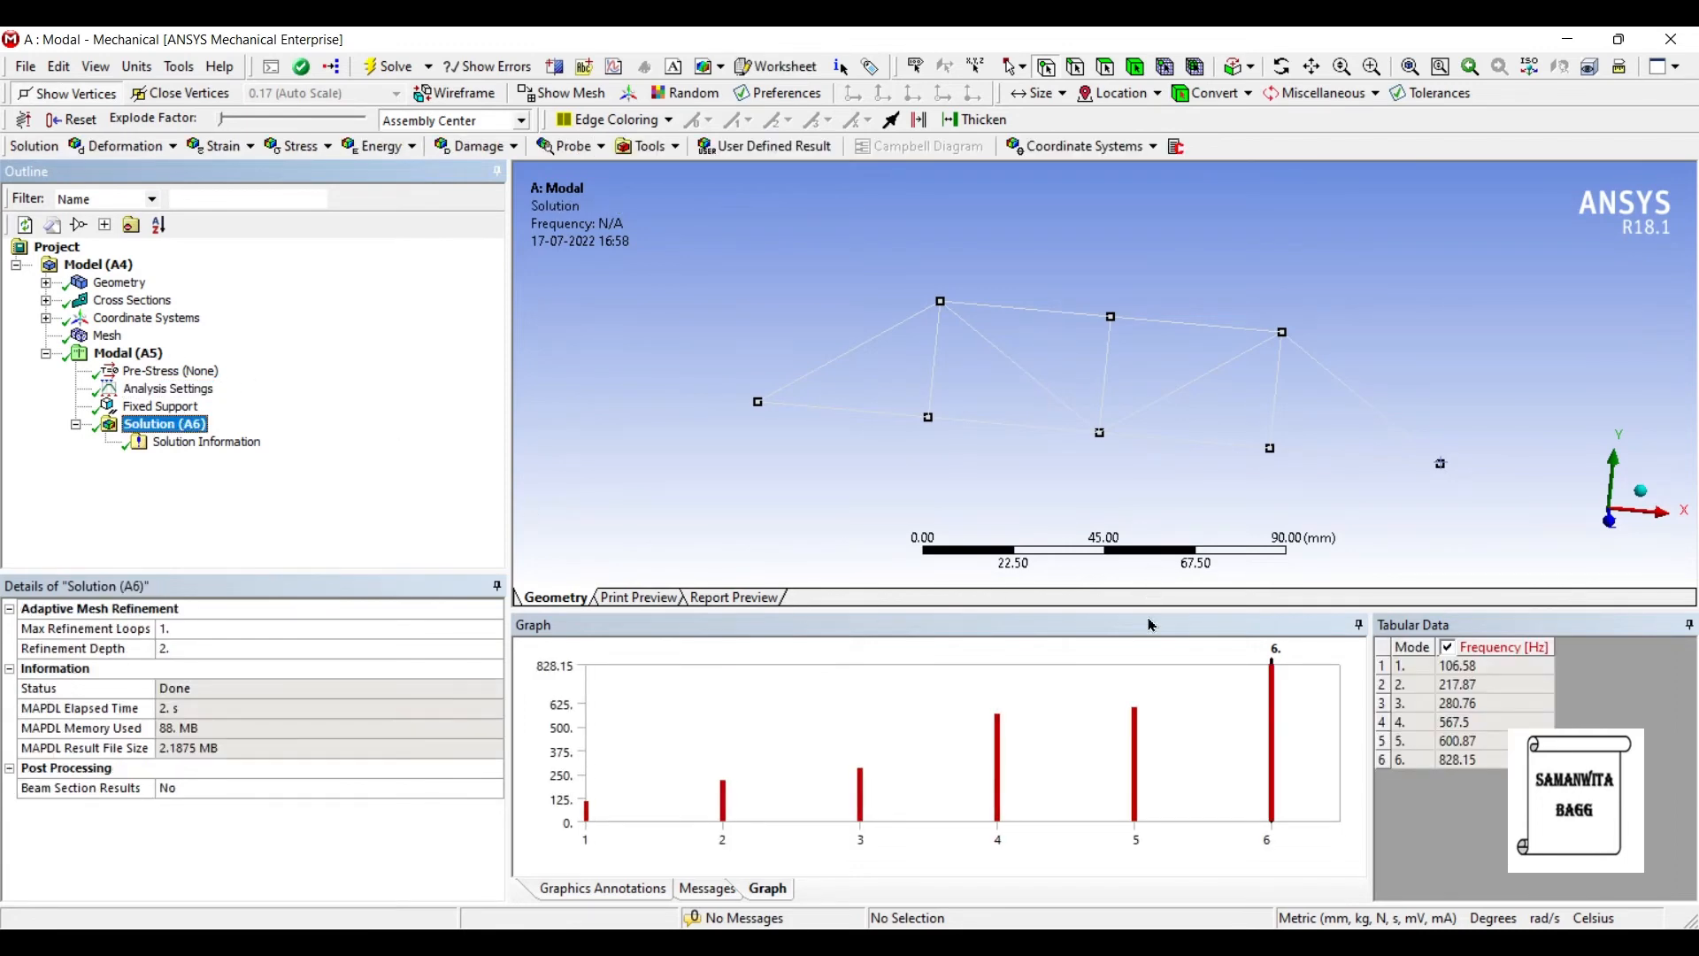
pyautogui.moveTo(1051, 617)
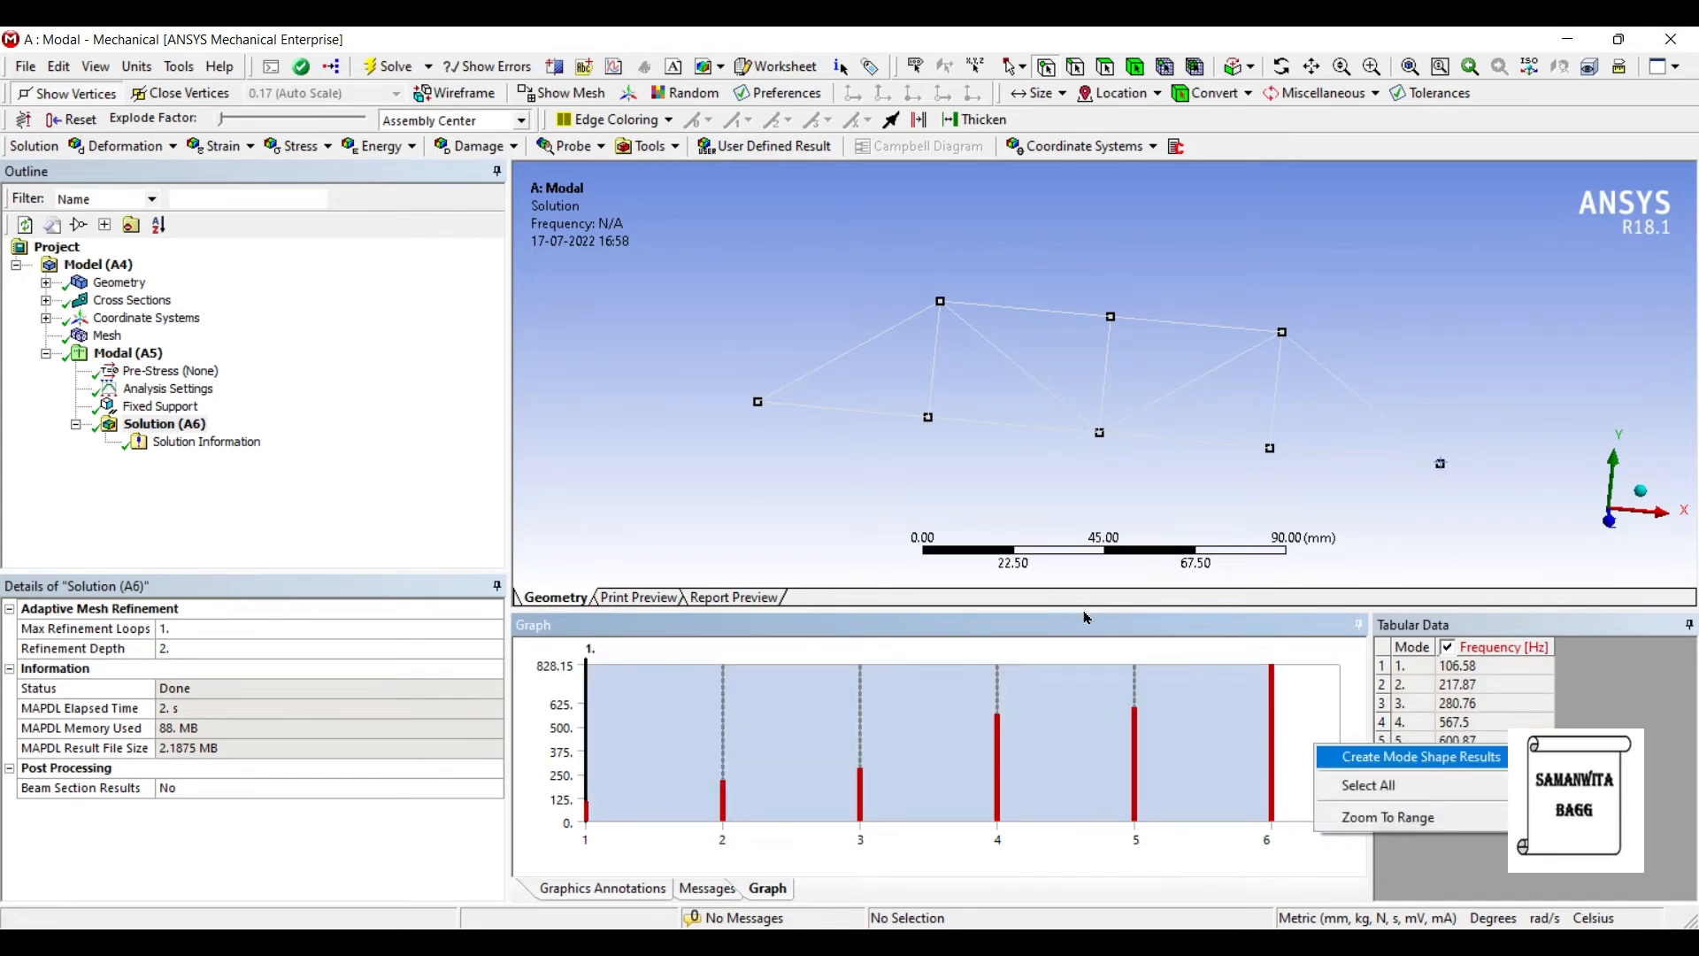
# Create and evaluate mode shape results for all six frequencies, showing mode 1's deformation.
pyautogui.click(1421, 757)
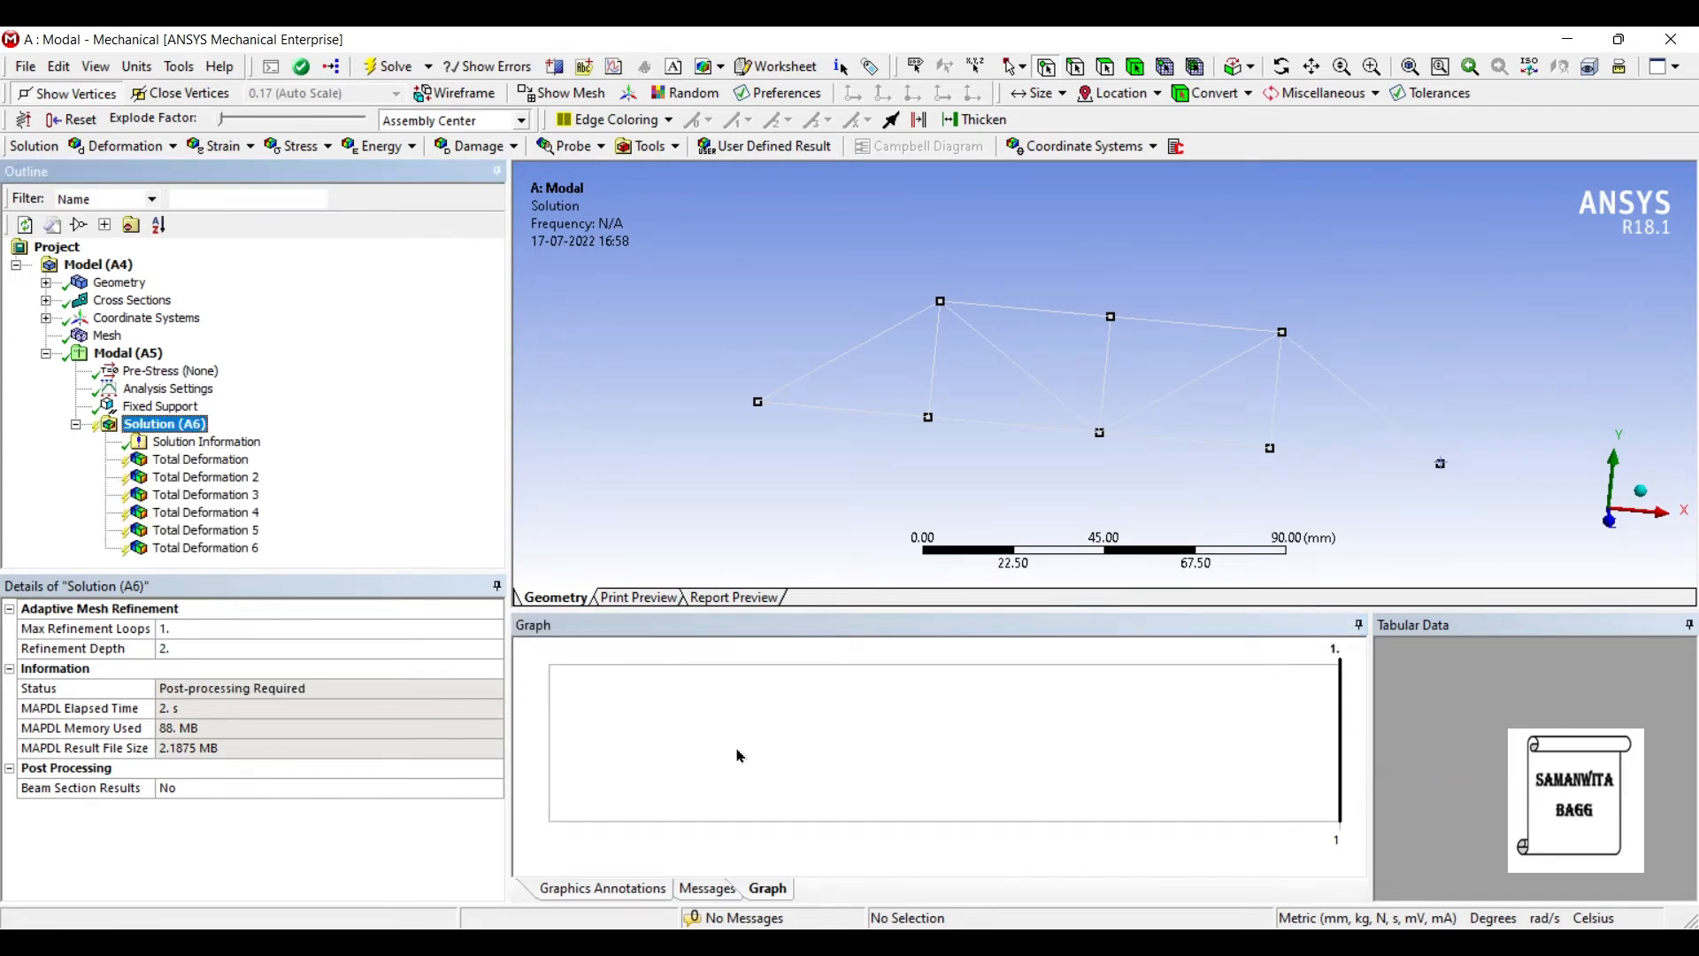
pyautogui.click(387, 66)
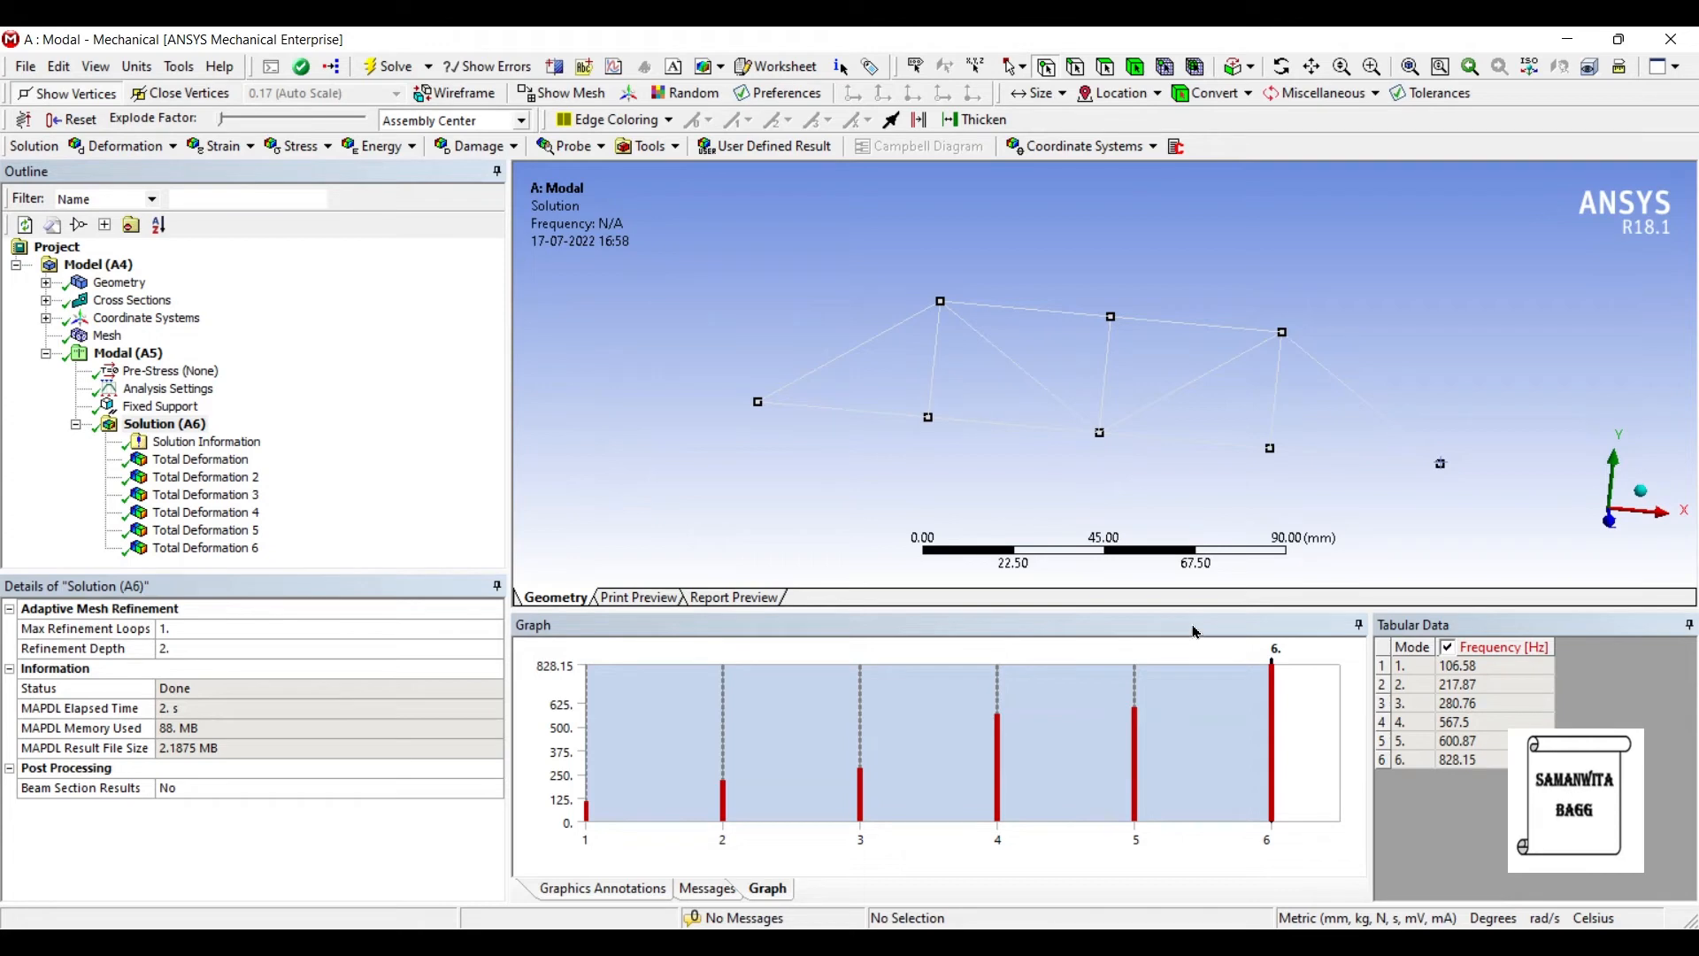
pyautogui.click(199, 459)
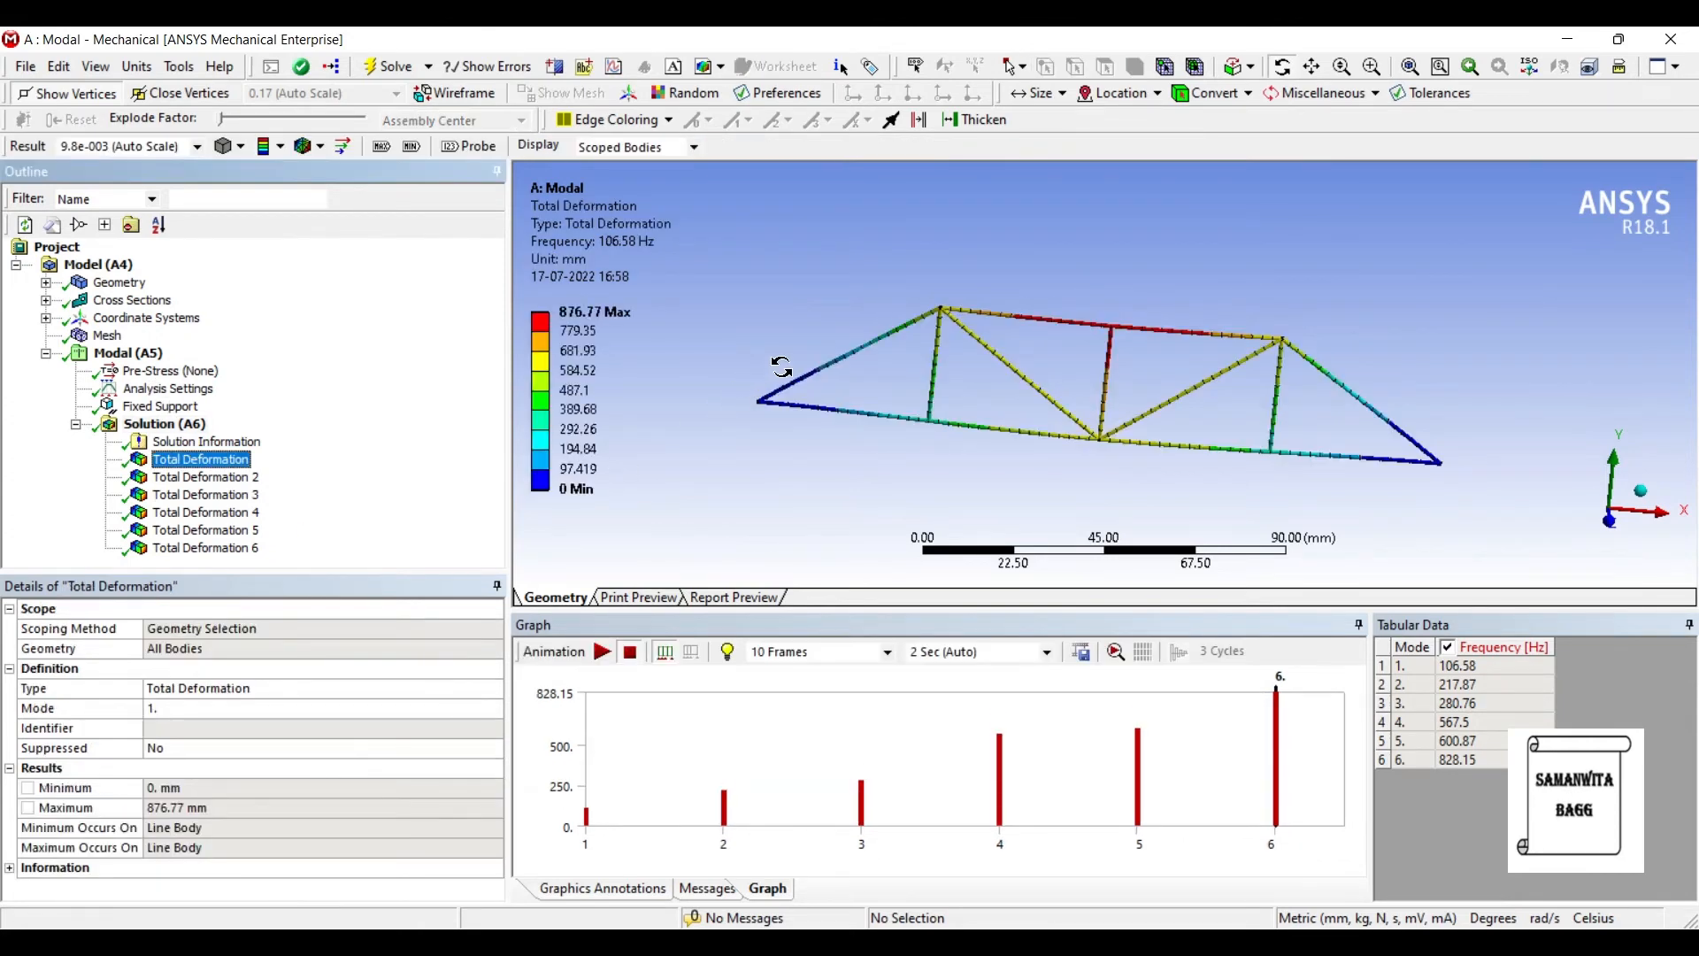
# Animate mode 1 at 106.58 Hz, then display Total Deformation 2 at 217.87 Hz.
pyautogui.click(602, 651)
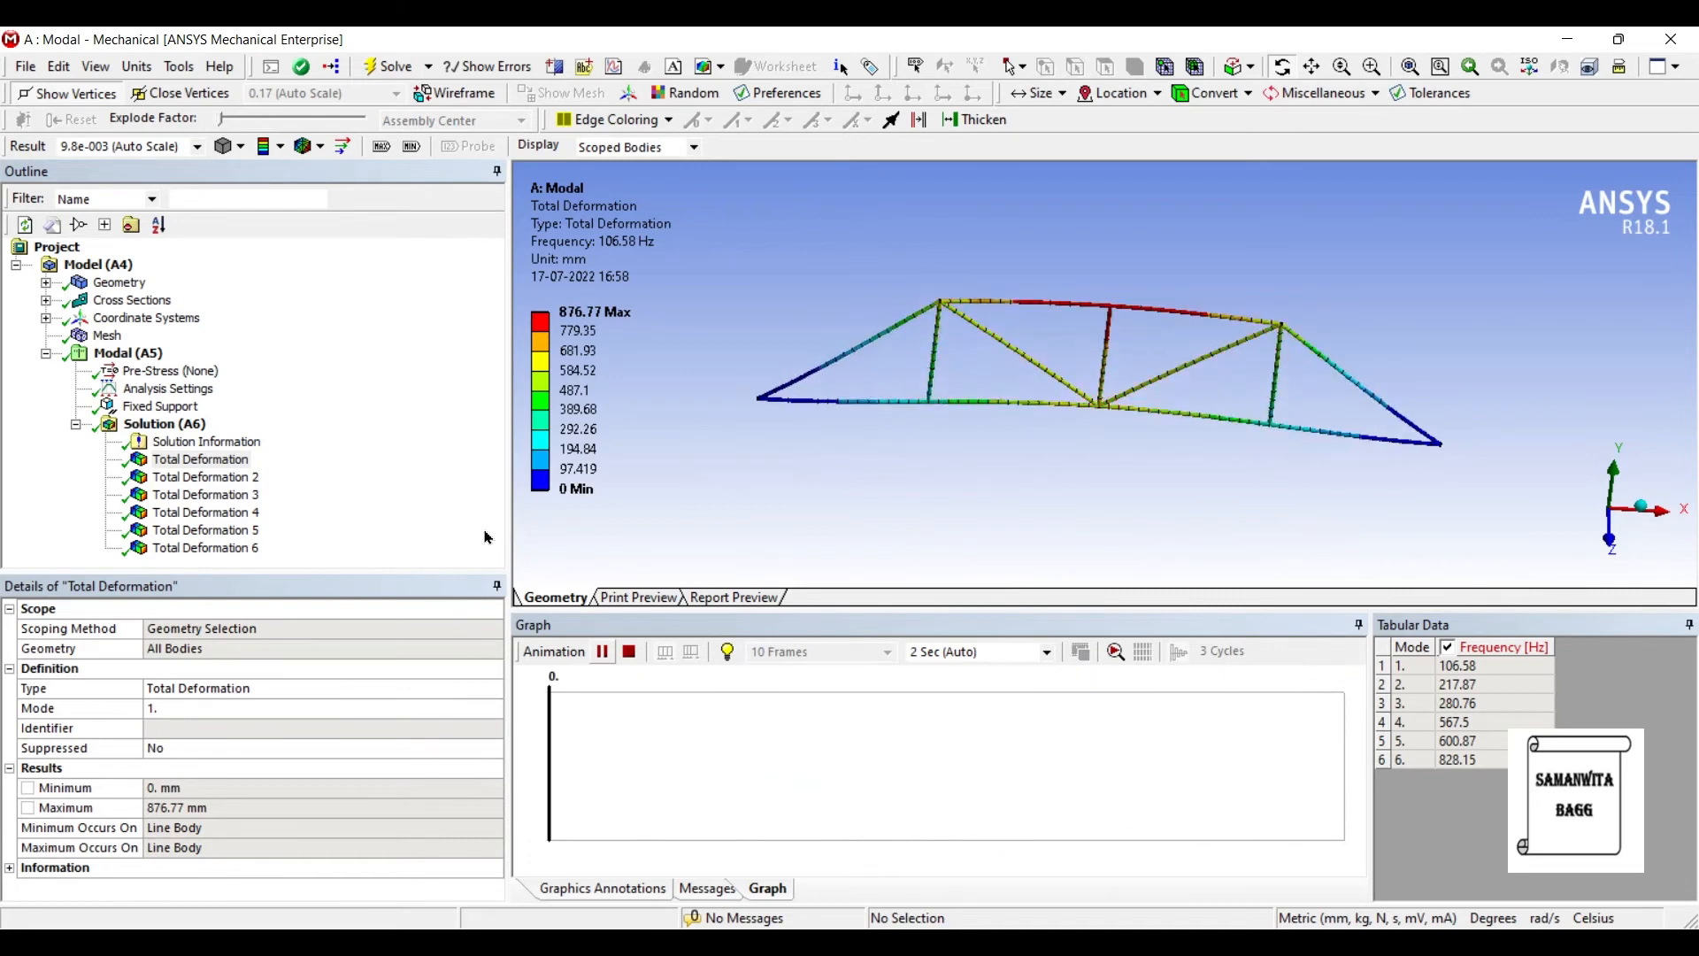
pyautogui.click(593, 651)
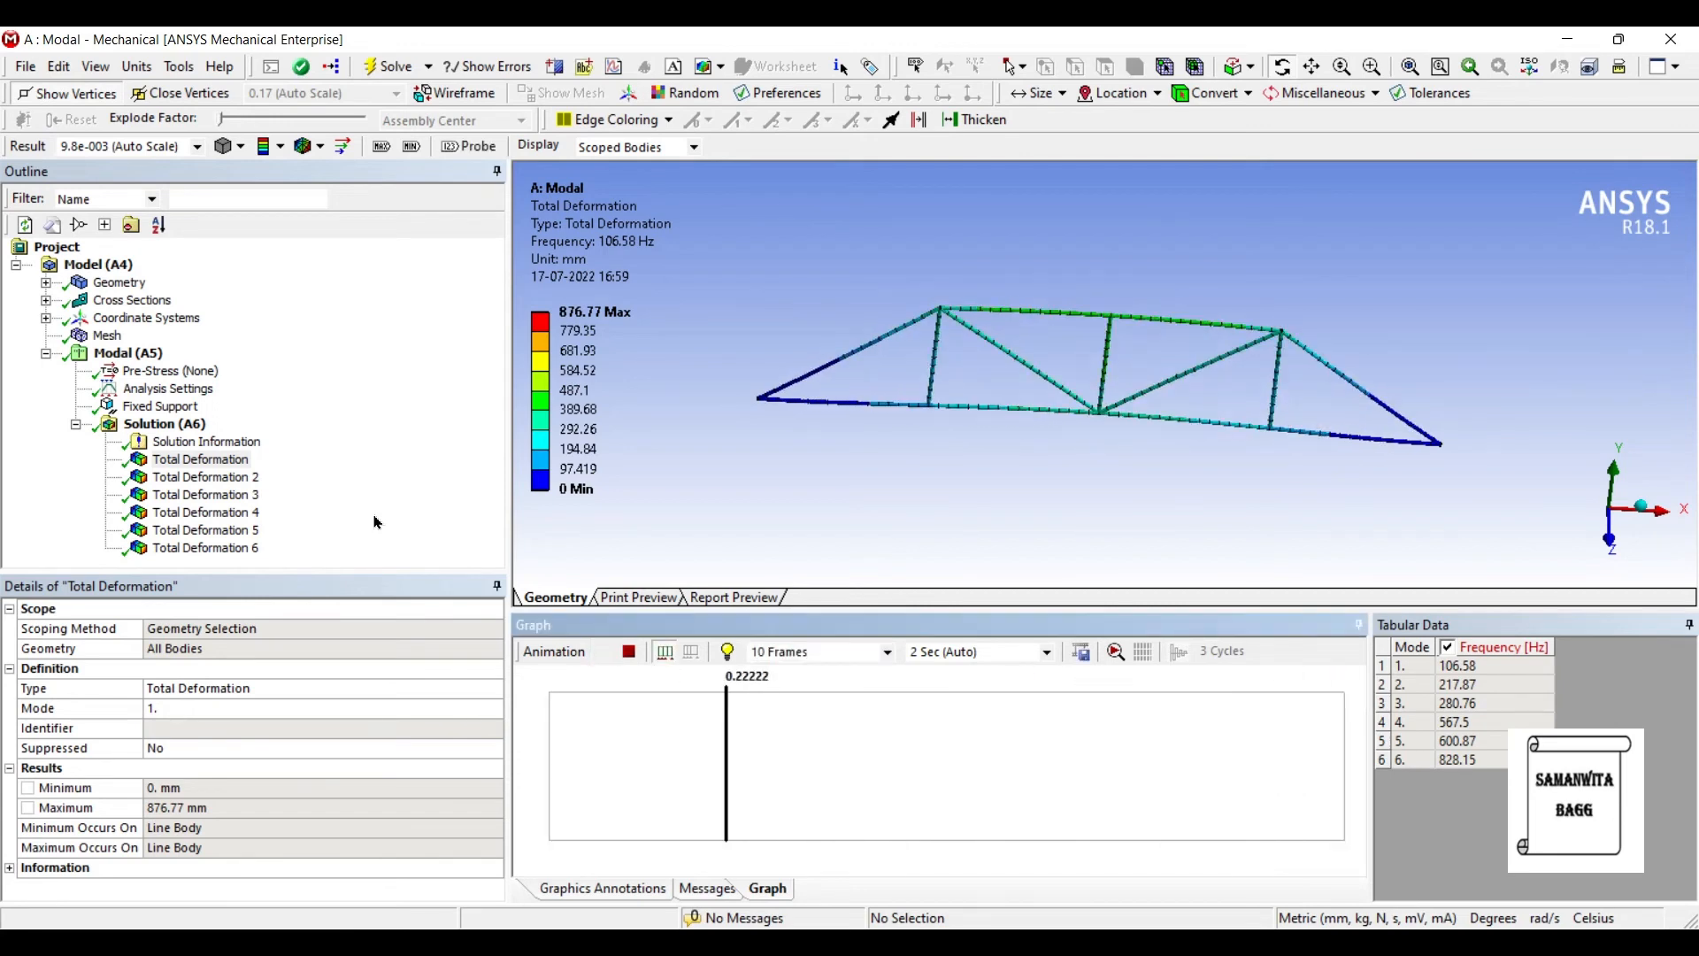
pyautogui.click(205, 477)
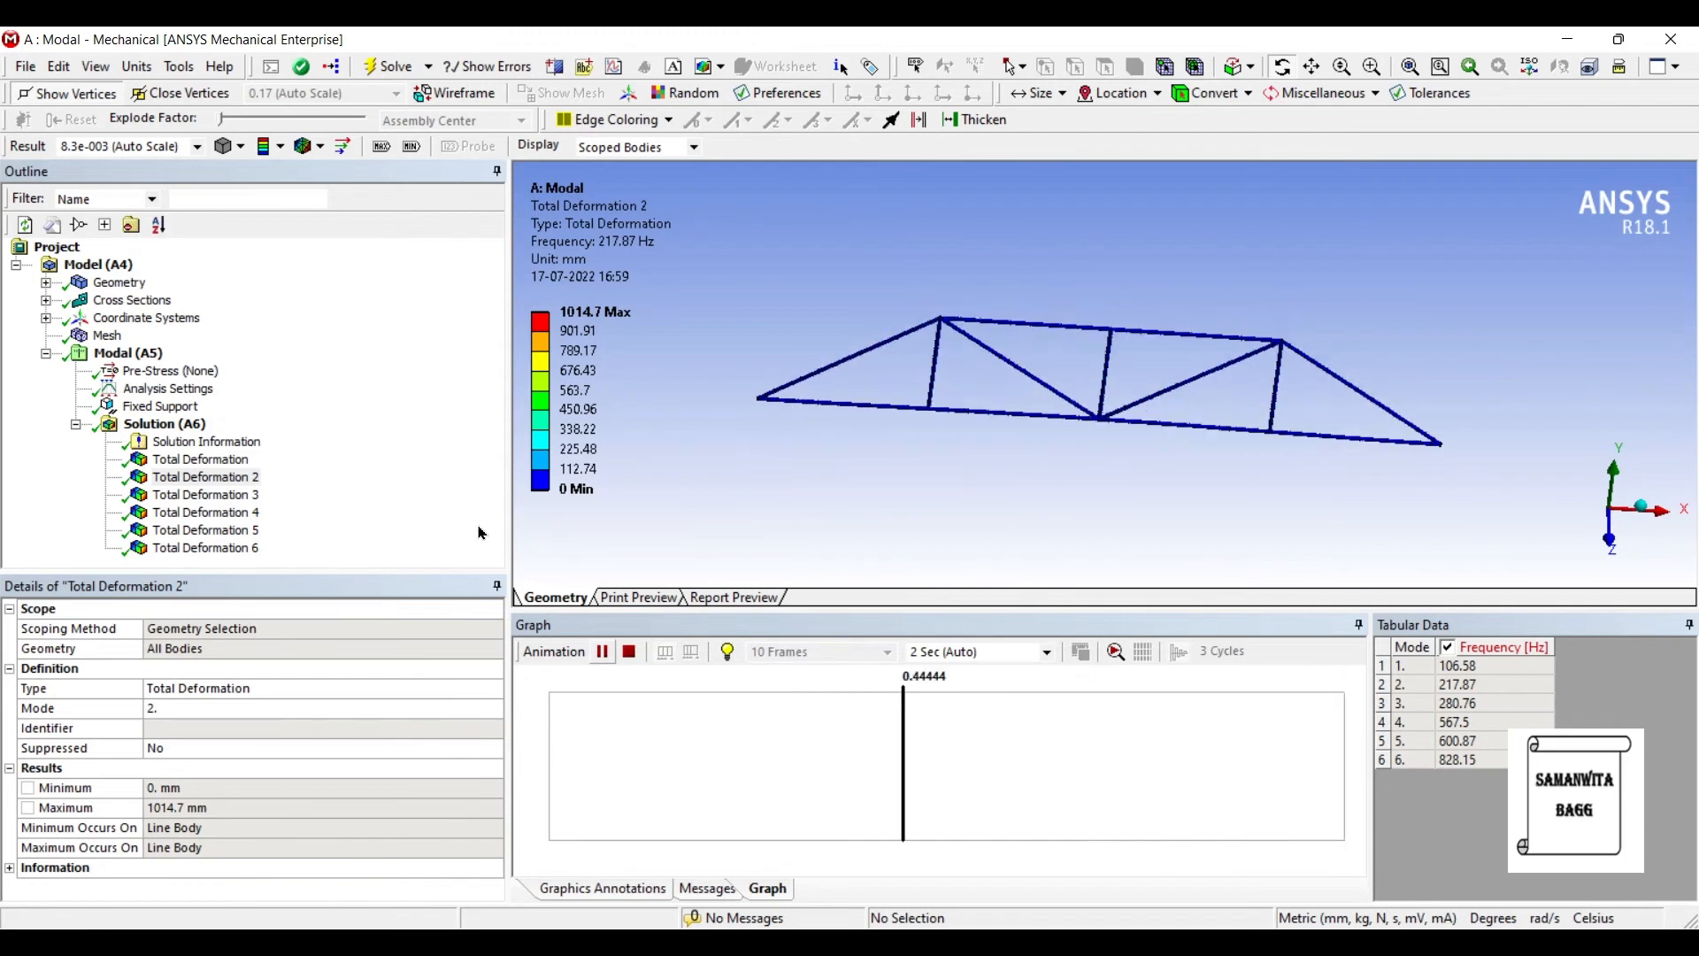
# Animate mode shapes two and three, then display mode four at 567.5 Hz (1225.4 mm max).
pyautogui.click(603, 651)
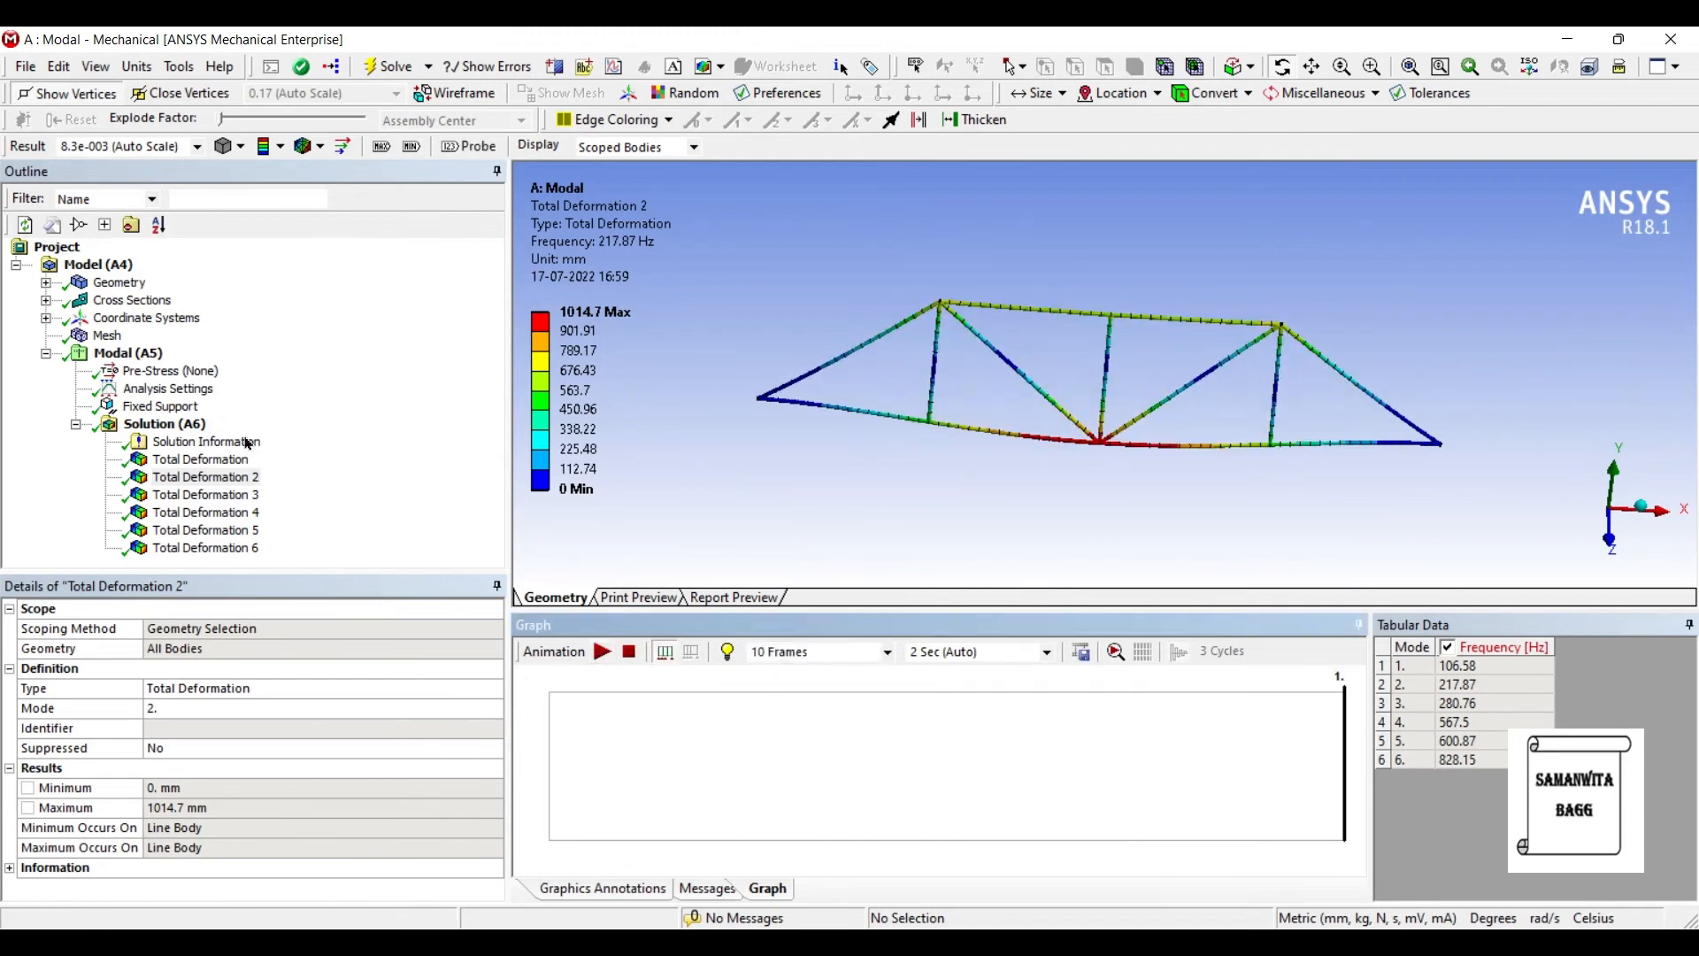
pyautogui.click(204, 493)
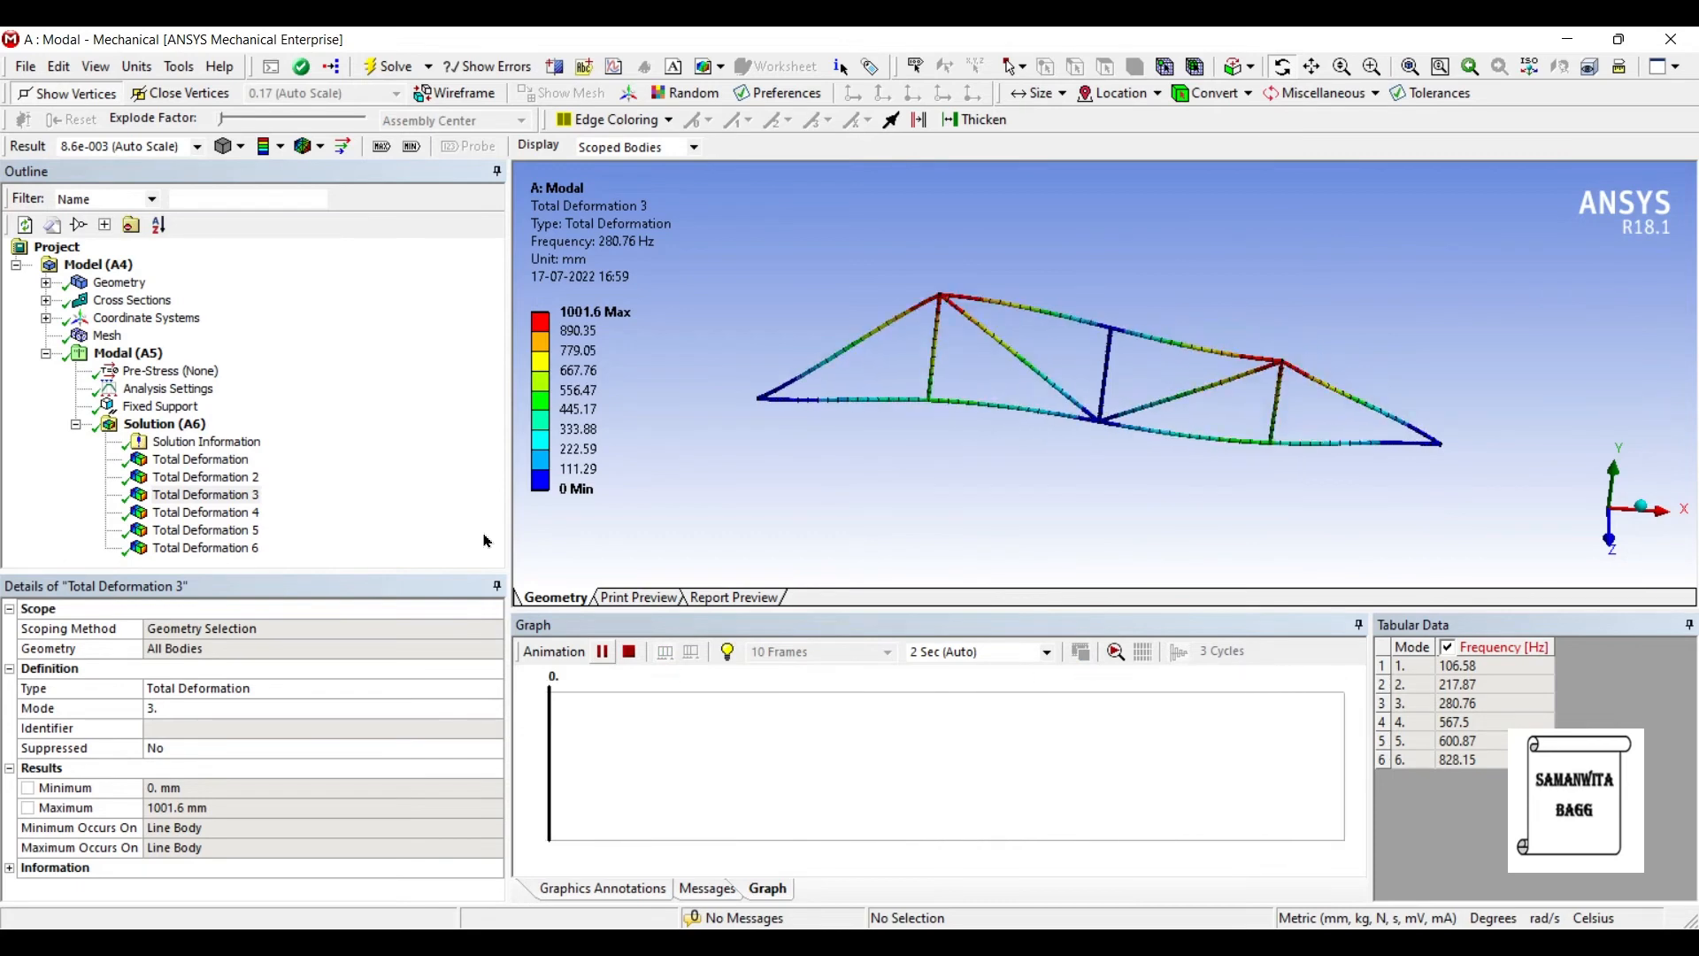
pyautogui.click(602, 652)
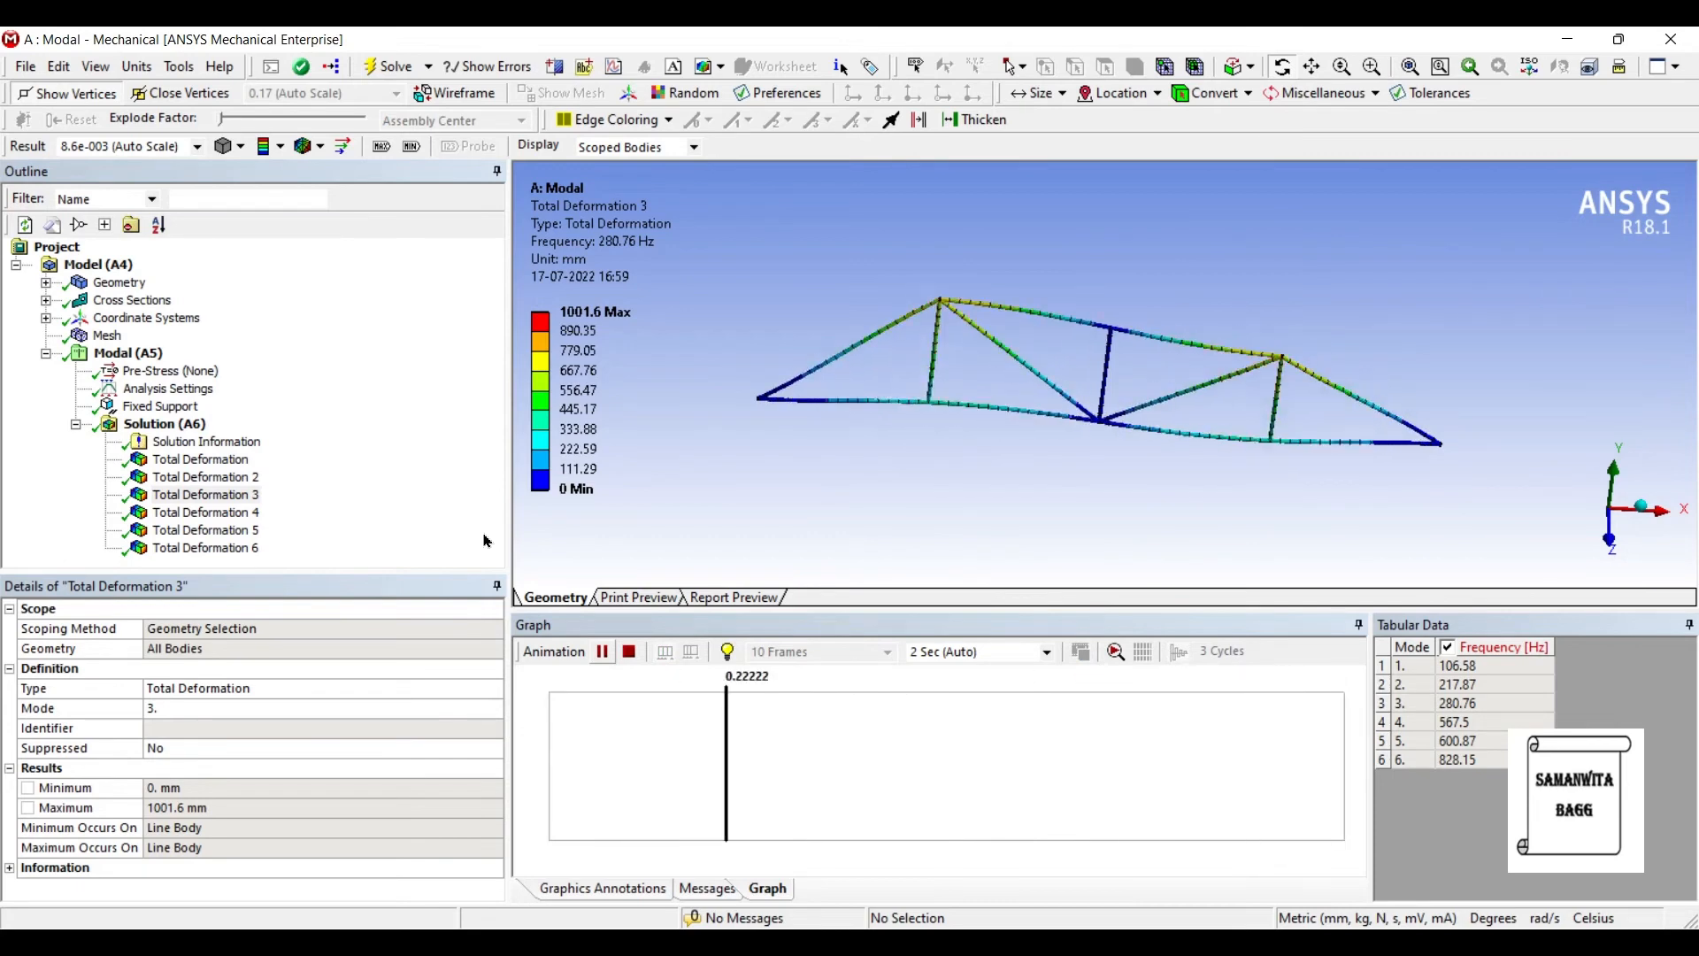
pyautogui.click(204, 512)
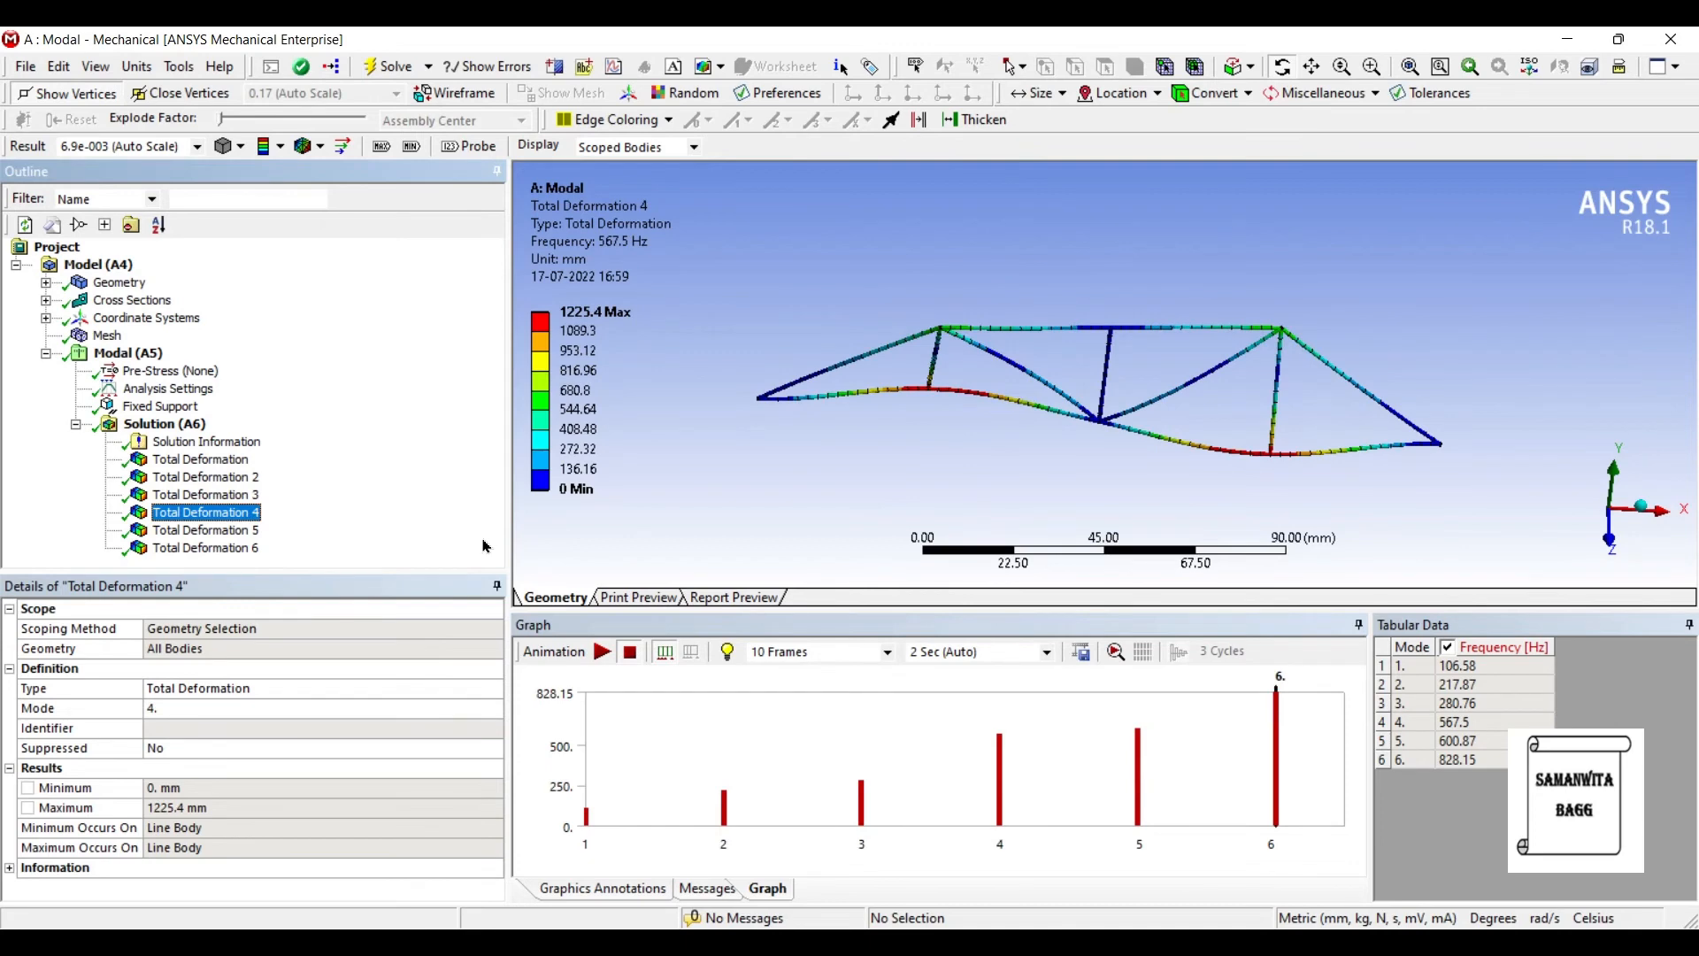
# Animate mode shapes four and five, then display mode six at 828.15 Hz (1051 mm max).
pyautogui.click(603, 651)
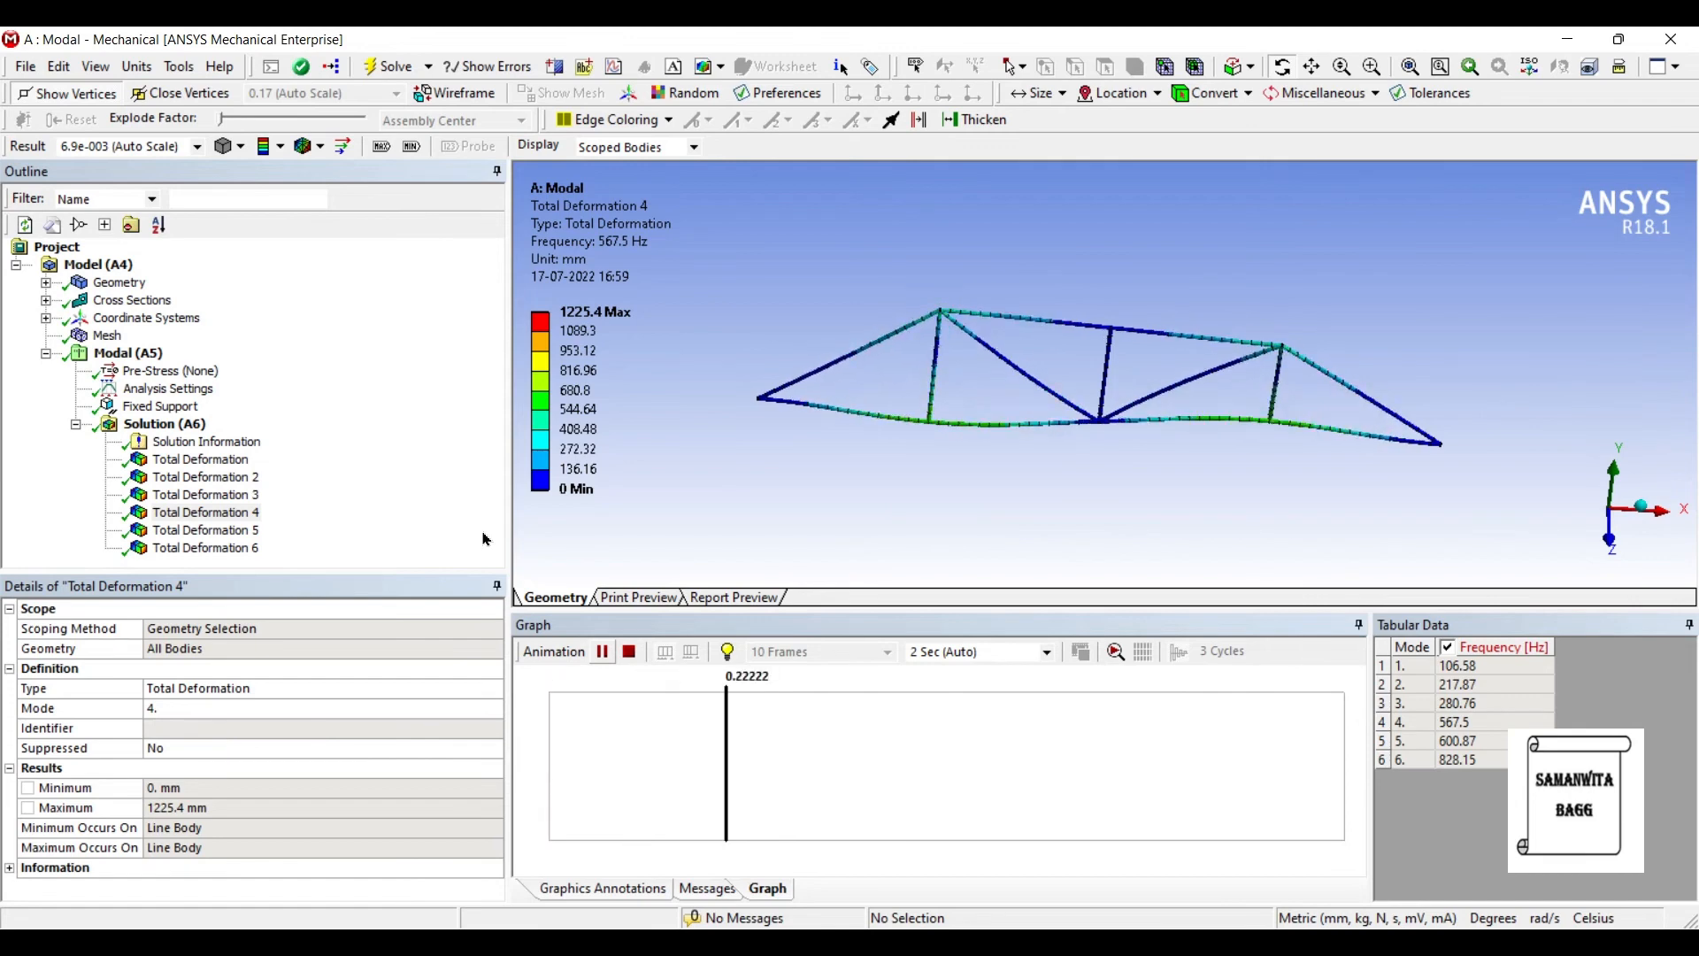
pyautogui.click(205, 530)
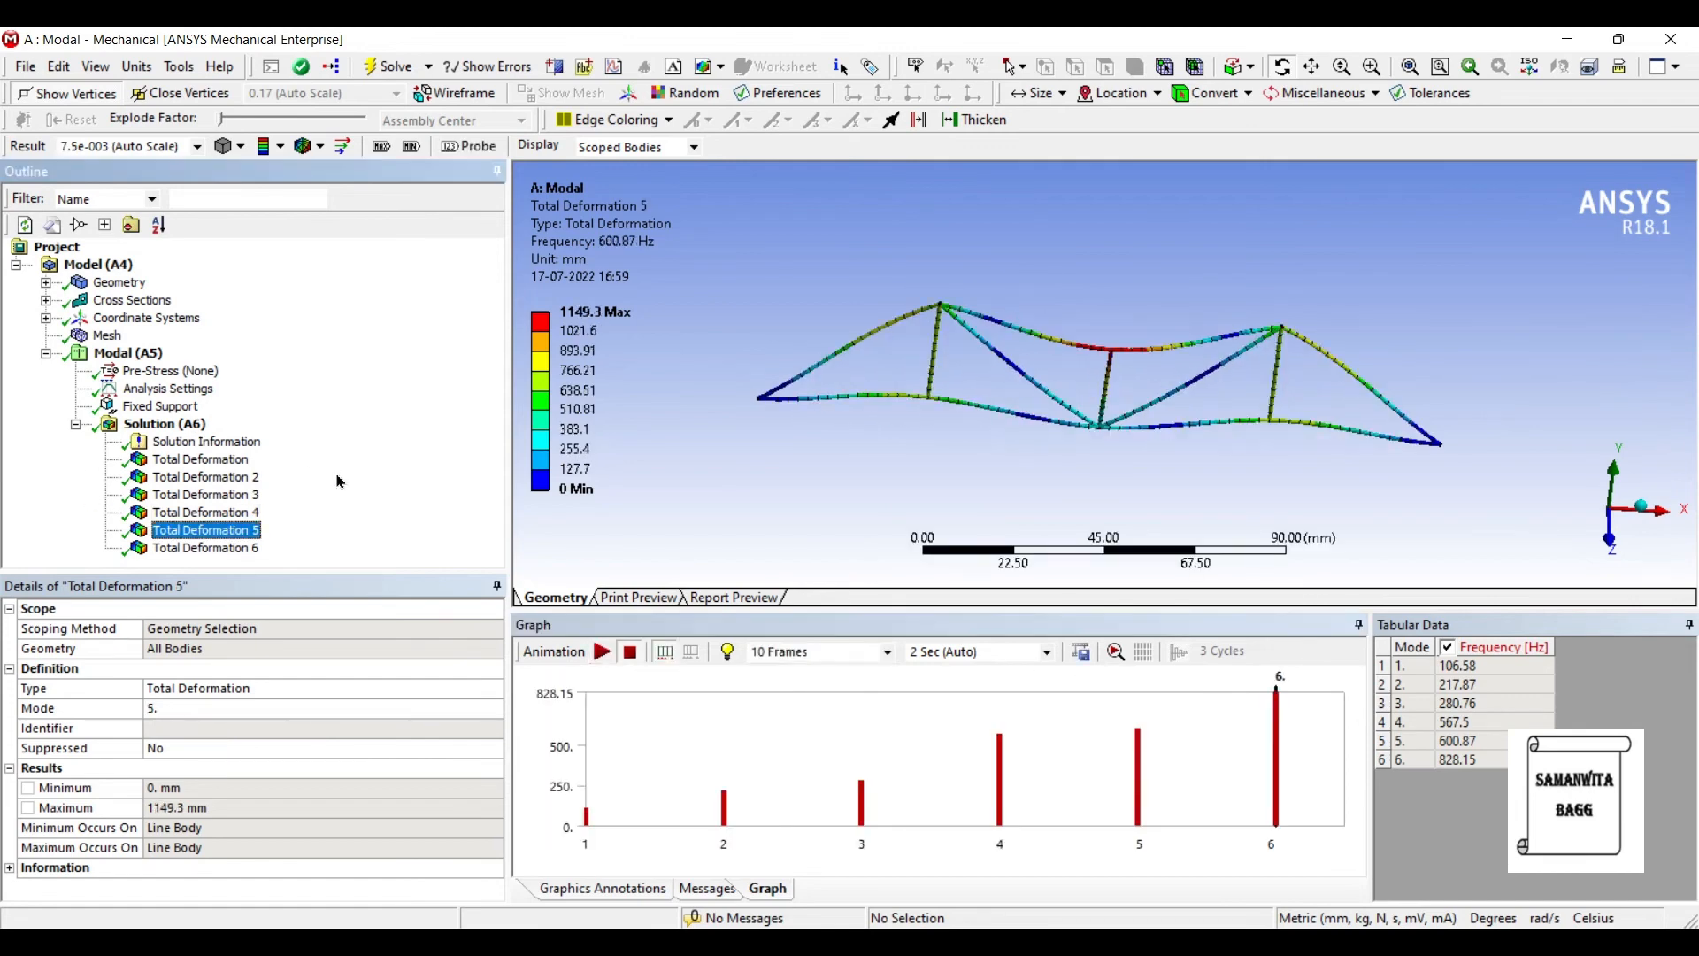
pyautogui.click(604, 651)
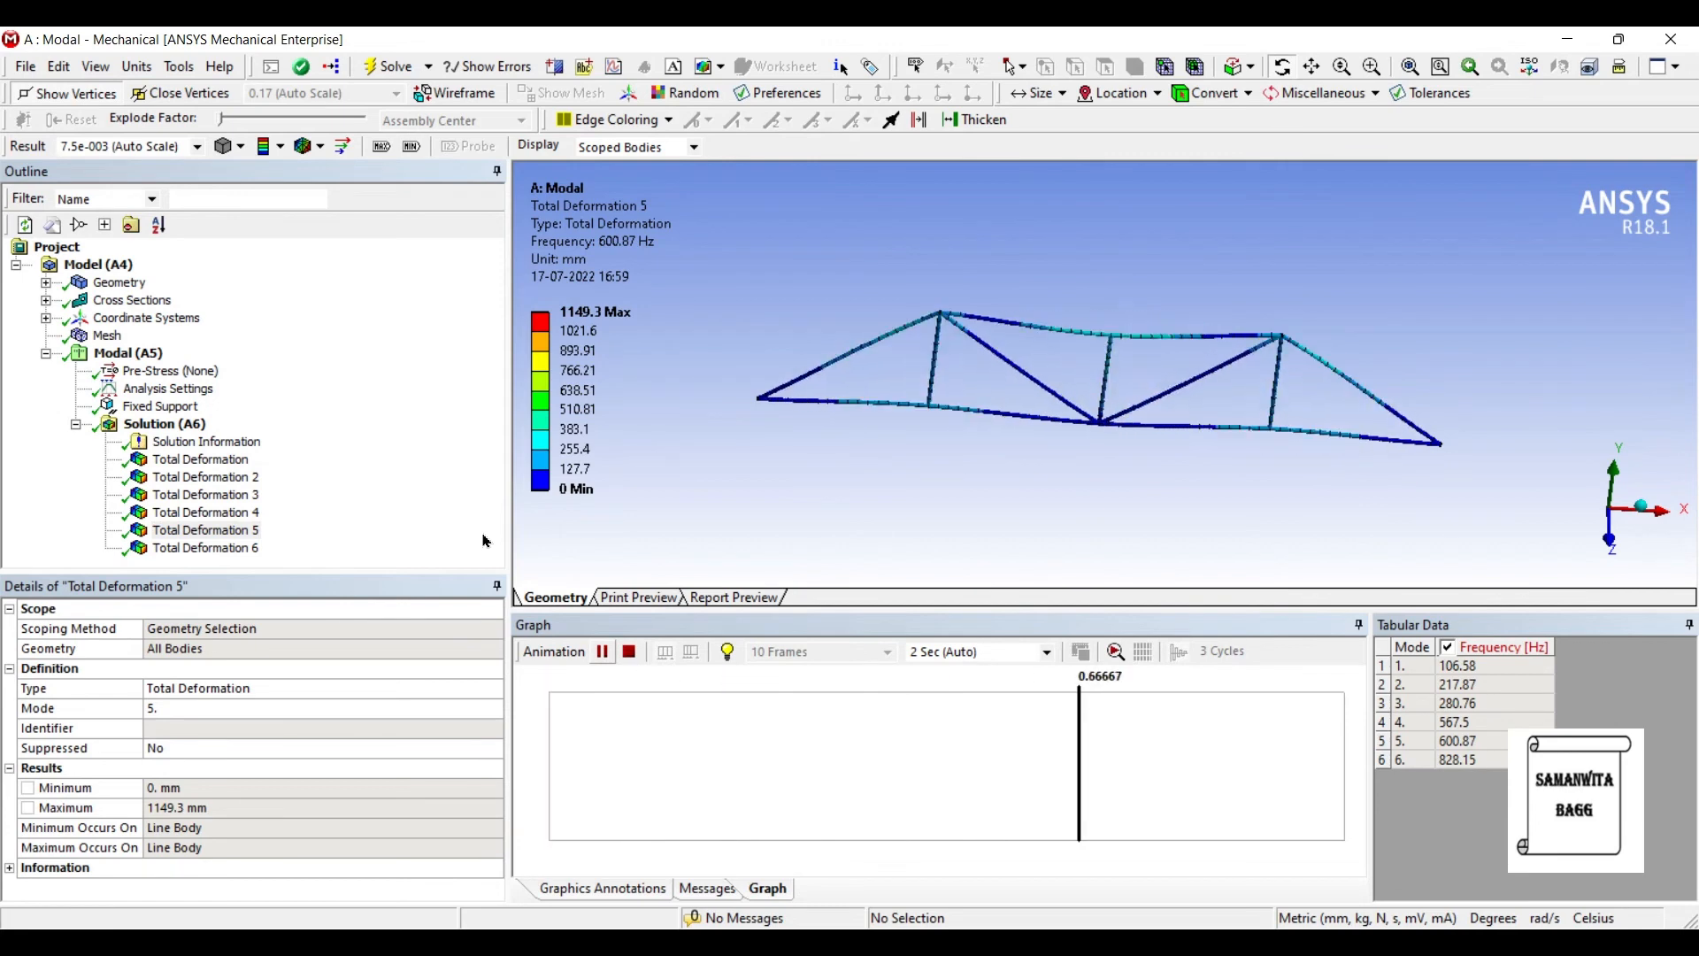
pyautogui.click(204, 547)
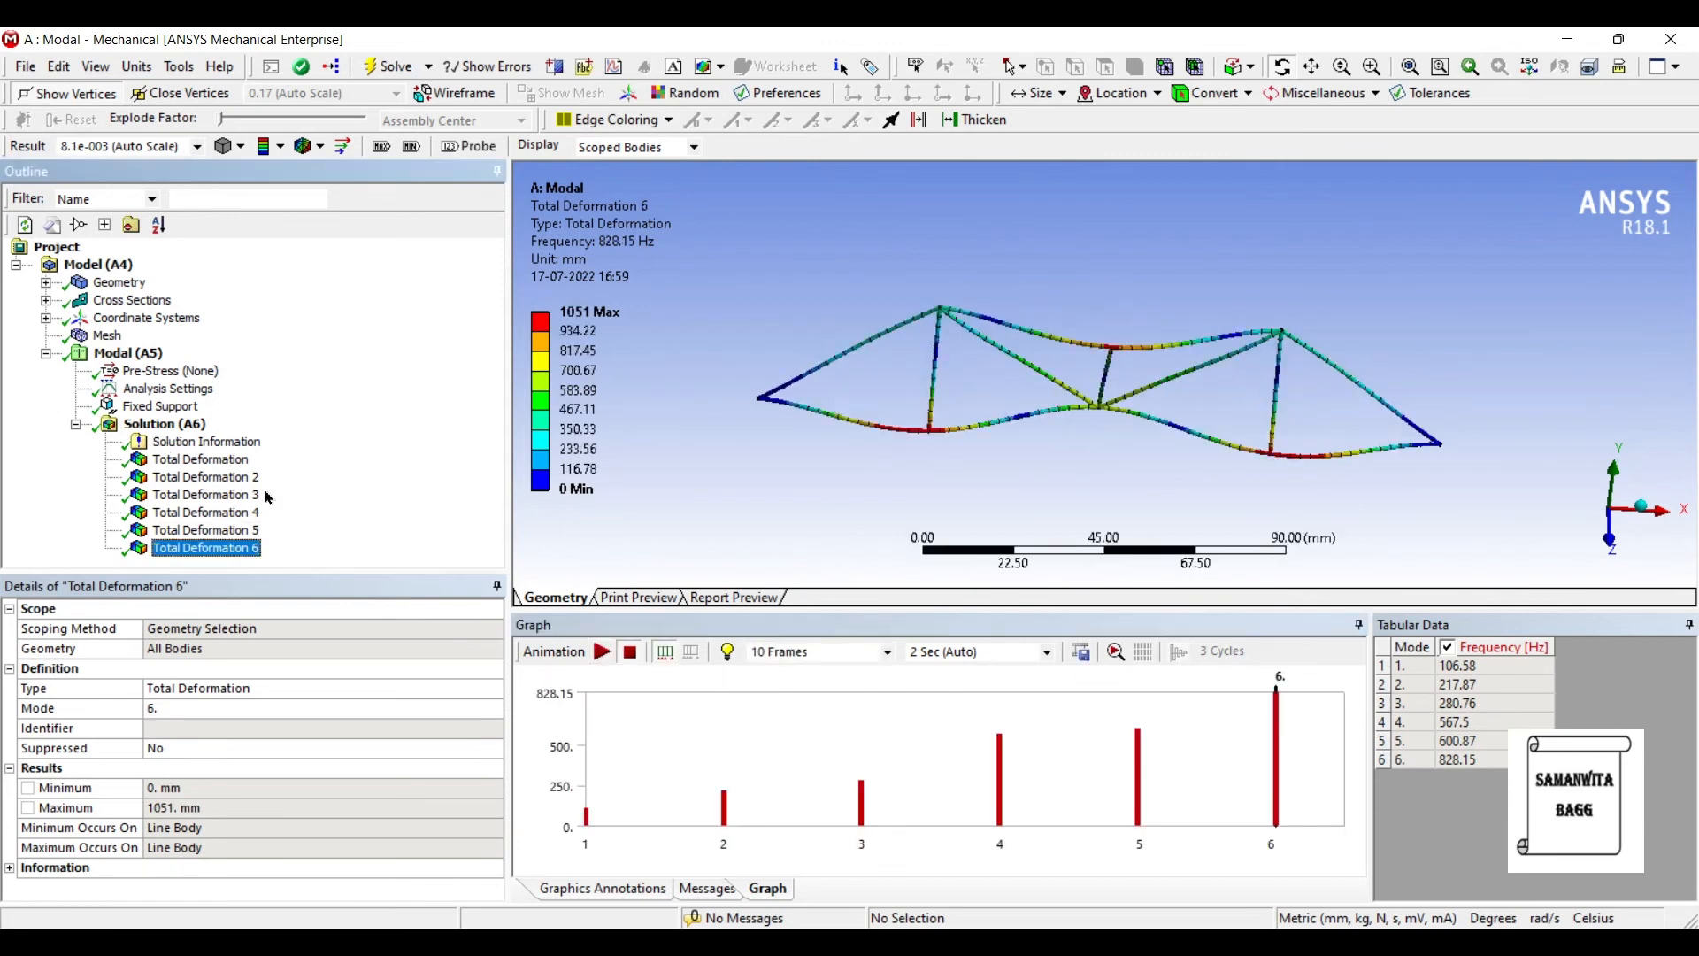
# Play, then stop, the Total Deformation 6 animation at 828.15 Hz.
pyautogui.click(602, 651)
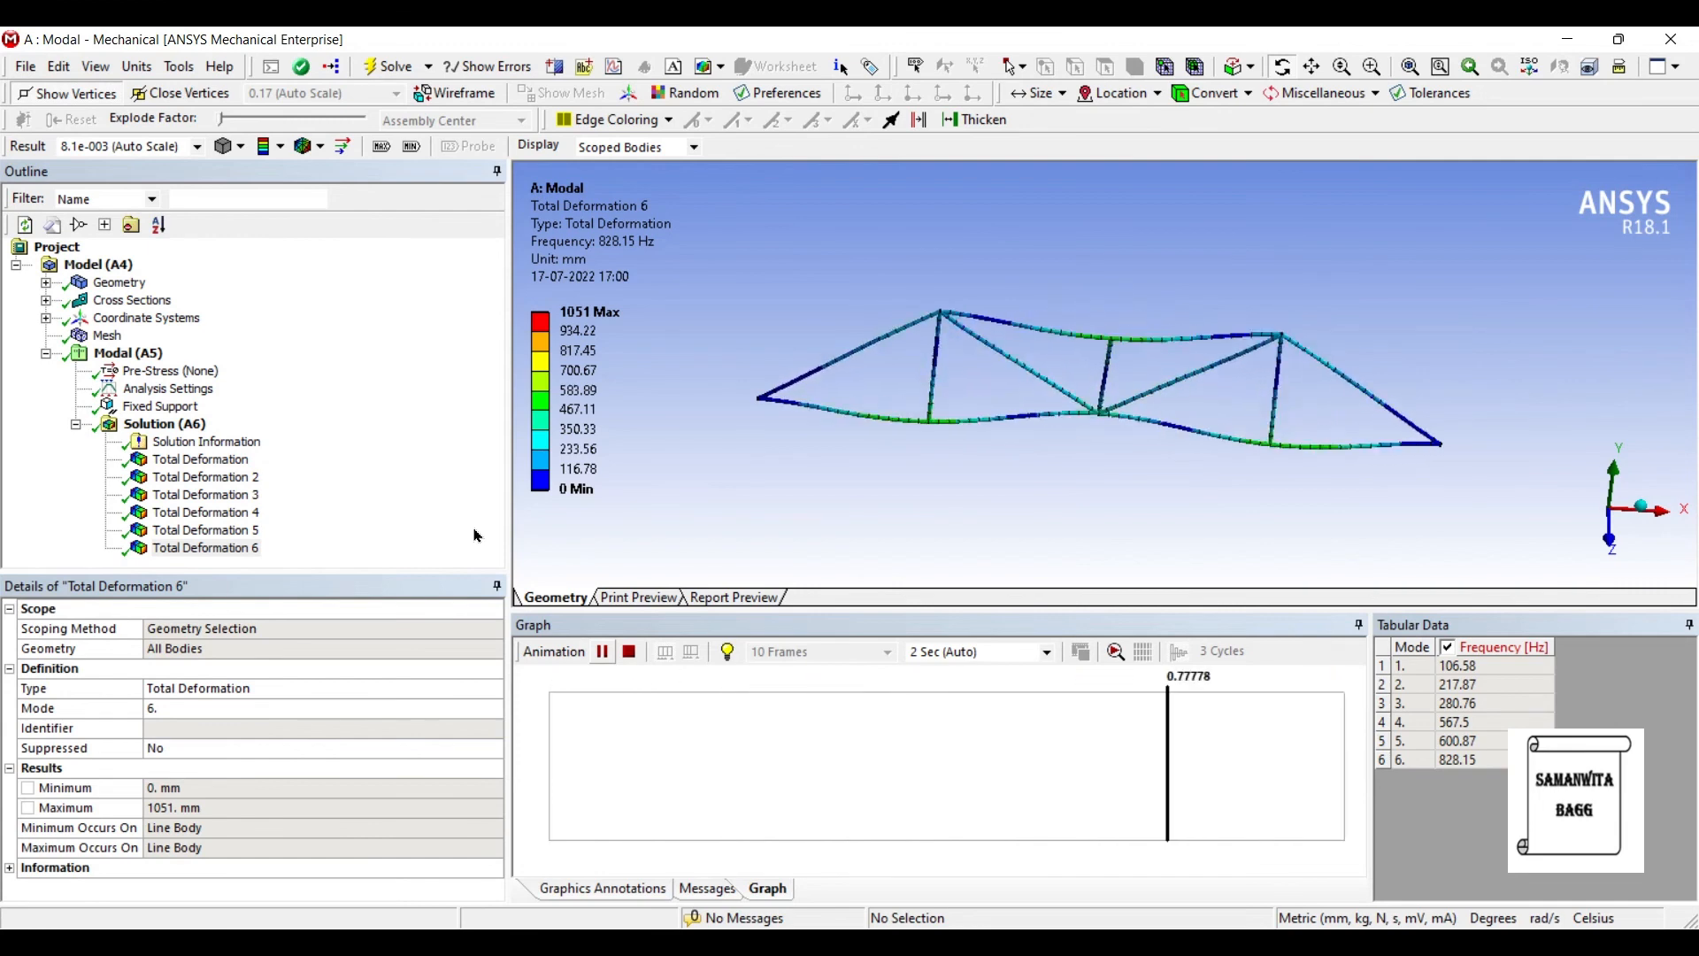
pyautogui.click(603, 651)
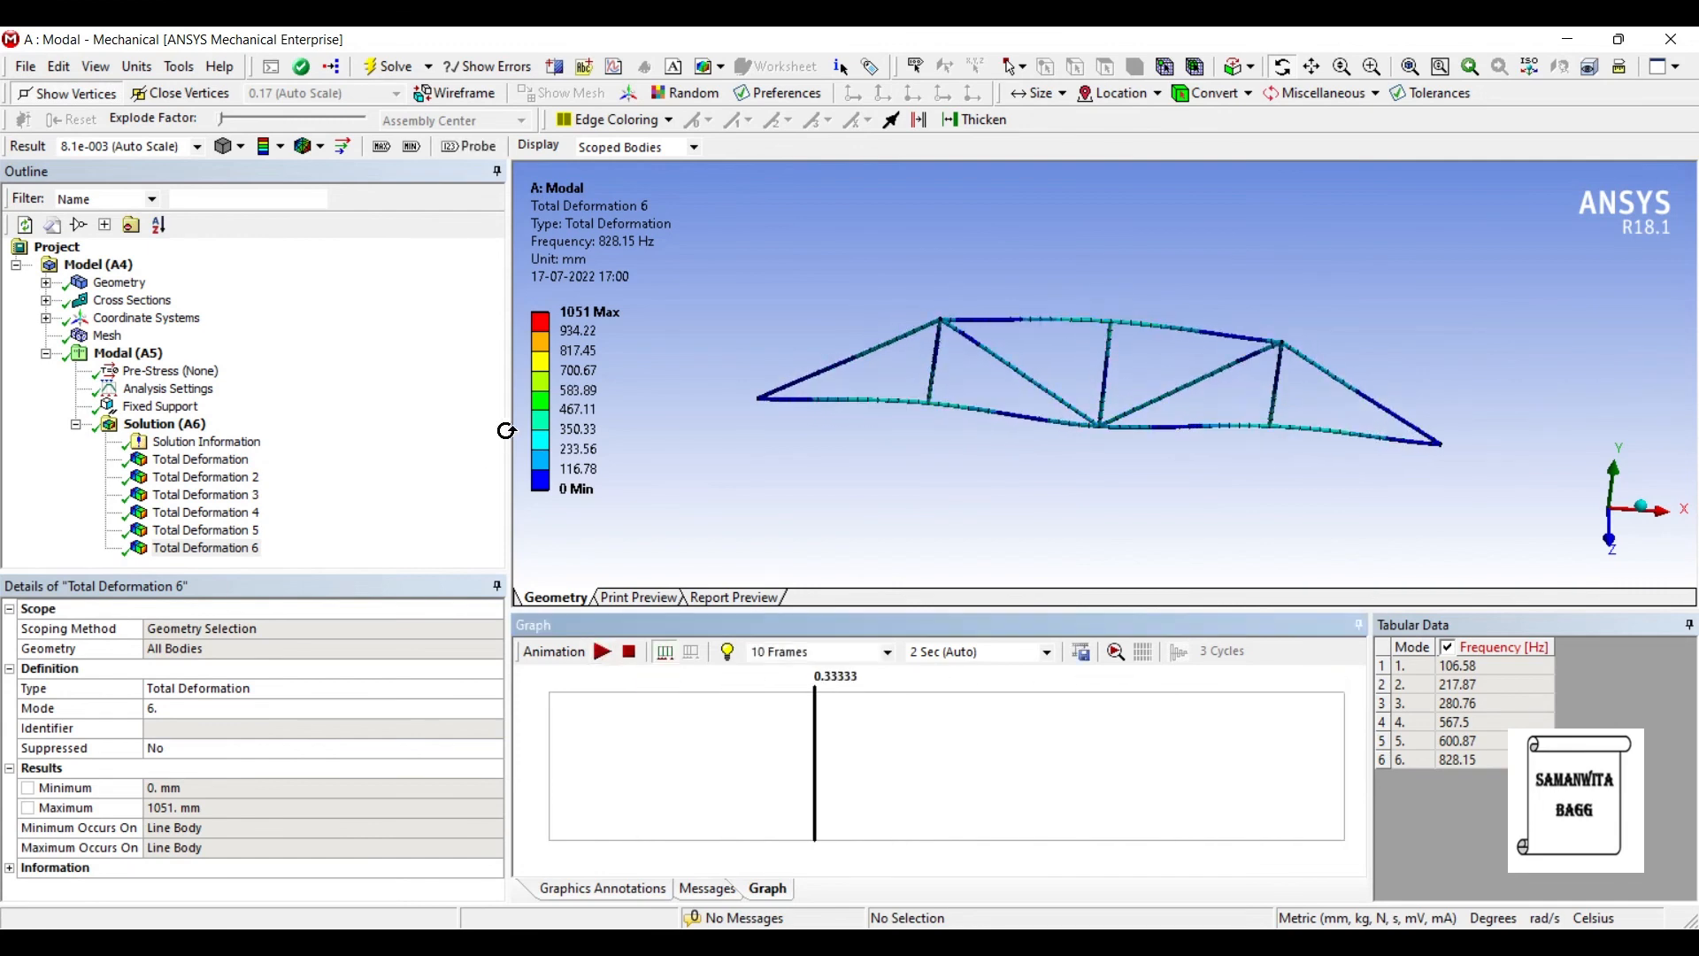